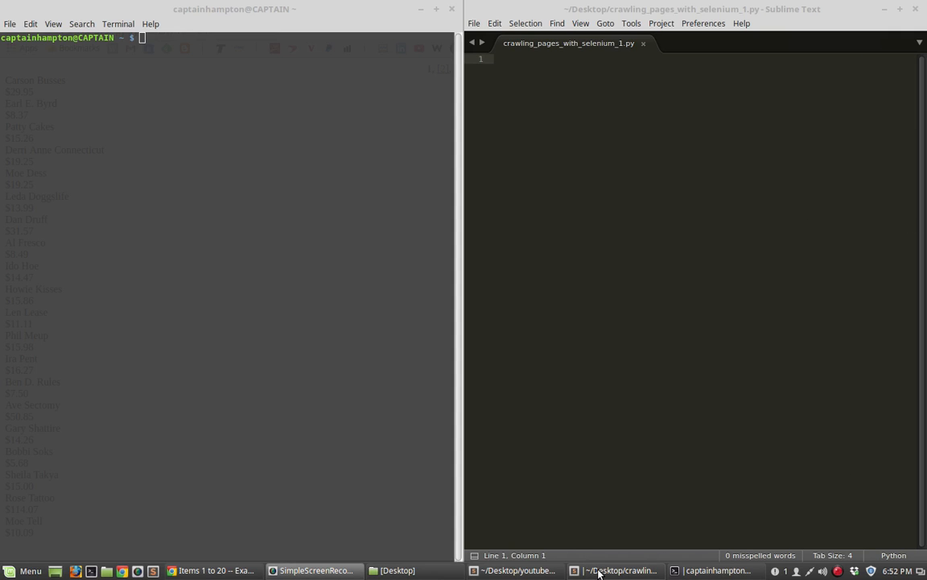
Bring Chrome forward and look over the first page's buyer names and prices
left_click(212, 570)
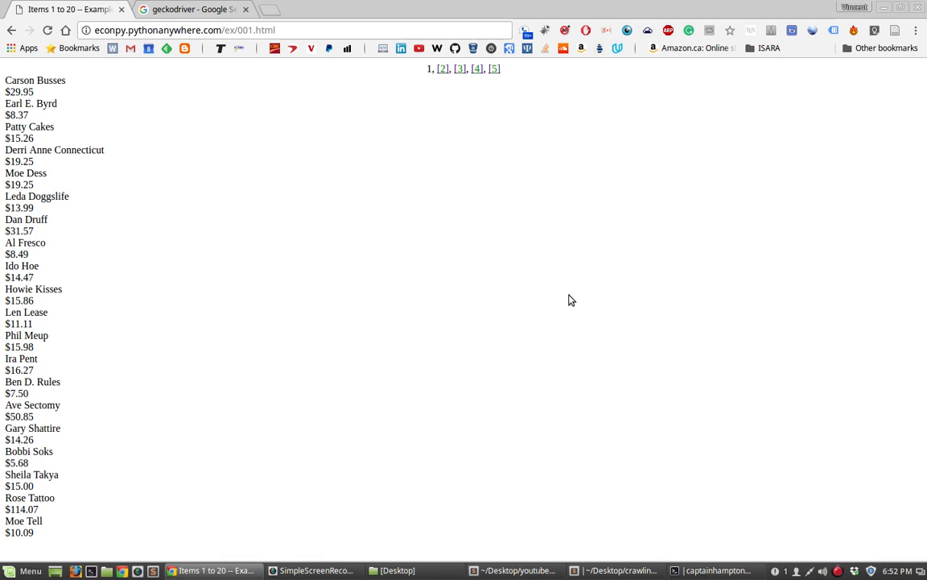
mouse_move(528, 144)
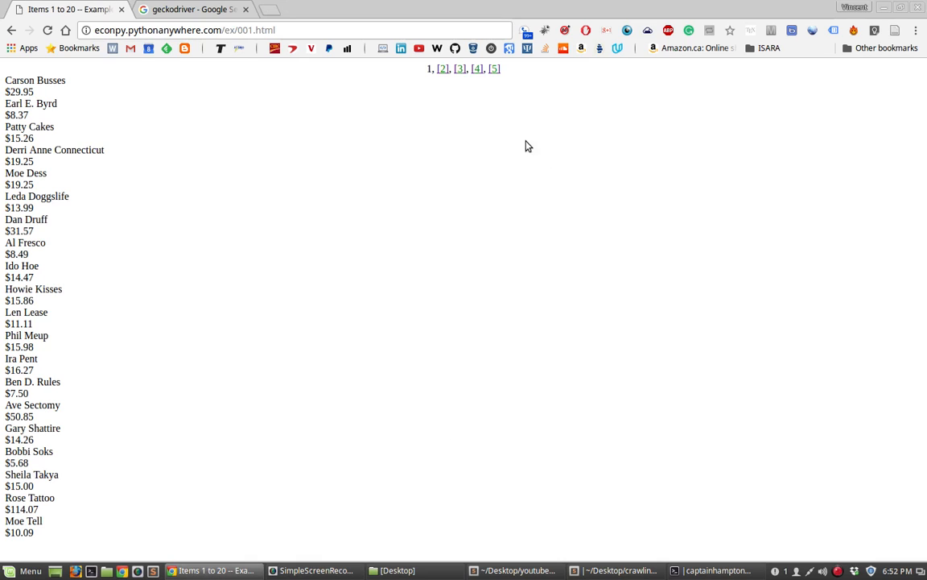
left_click(185, 29)
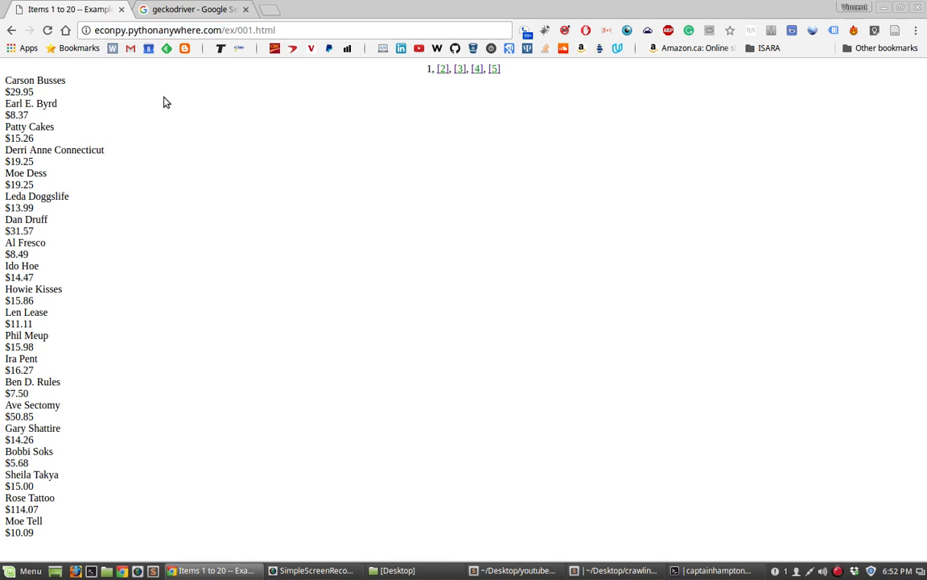
mouse_move(94, 76)
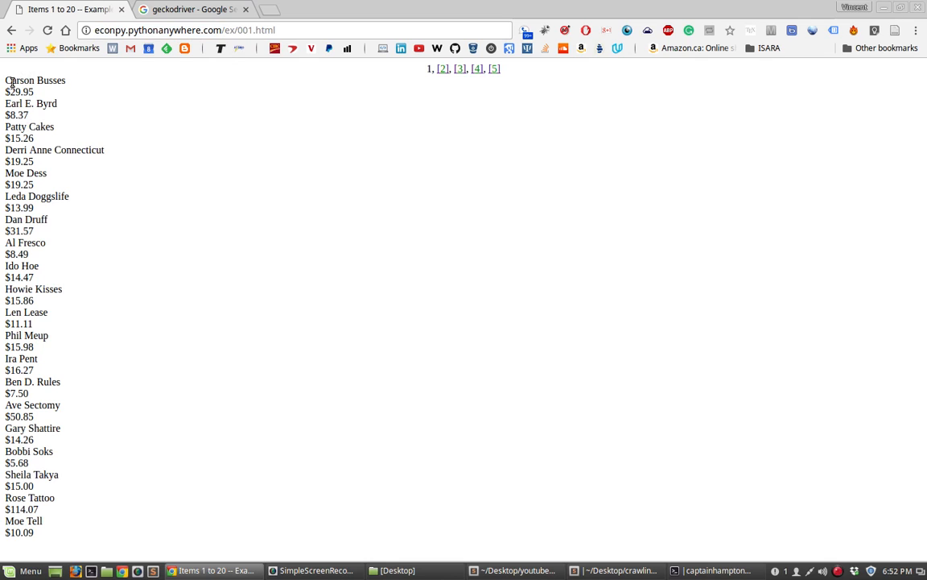
double_click(36, 80)
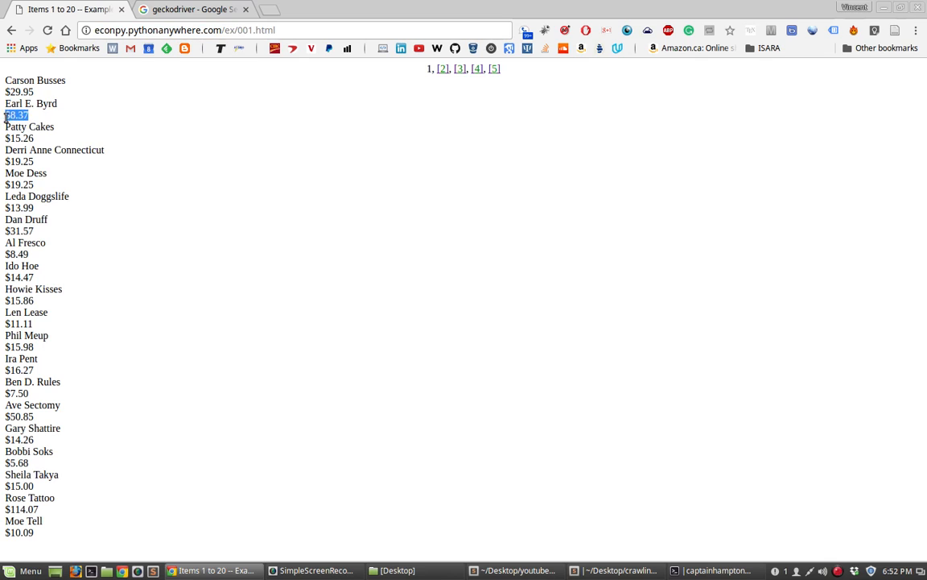
left_click(185, 425)
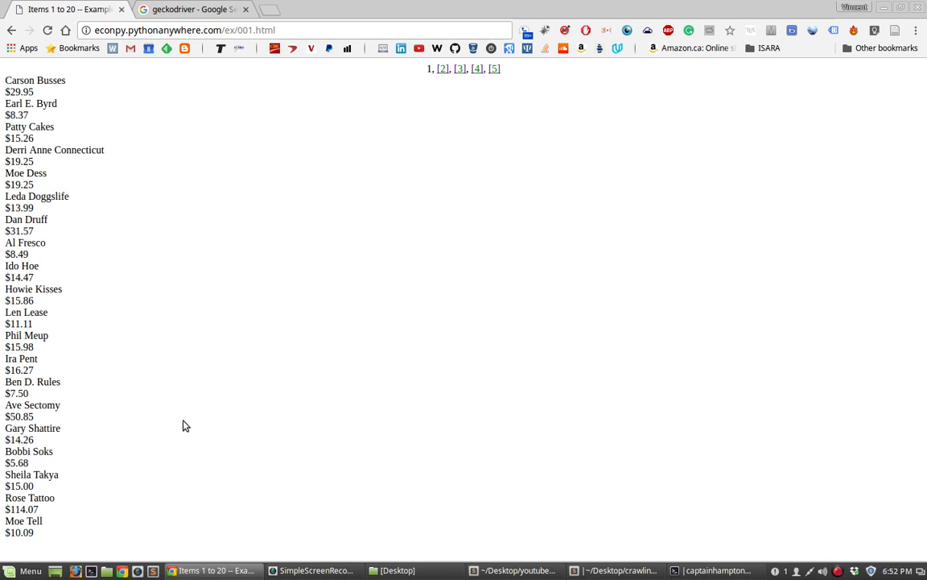
mouse_move(443, 68)
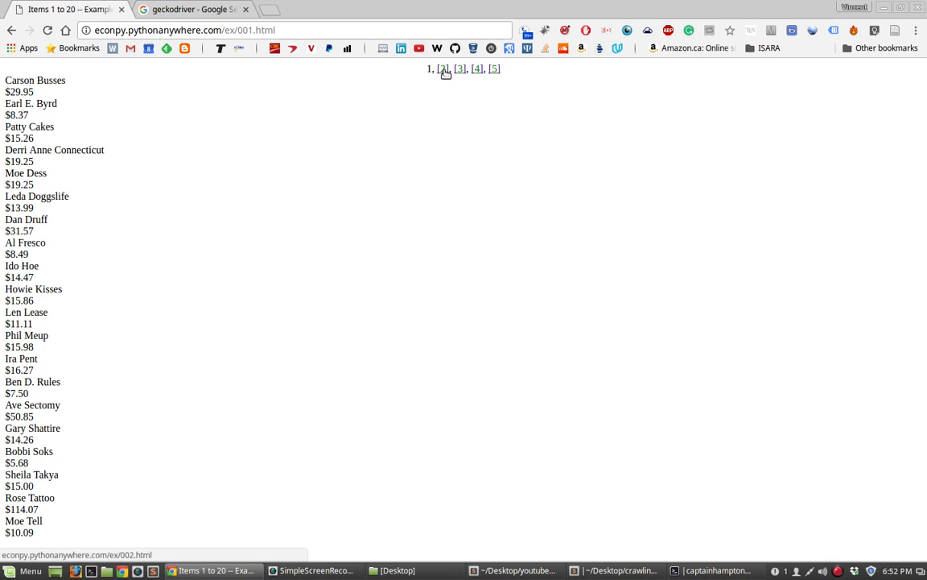
Browse pages 2 and 3 of the listing, then return to page 1
left_click(444, 67)
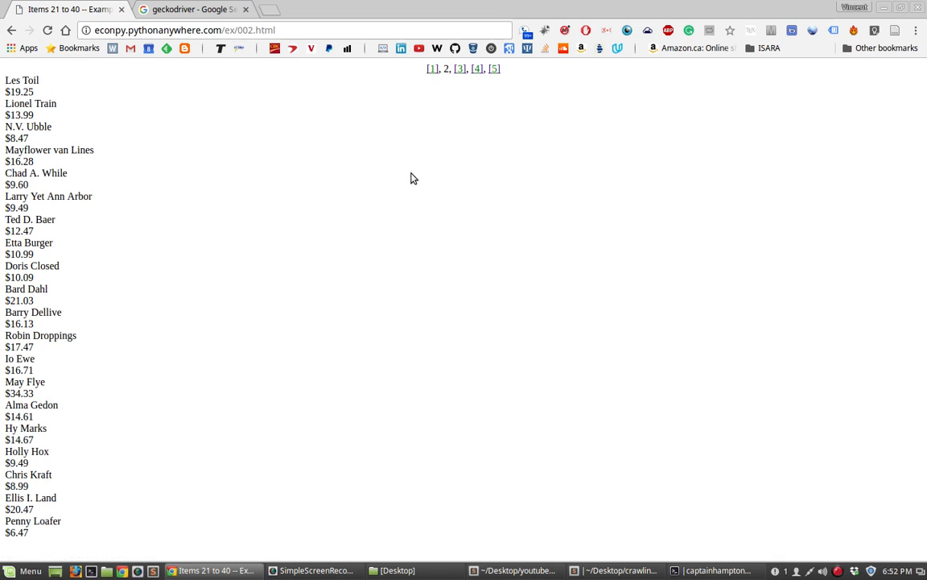
left_click(460, 68)
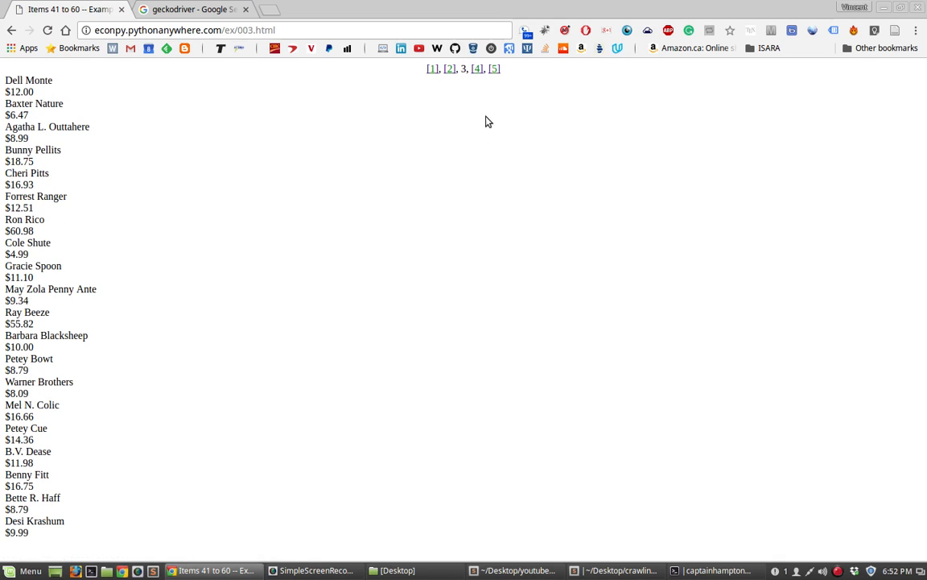
left_click(476, 68)
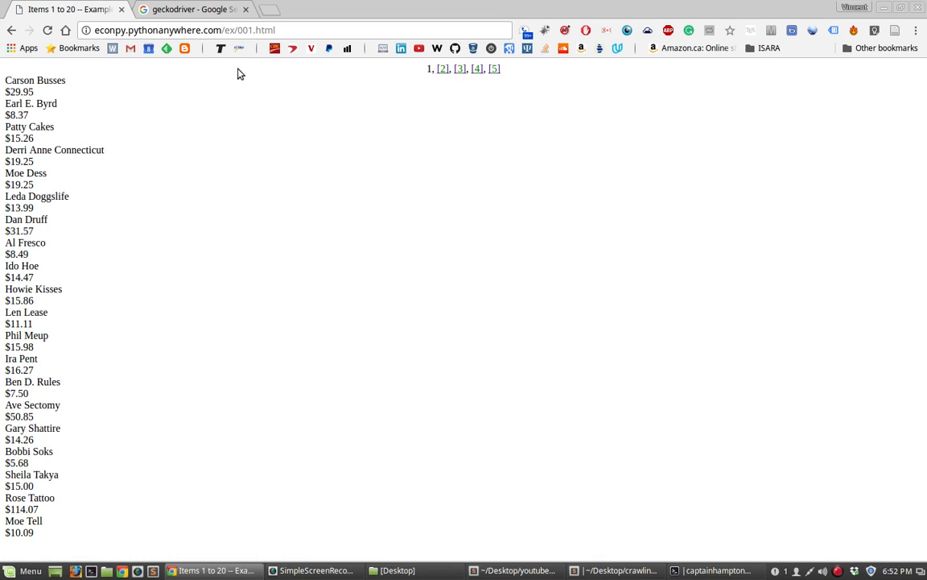
mouse_move(261, 45)
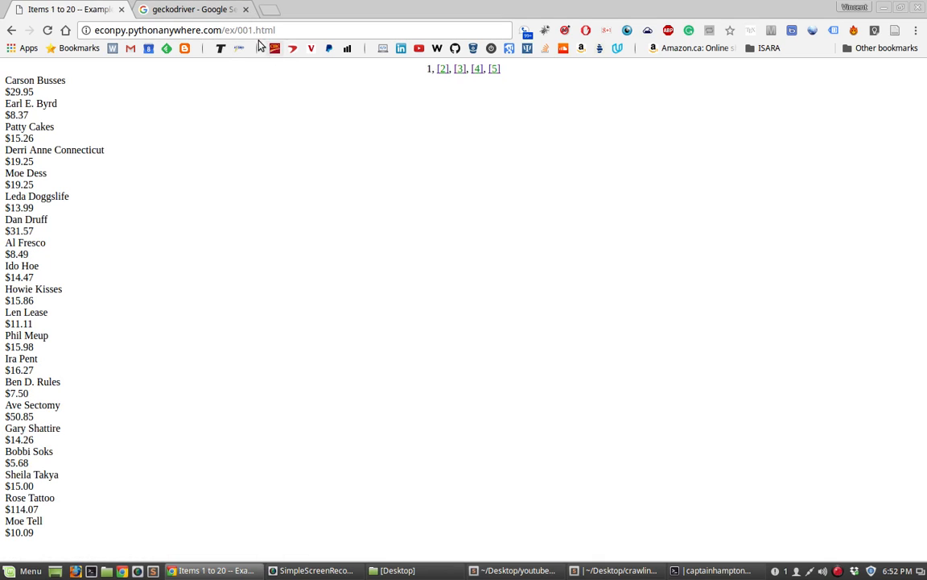
mouse_move(46, 68)
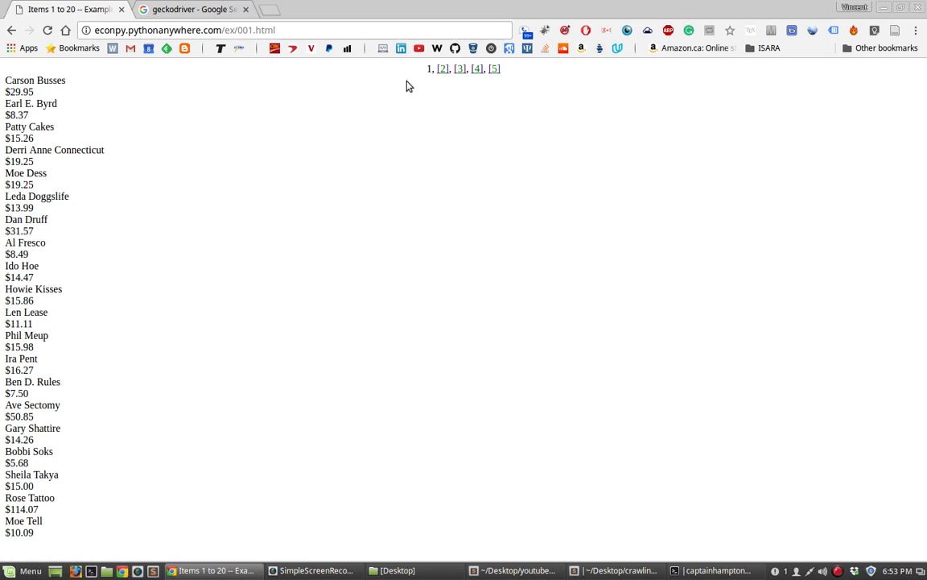
mouse_move(42, 93)
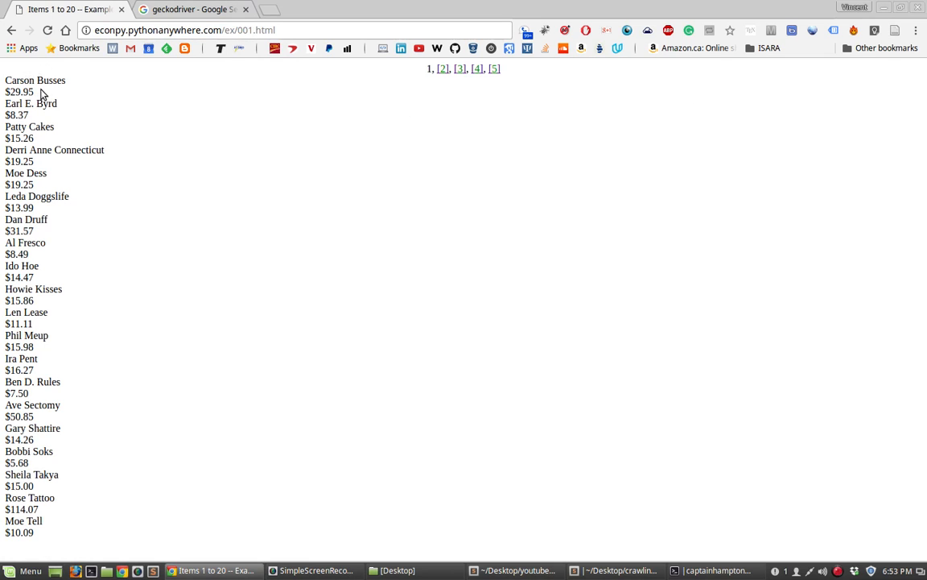
double_click(35, 80)
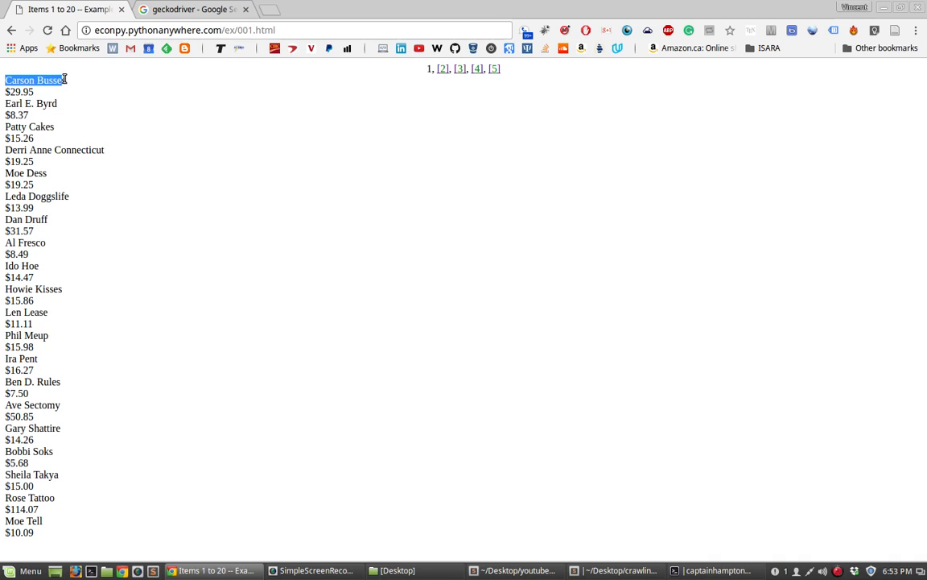
left_click(177, 135)
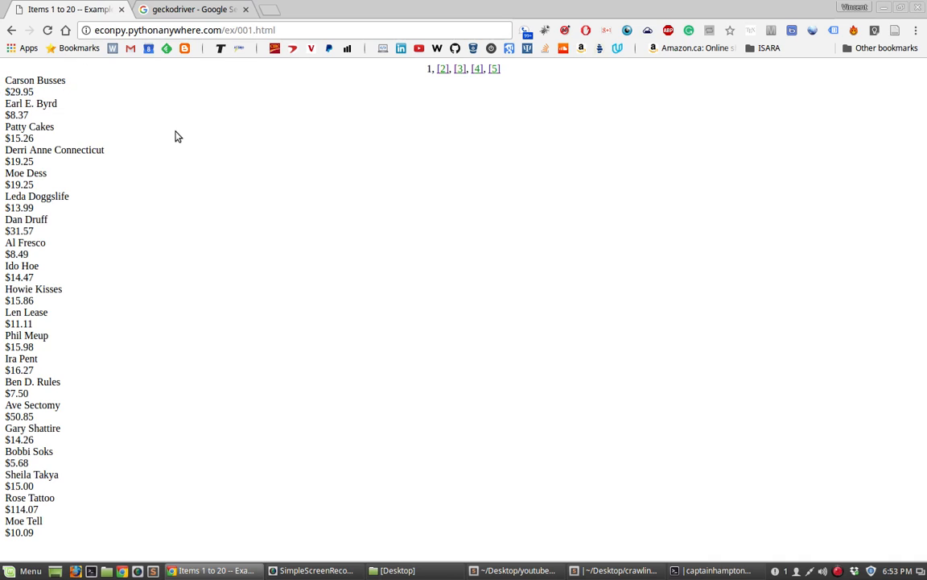
mouse_move(178, 158)
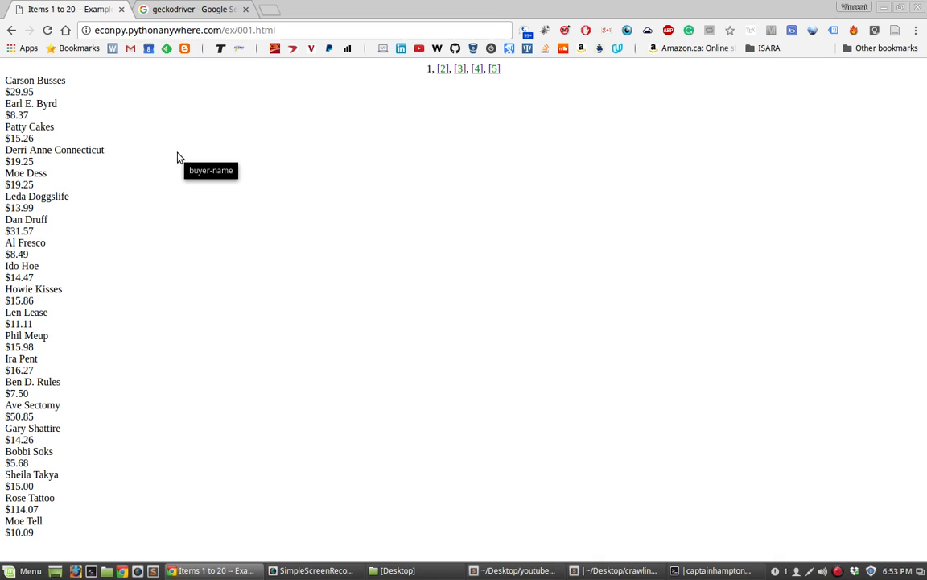
mouse_move(216, 183)
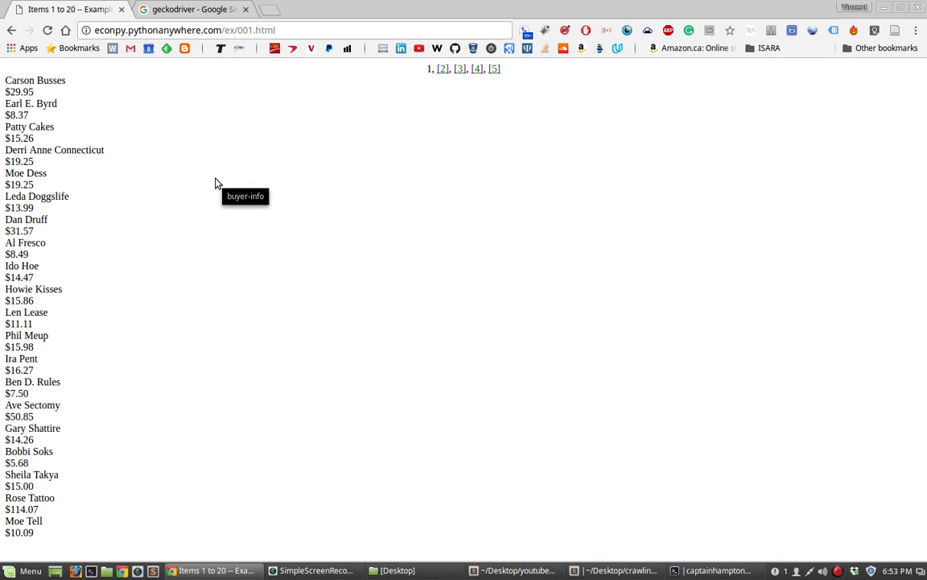
mouse_move(313, 169)
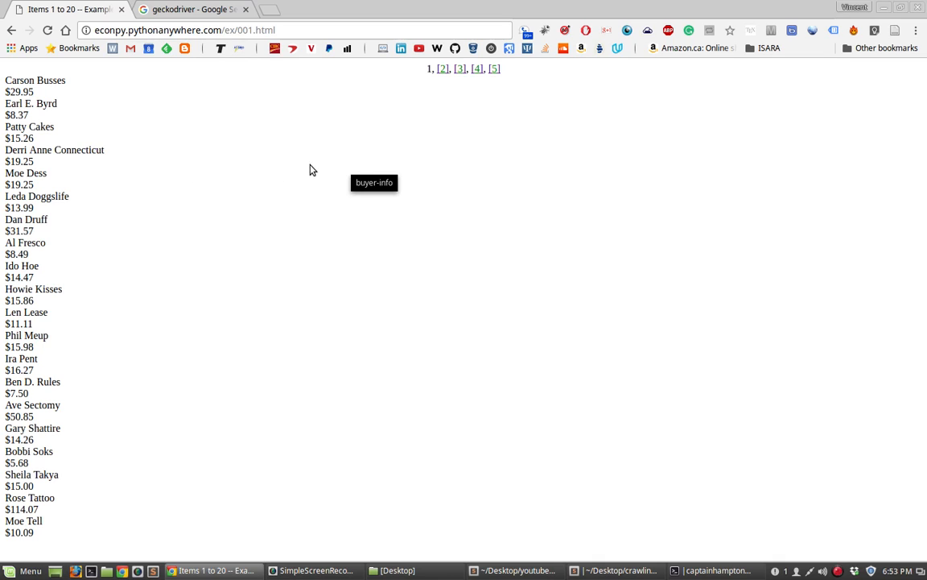
mouse_move(261, 185)
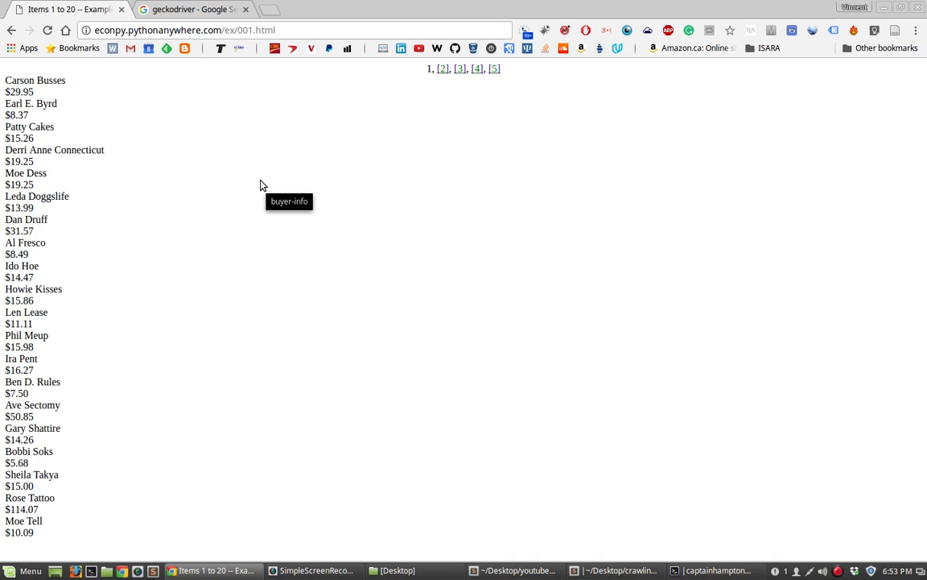
mouse_move(77, 261)
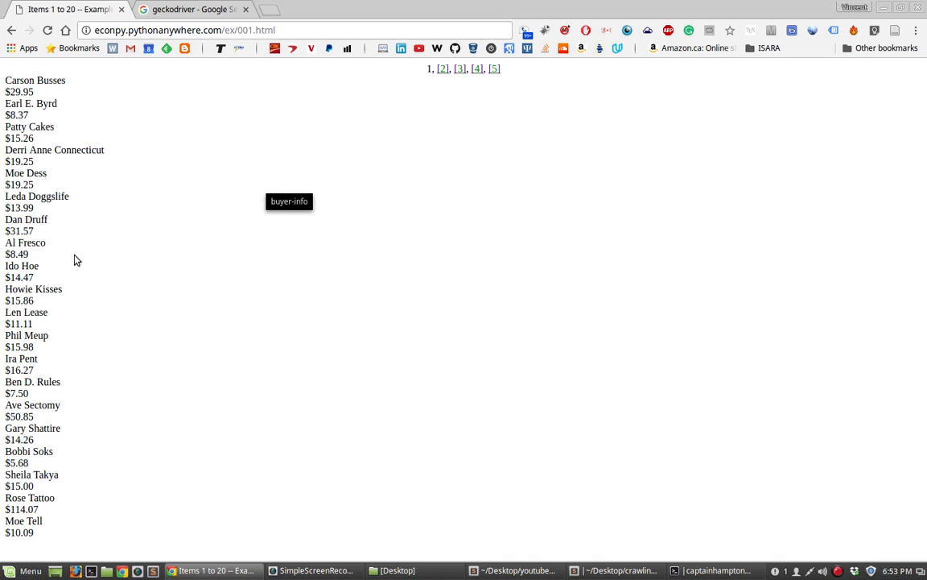
mouse_move(496, 245)
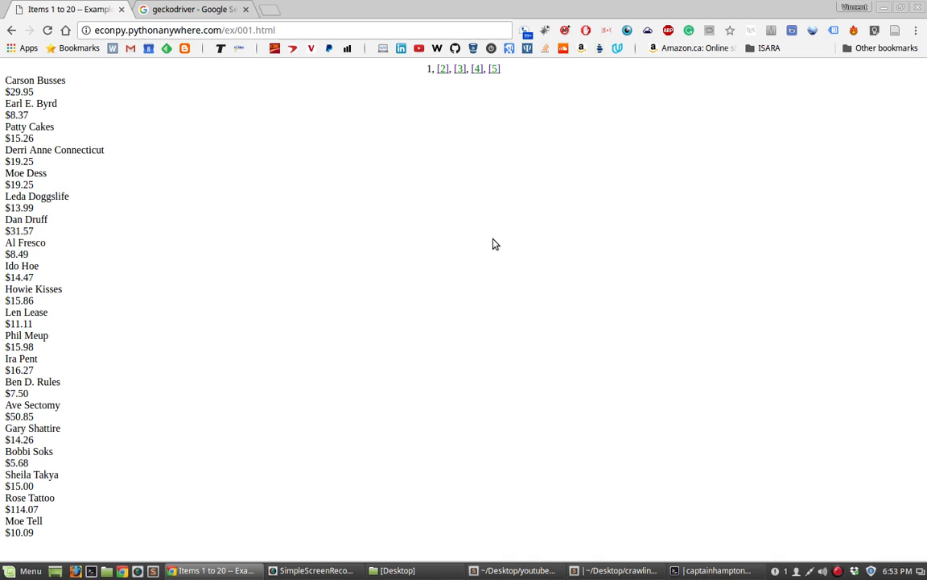
mouse_move(451, 115)
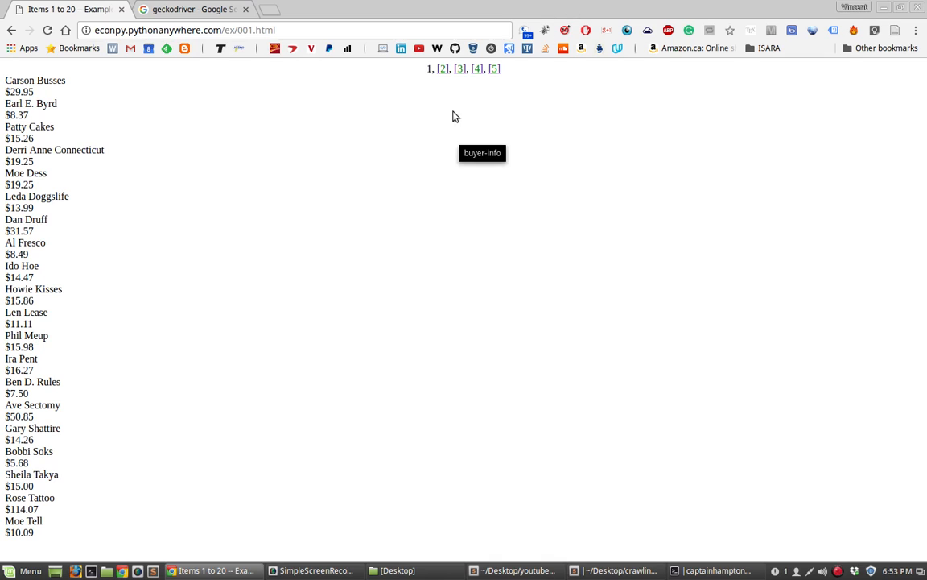
mouse_move(411, 132)
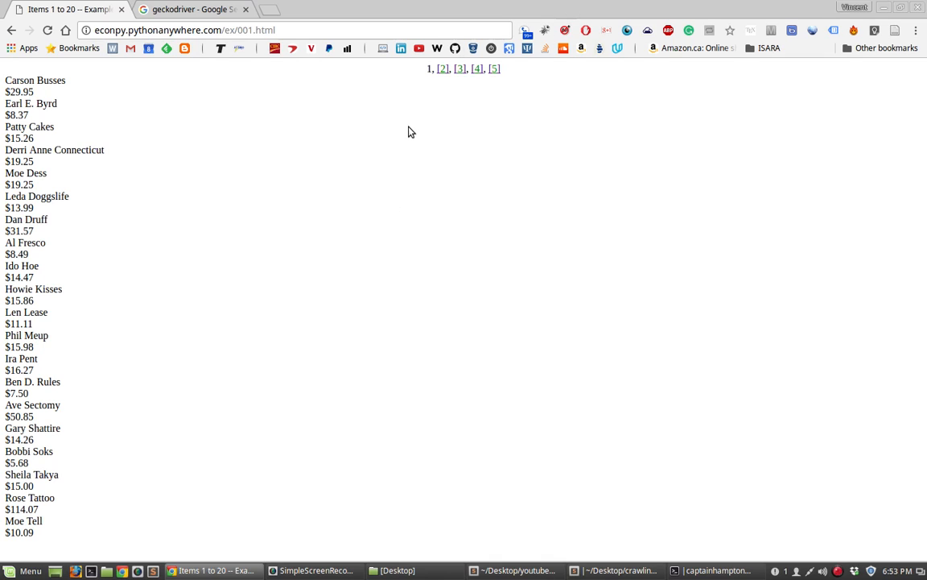
mouse_move(283, 311)
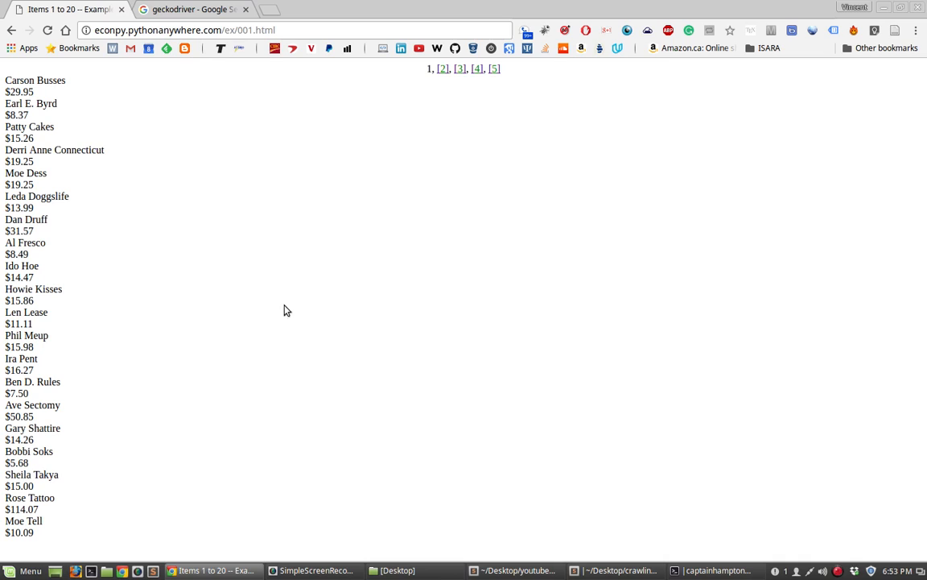
mouse_move(531, 83)
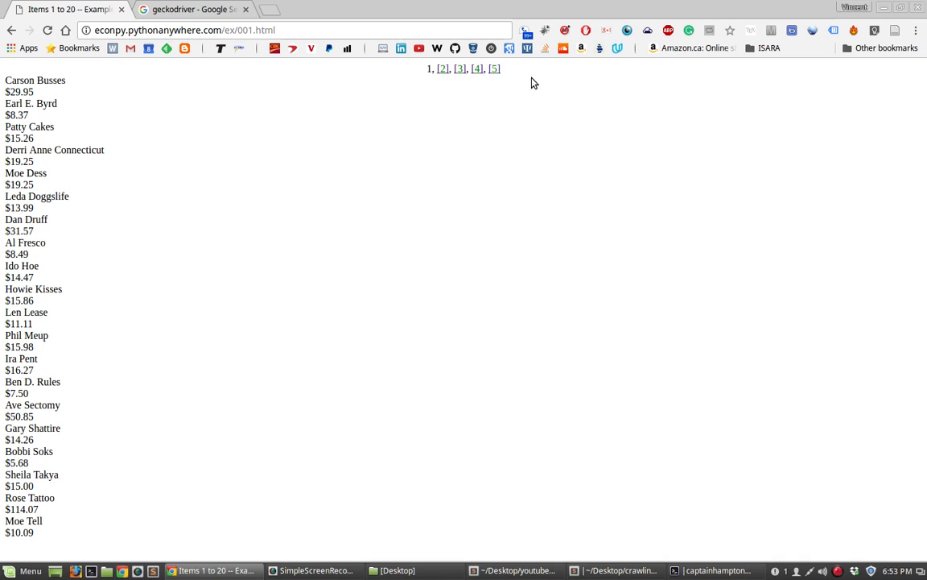
mouse_move(538, 148)
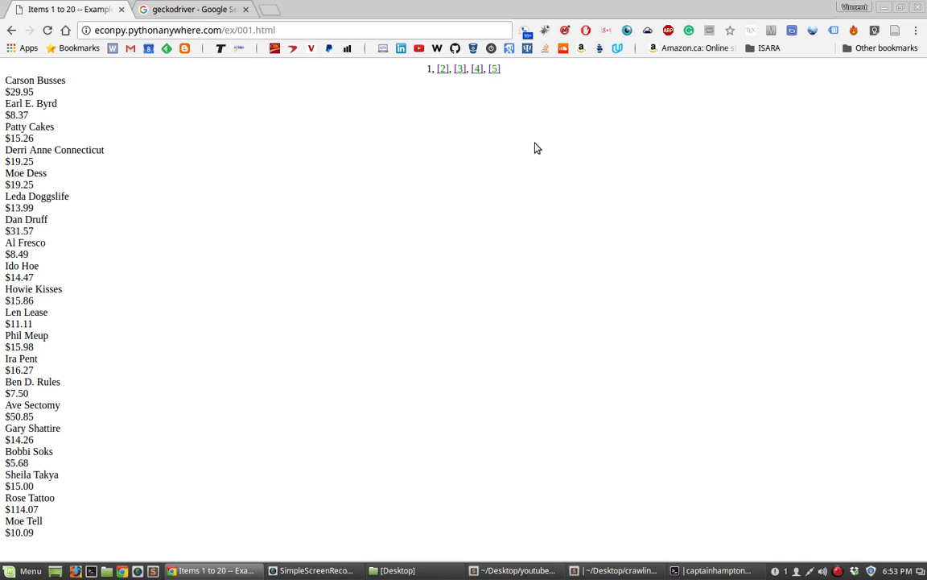
mouse_move(214, 274)
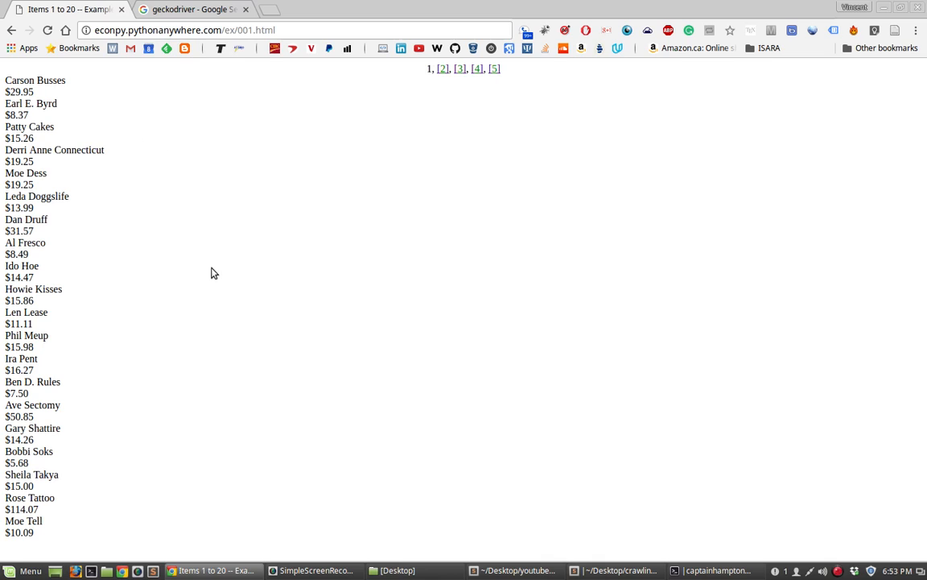
mouse_move(225, 171)
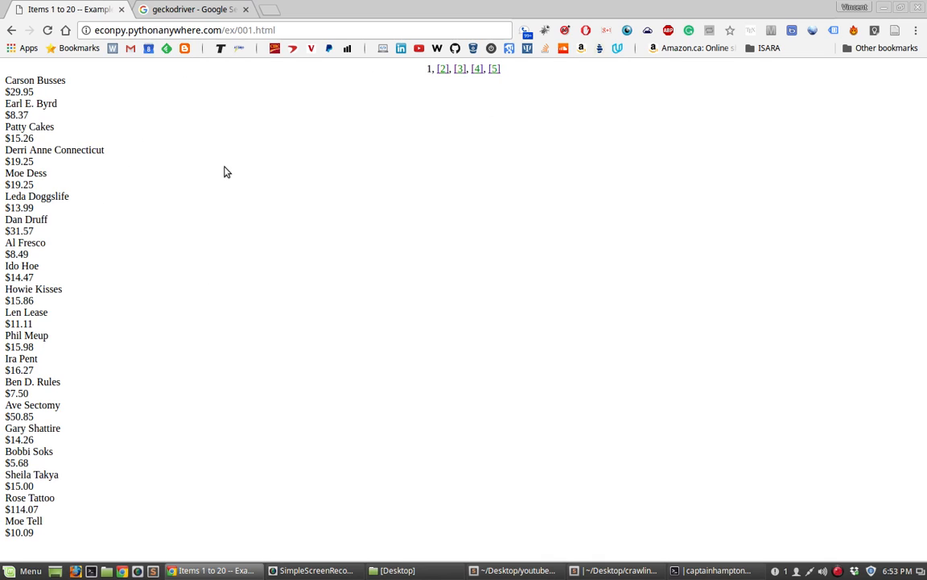
mouse_move(477, 94)
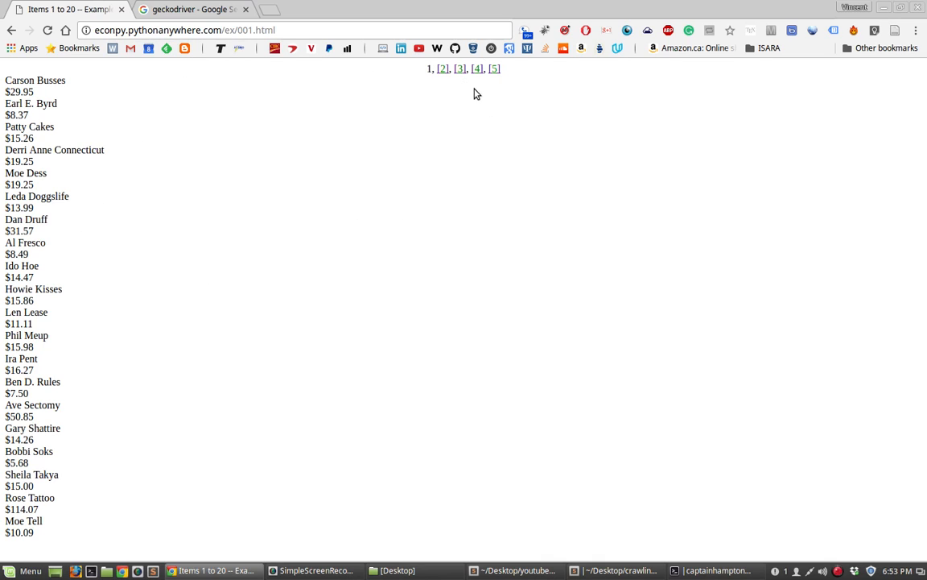
mouse_move(486, 110)
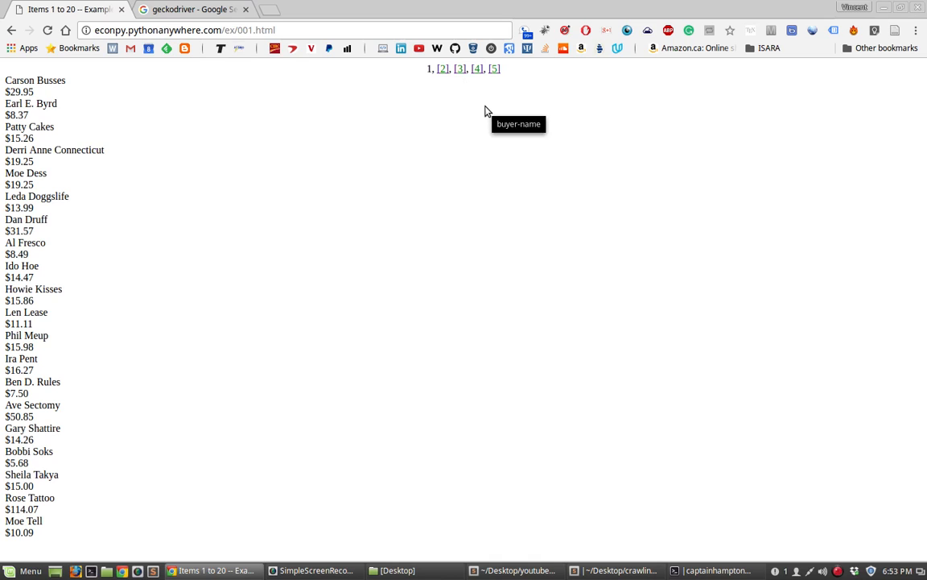
mouse_move(94, 72)
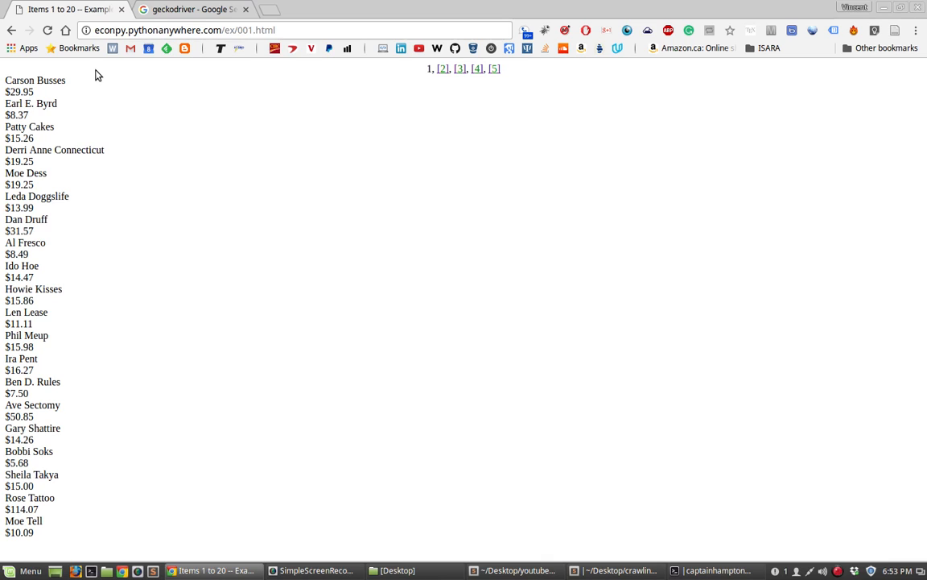
mouse_move(311, 174)
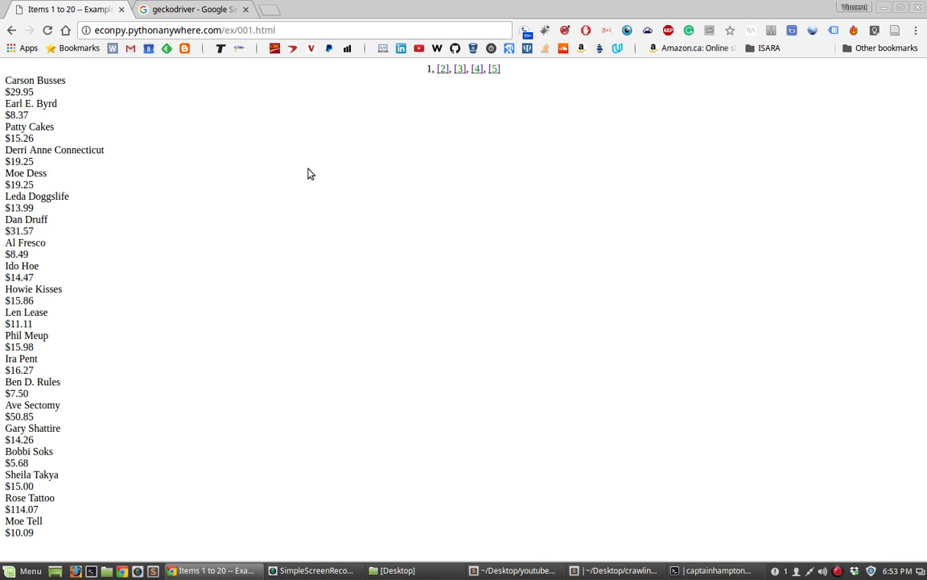
mouse_move(284, 348)
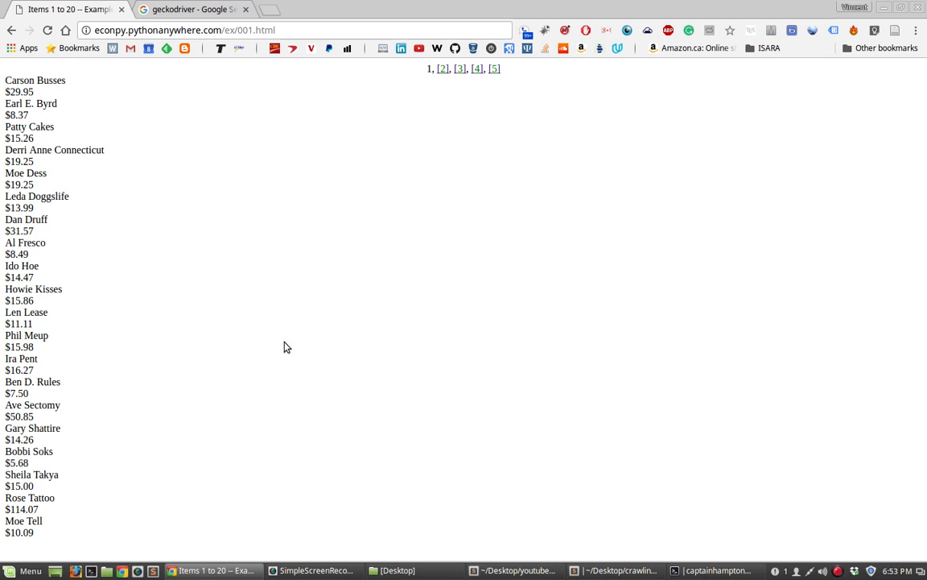
mouse_move(81, 103)
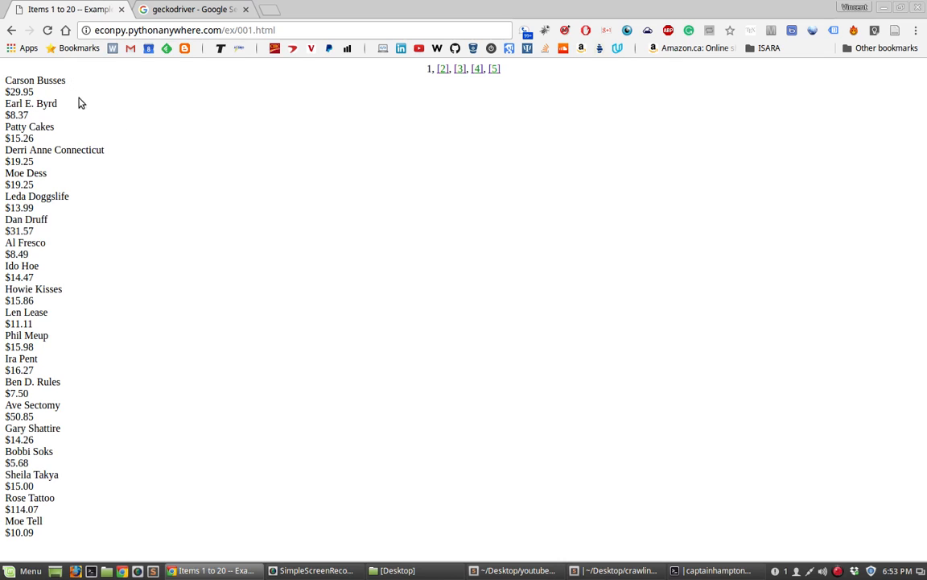
mouse_move(457, 68)
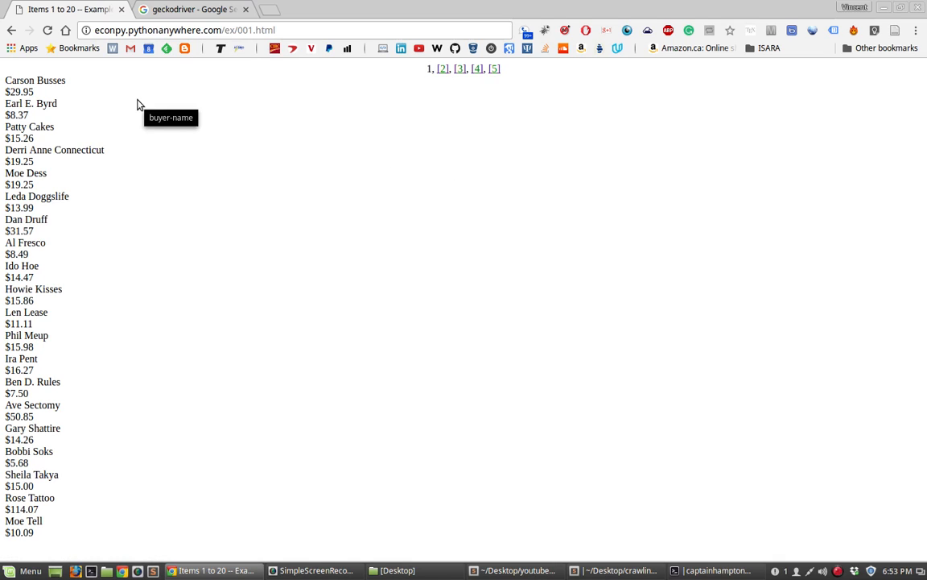
mouse_move(185, 97)
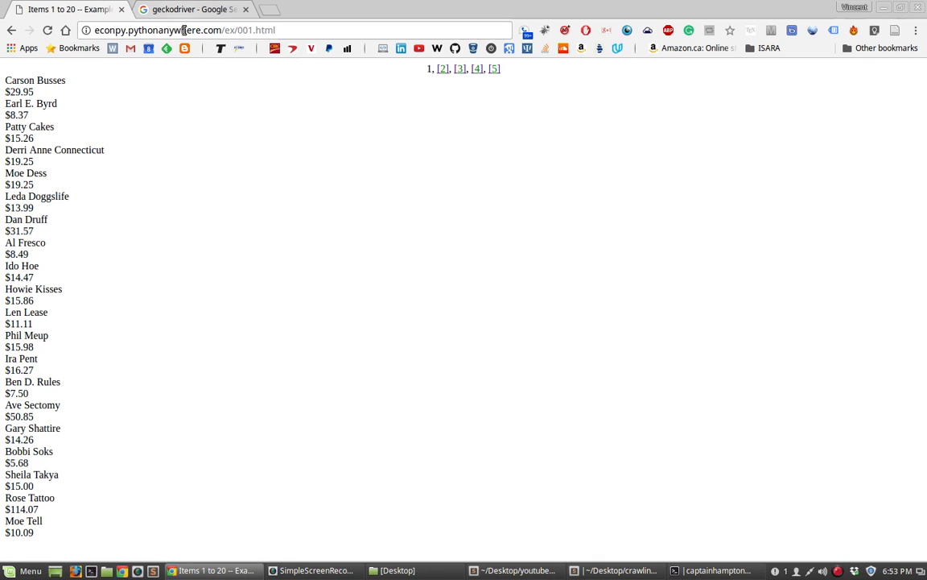
mouse_move(679, 499)
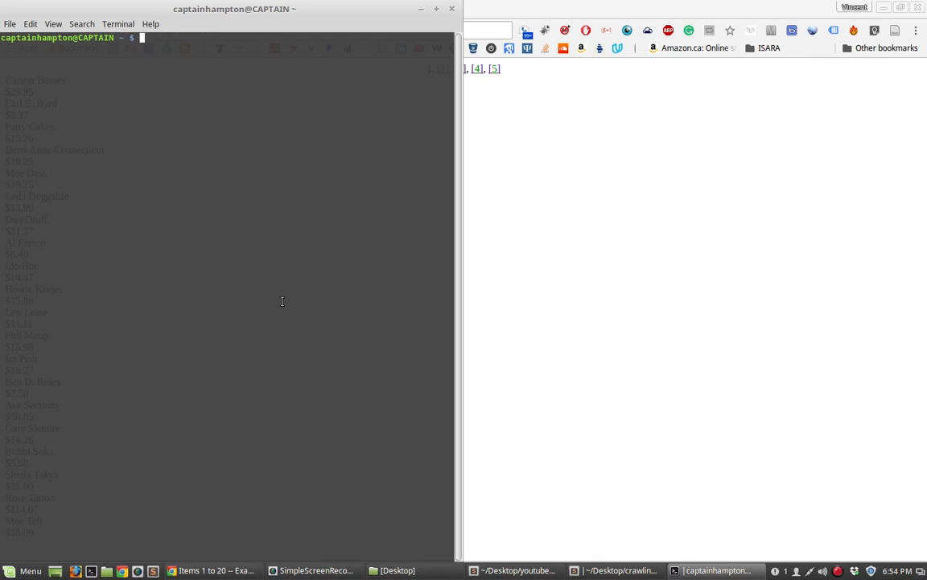
mouse_move(255, 200)
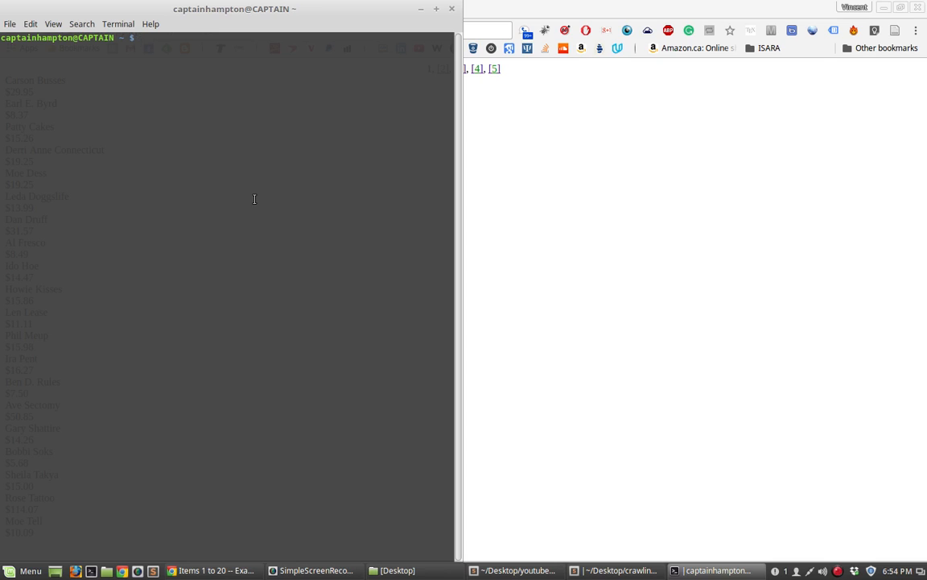
mouse_move(257, 210)
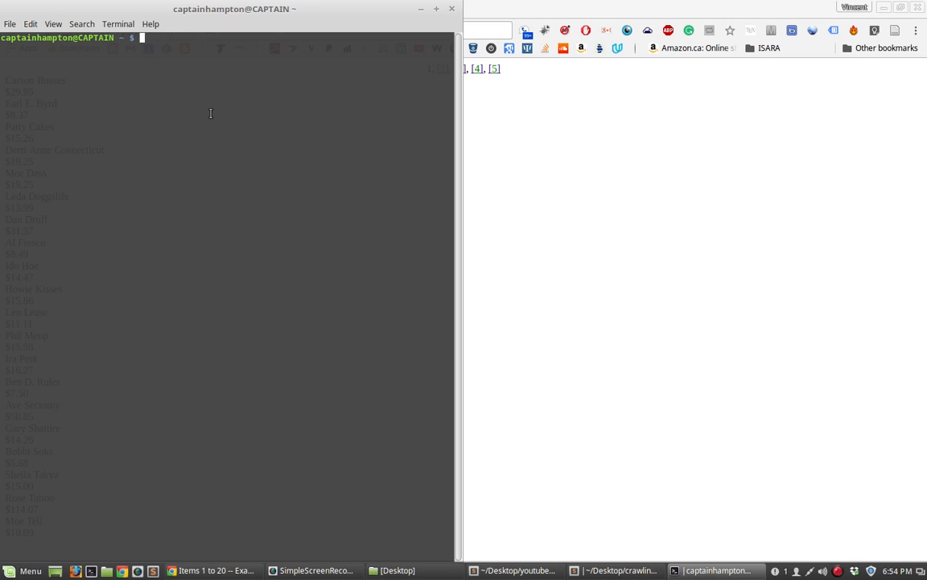
mouse_move(200, 114)
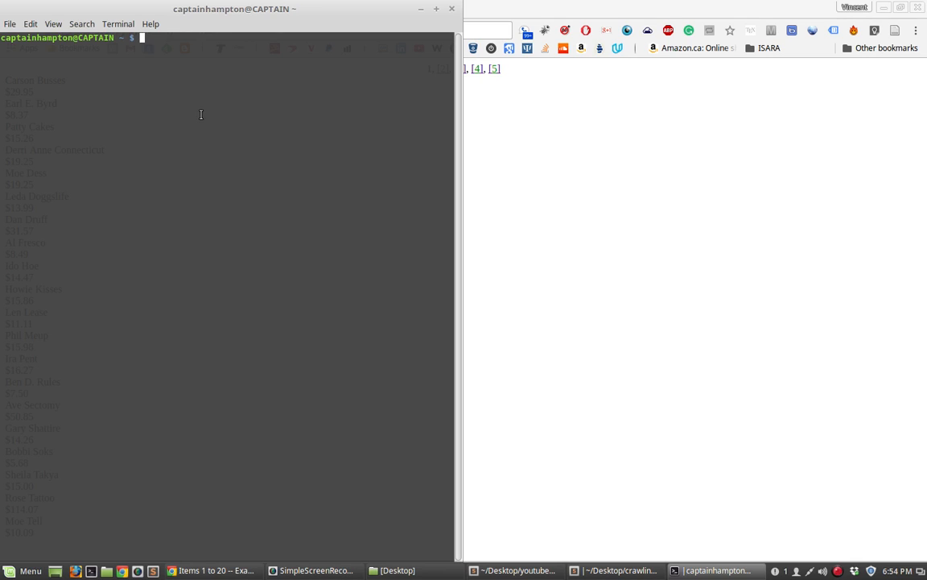
mouse_move(227, 132)
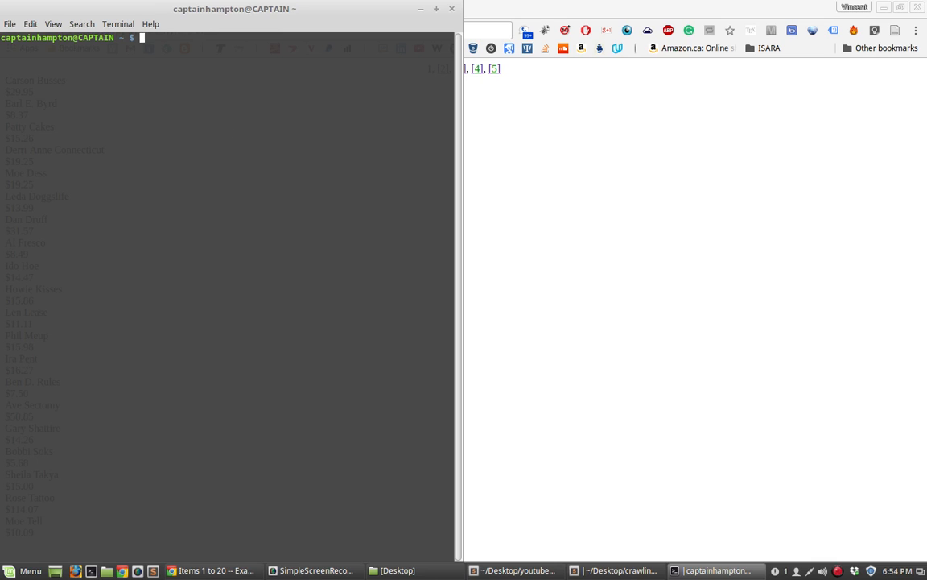
Run pip3 install selenium to install the selenium package
type("pip3")
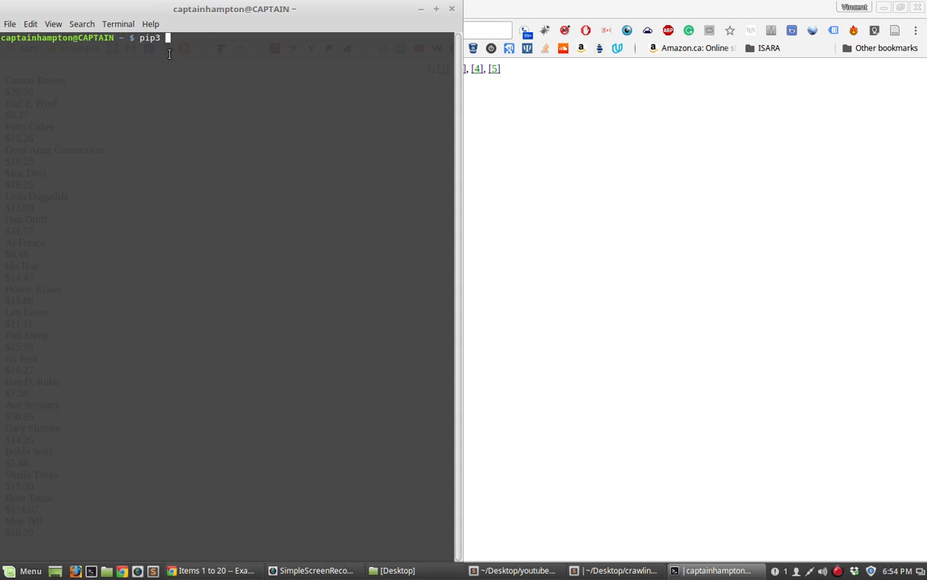
mouse_move(184, 47)
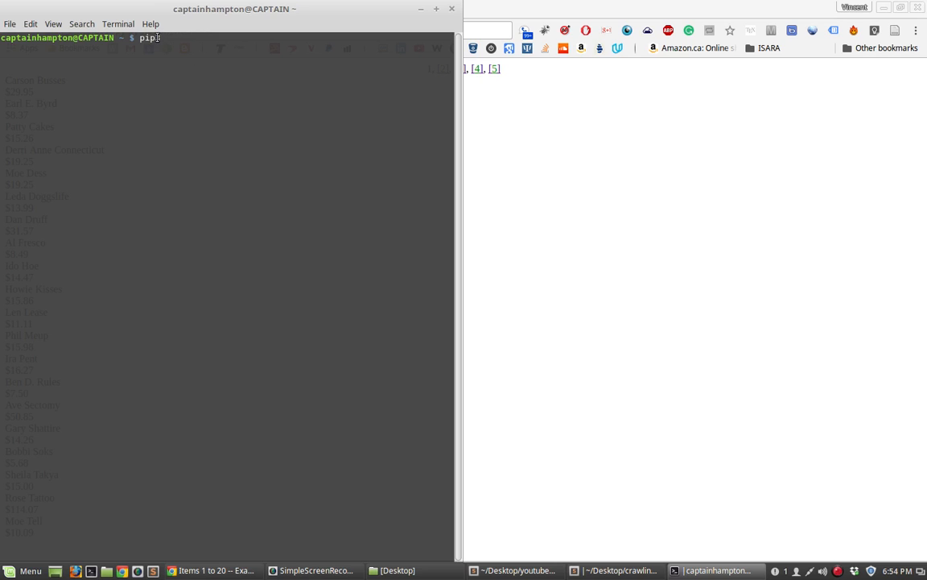
type("3")
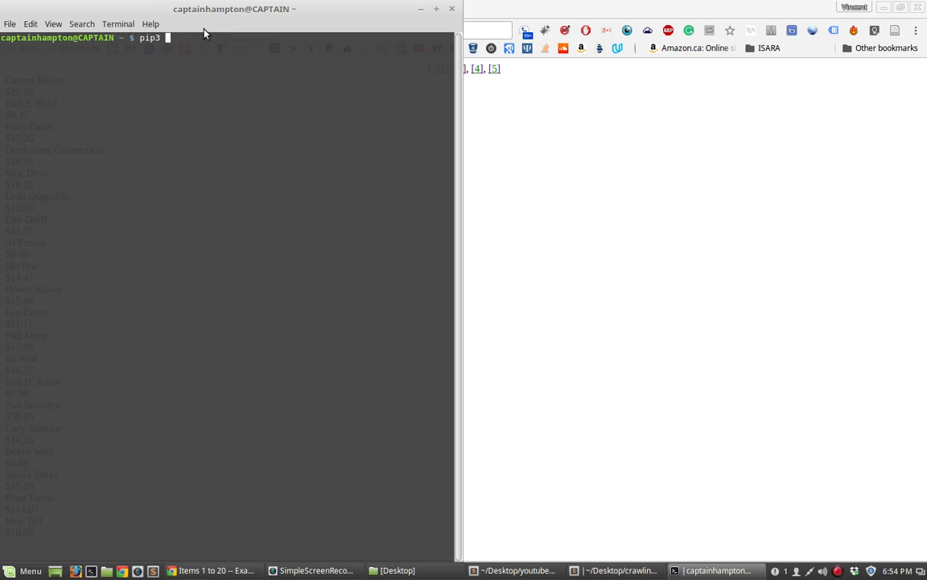
type("install sel")
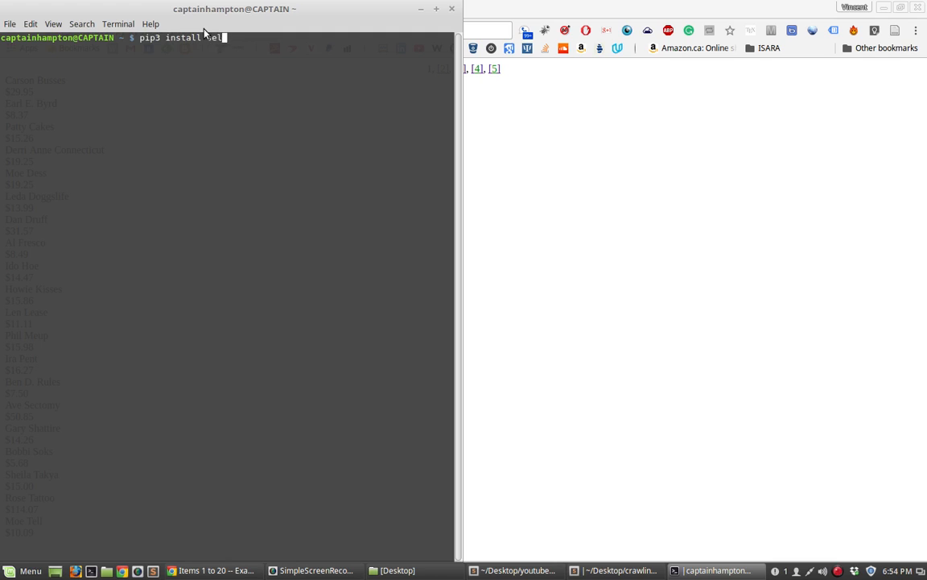
type("selenium")
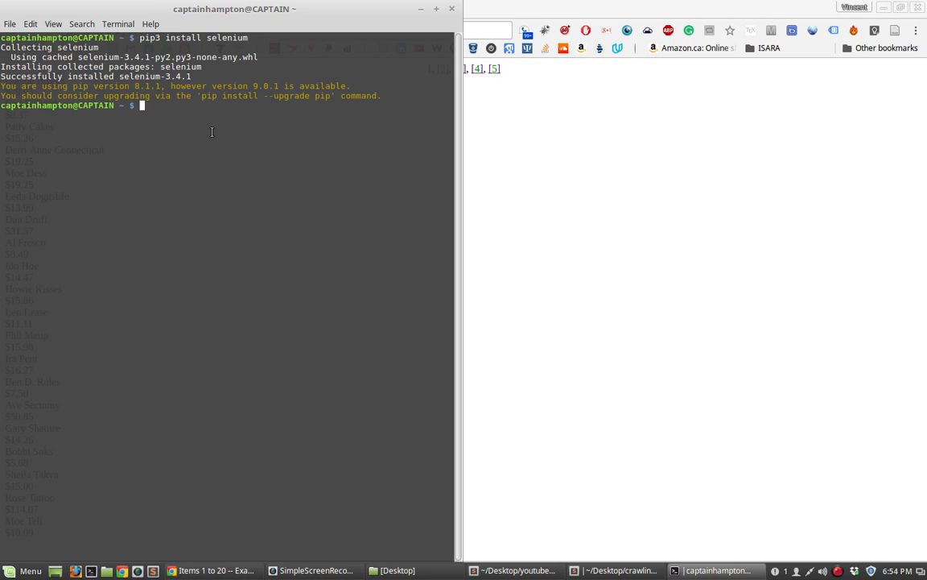
mouse_move(182, 136)
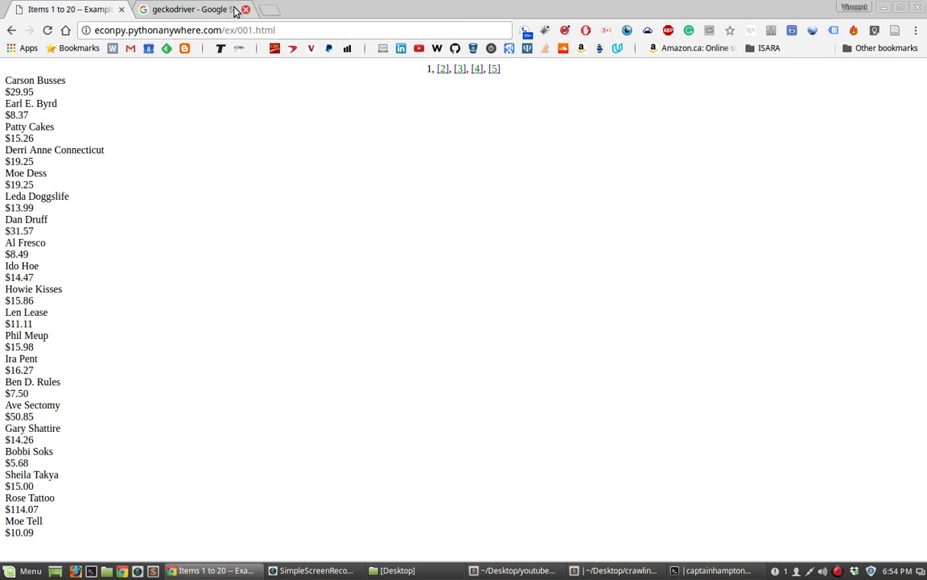
Open the mozilla/geckodriver GitHub releases page and scroll to the v0.16.1 downloads
left_click(190, 9)
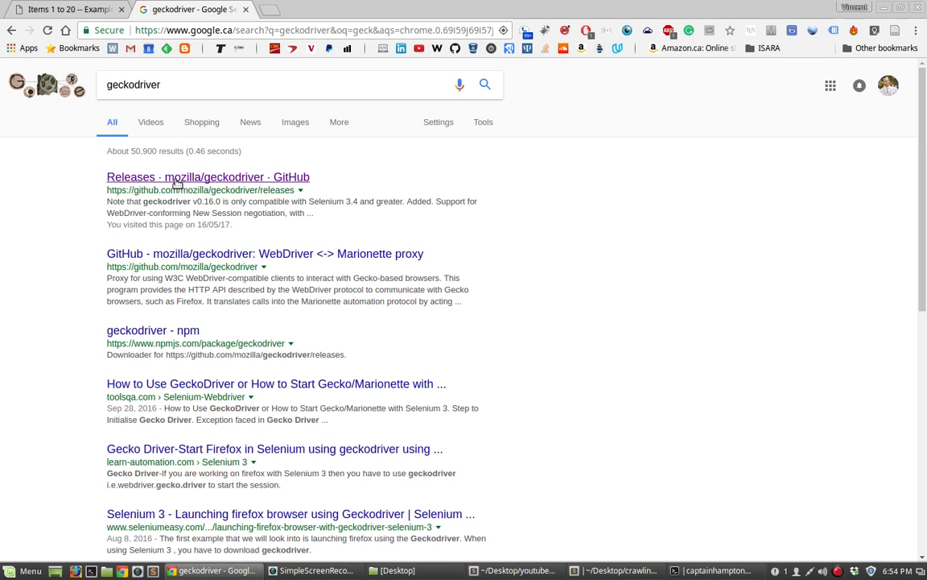
left_click(208, 175)
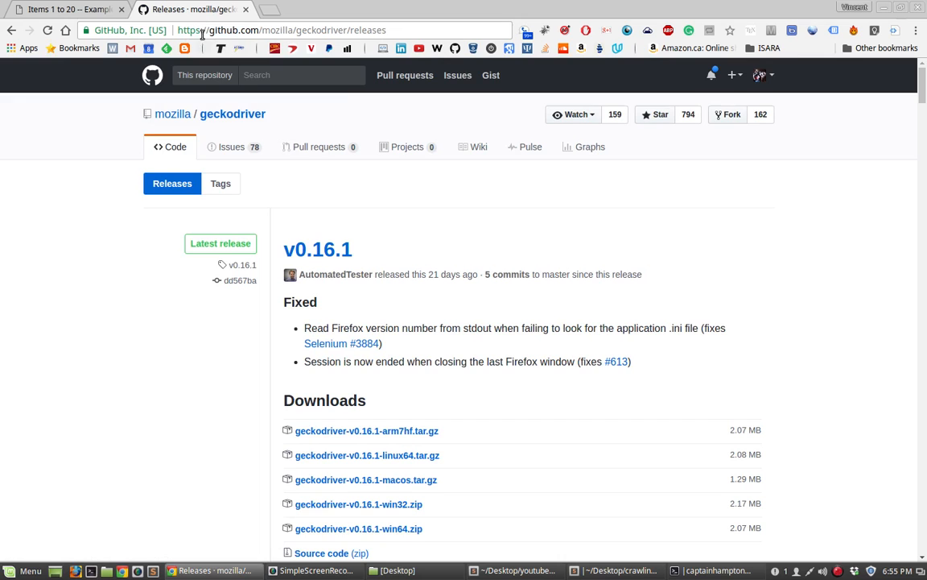
scroll("down", 3)
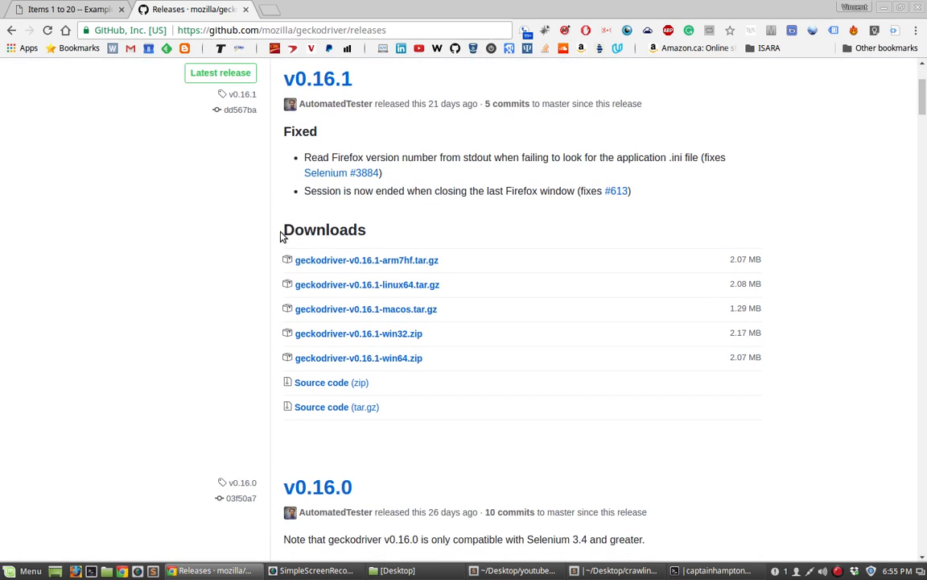
scroll("down", 3)
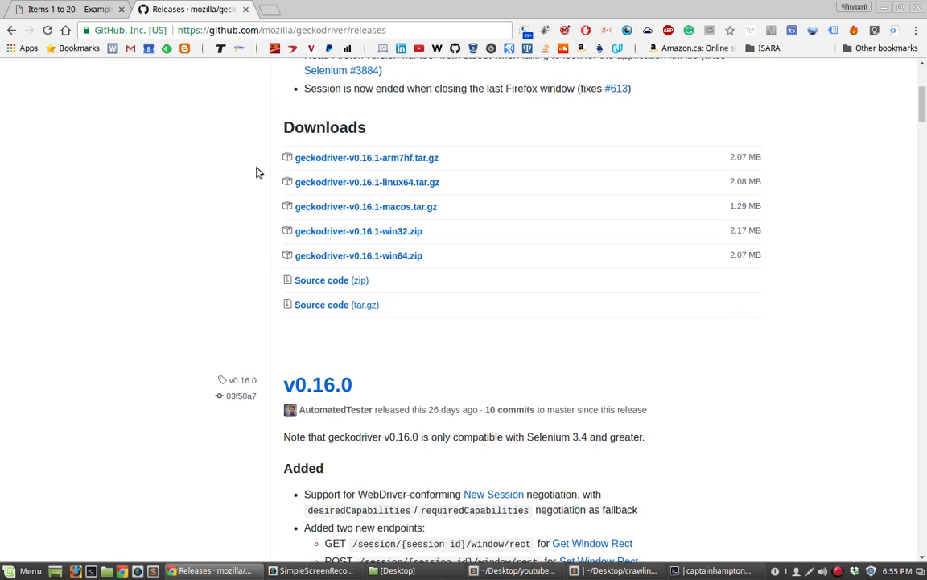
mouse_move(322, 206)
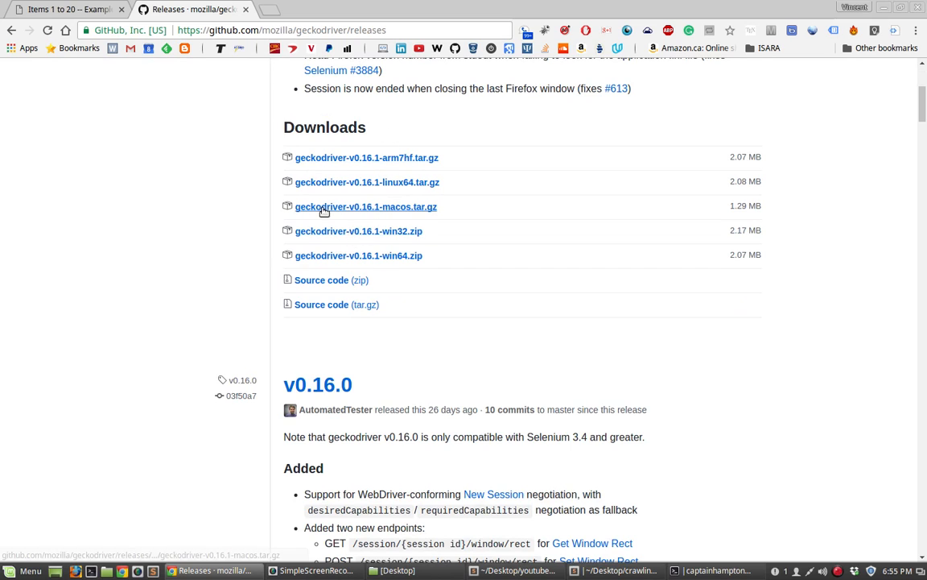
mouse_move(370, 176)
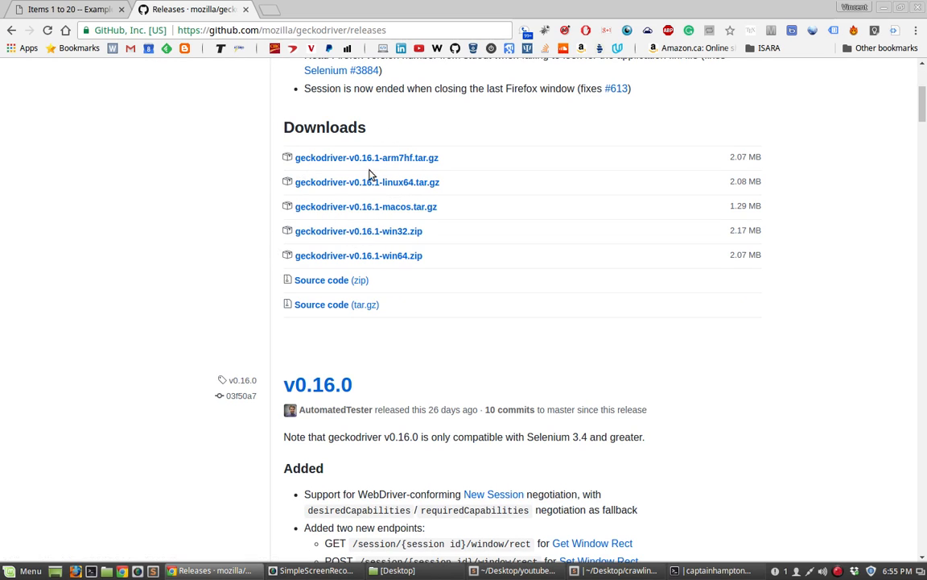
mouse_move(367, 182)
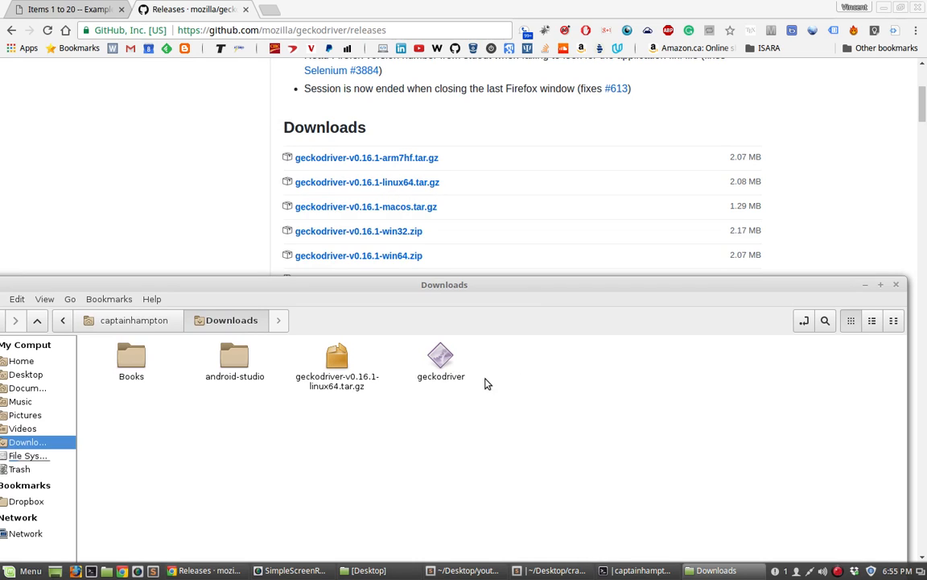
Extract geckodriver-v0.16.1-linux64.tar.gz in the Downloads folder
left_click(441, 356)
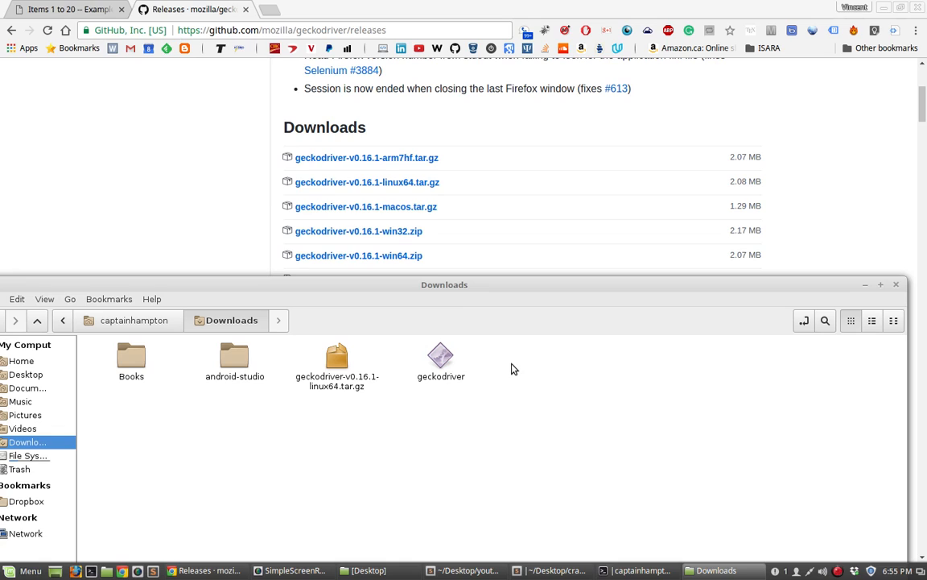
mouse_move(515, 385)
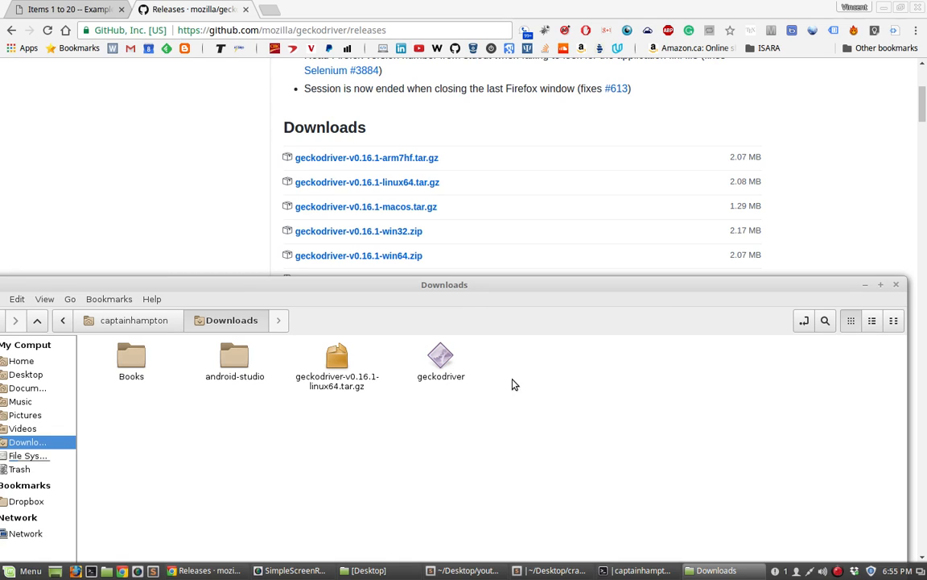
mouse_move(486, 381)
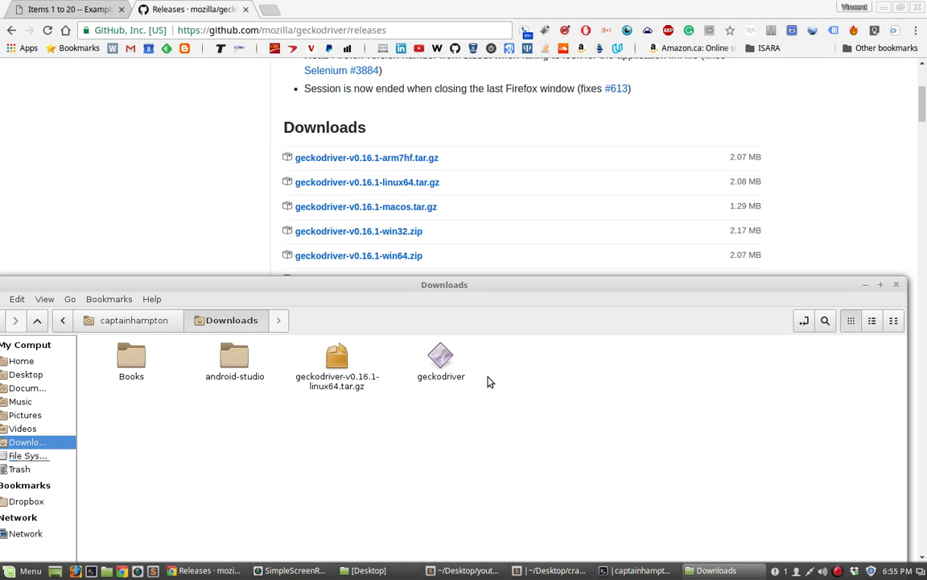
mouse_move(485, 375)
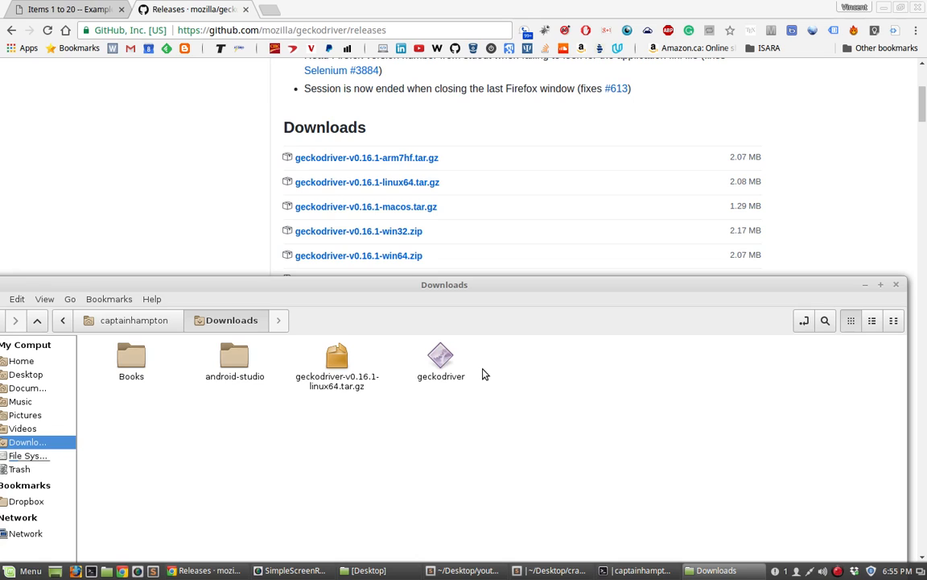
mouse_move(503, 396)
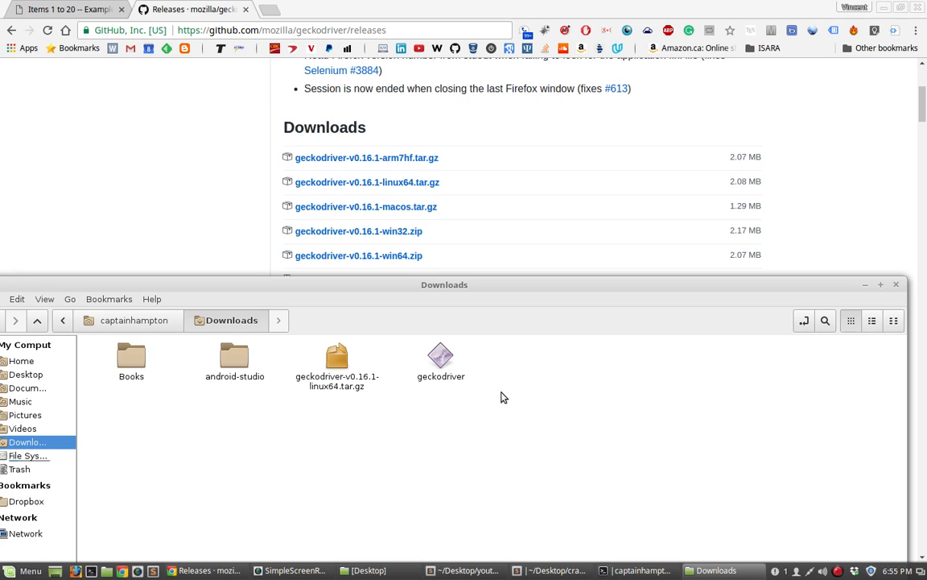
mouse_move(493, 325)
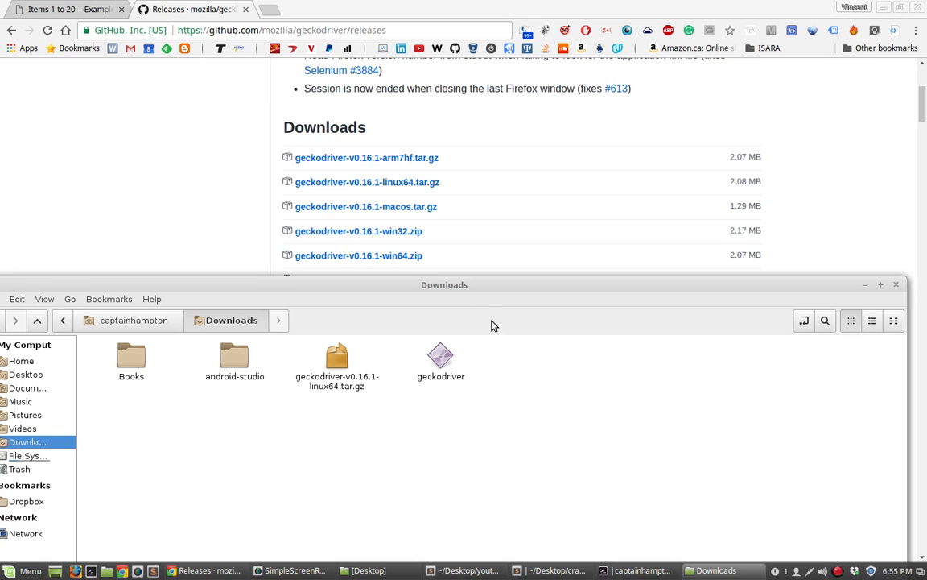
mouse_move(360, 325)
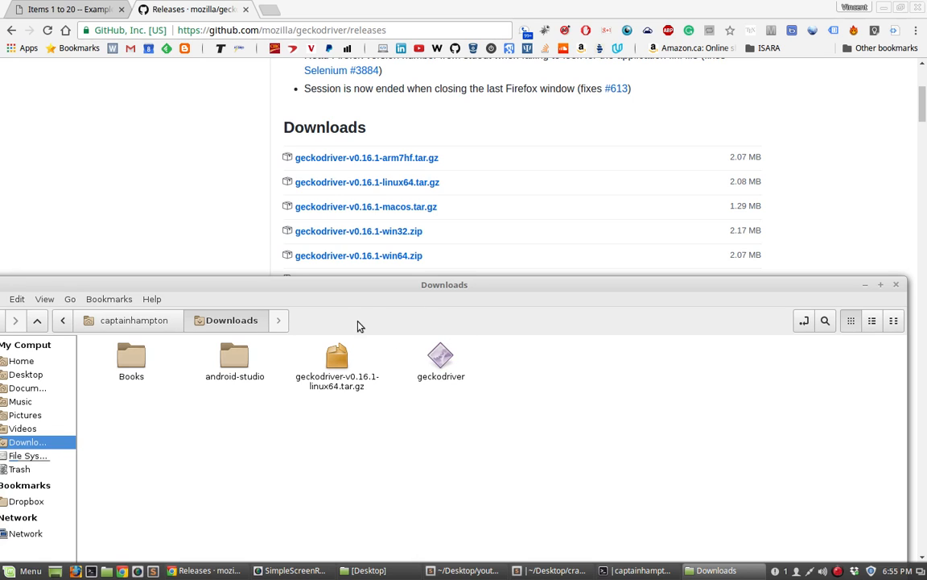
mouse_move(457, 182)
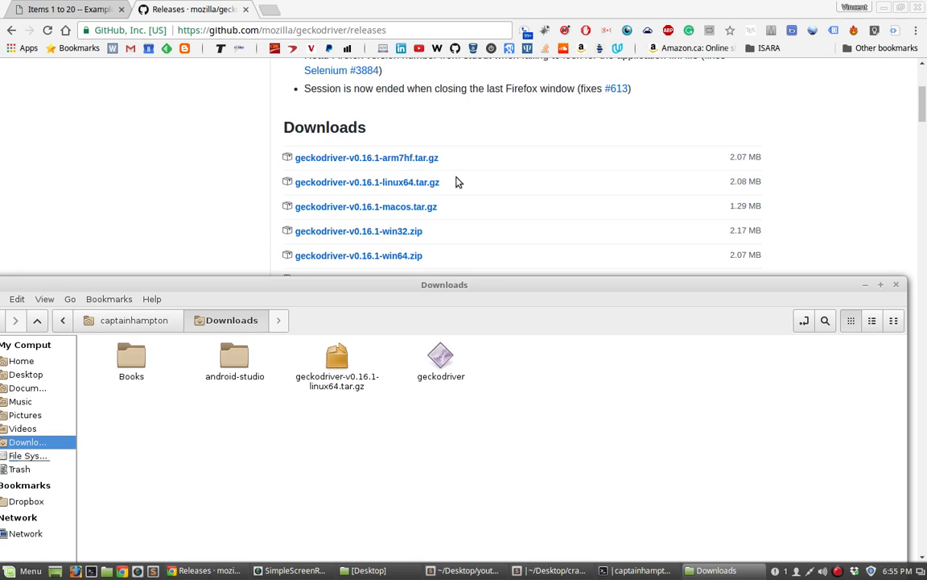
mouse_move(315, 108)
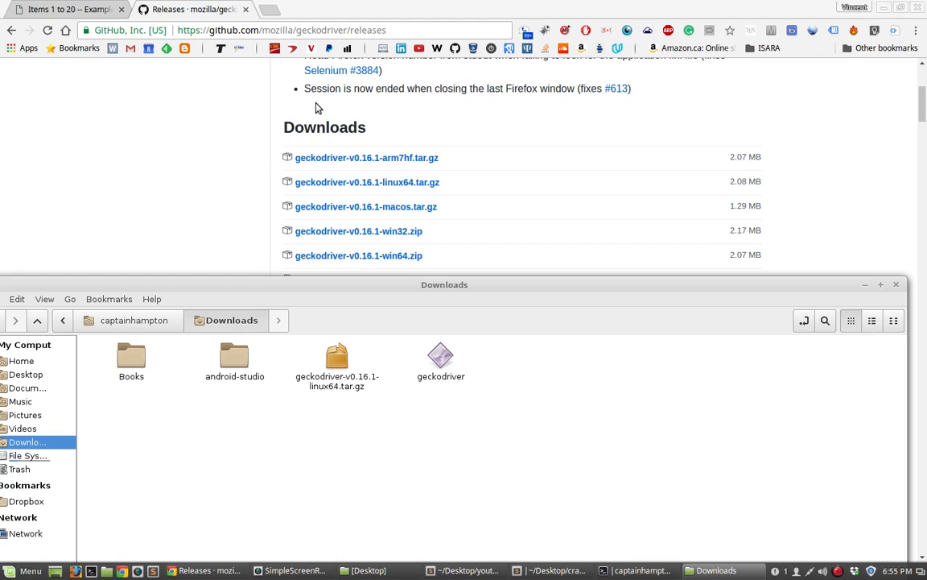
mouse_move(506, 572)
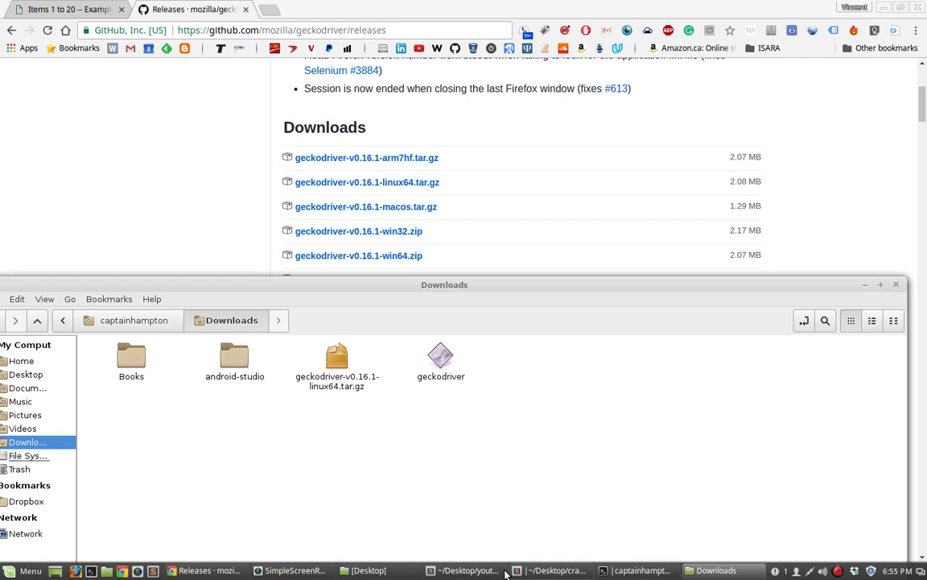
In Terminal, change into Downloads and list its files to find geckodriver
left_click(637, 570)
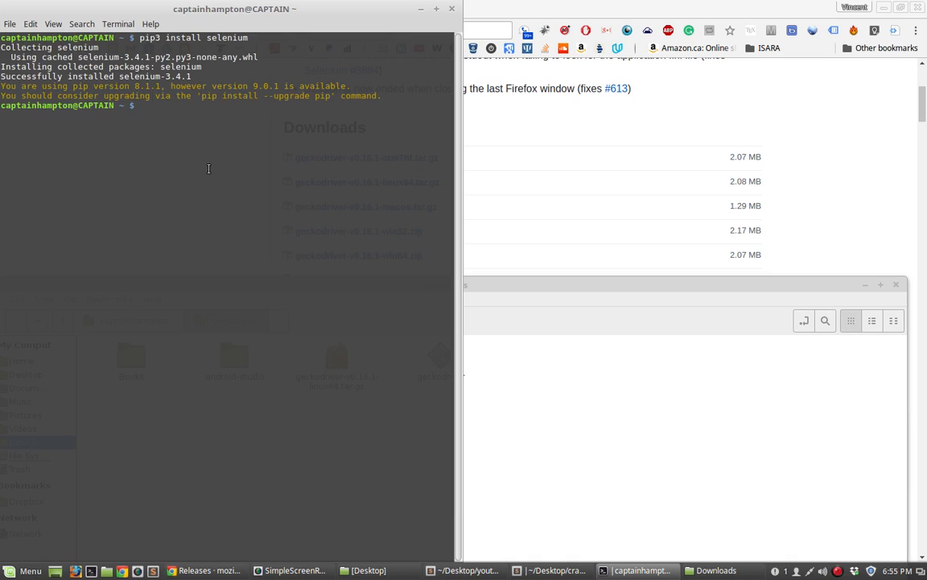
type("cd")
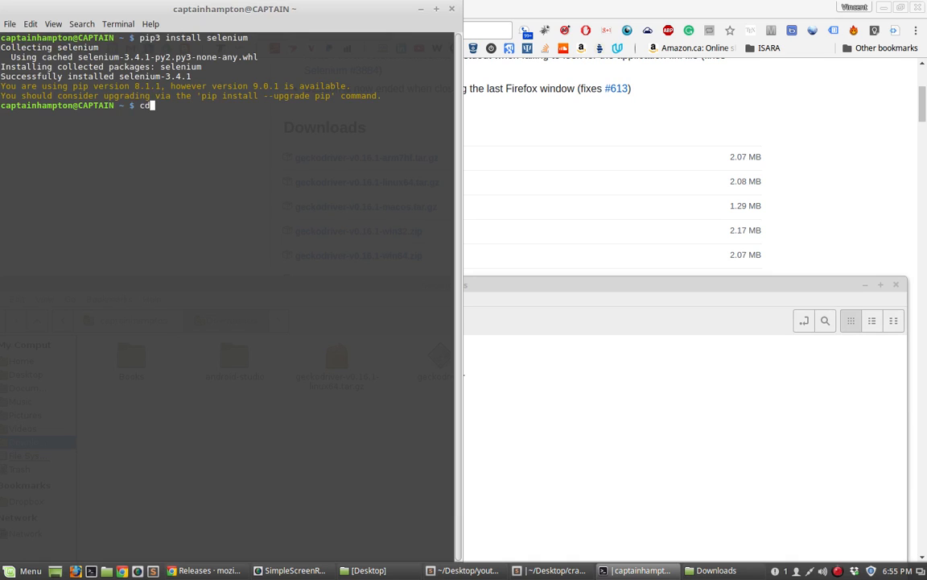
type("Downloads/")
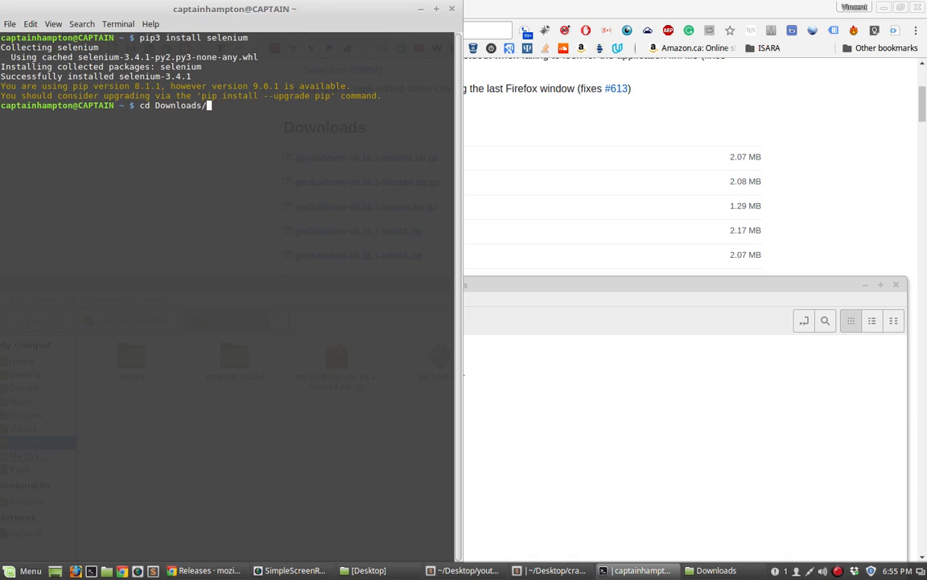
type("ls")
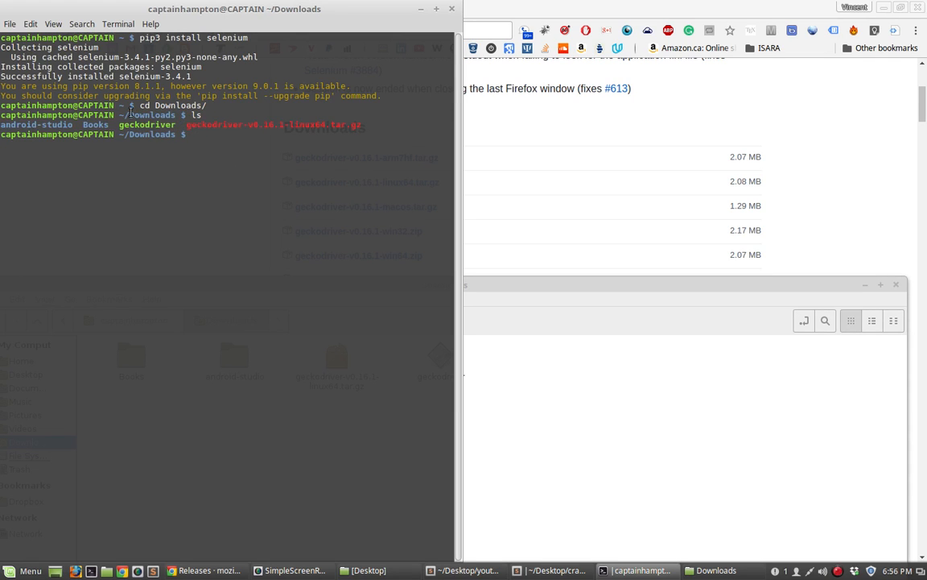
double_click(149, 126)
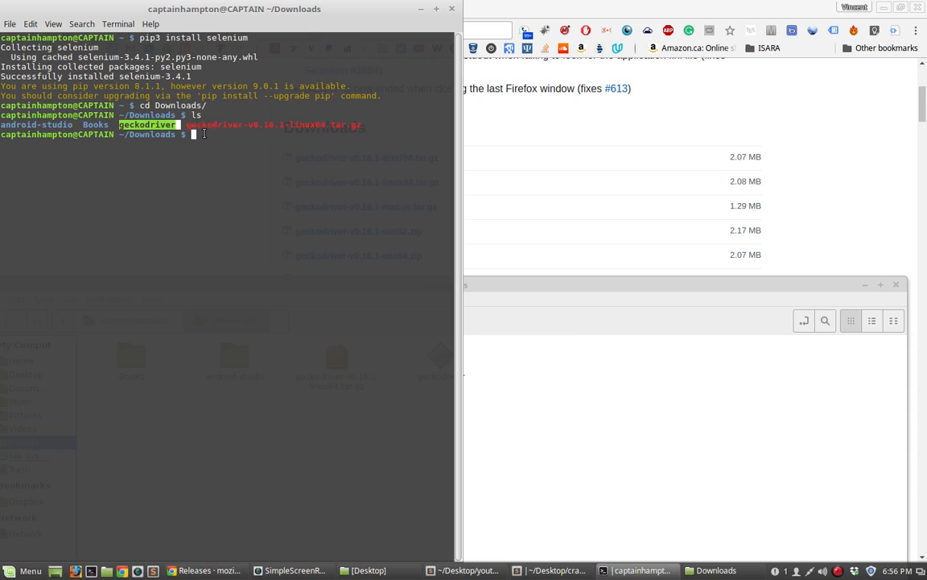
Copy geckodriver to /usr/bin/geckodriver with sudo, entering the password
type("cp")
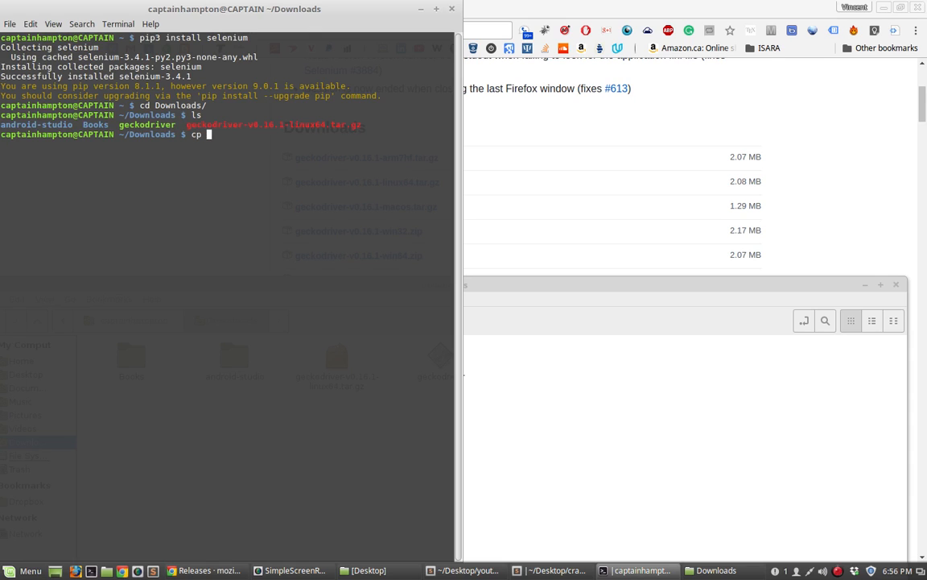
type("geckodriver")
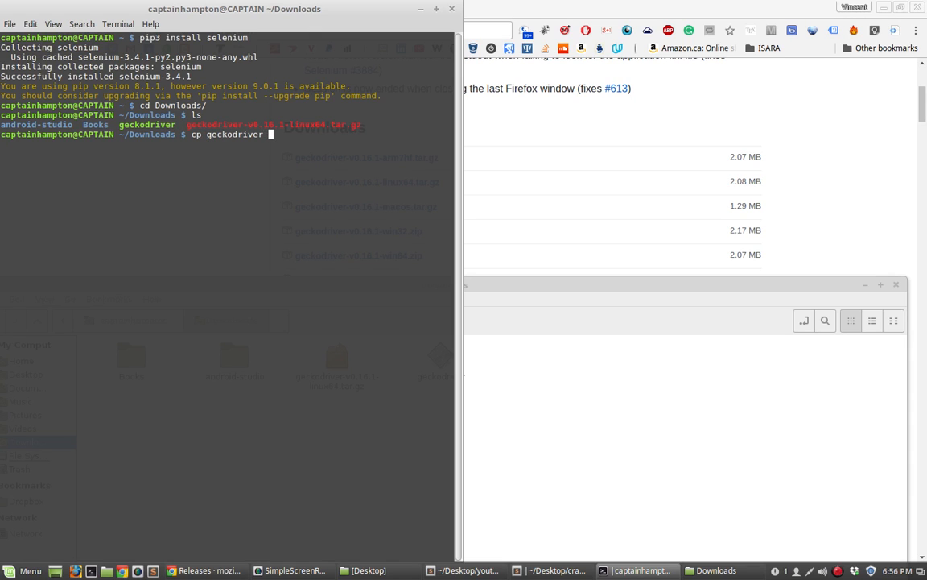
type("/usr/bin")
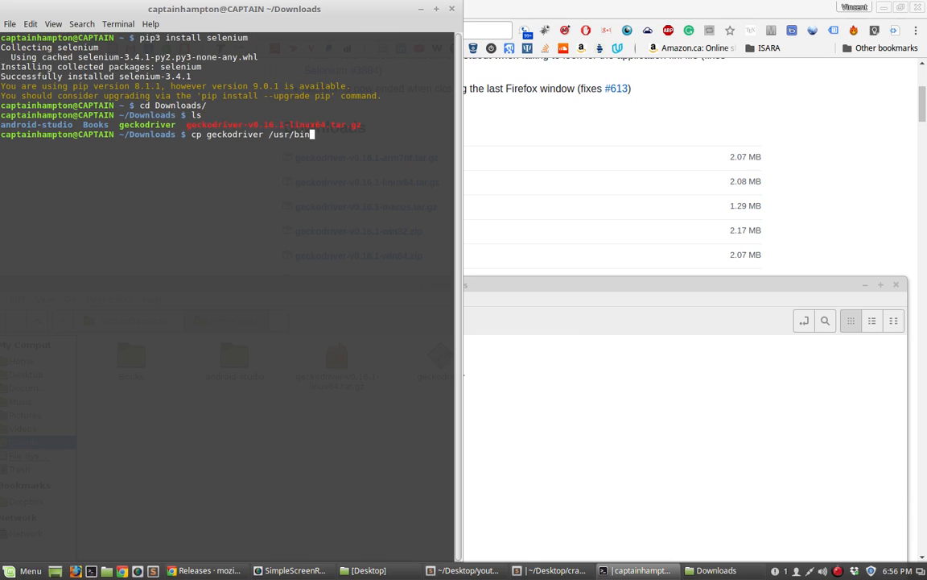
type("geckod")
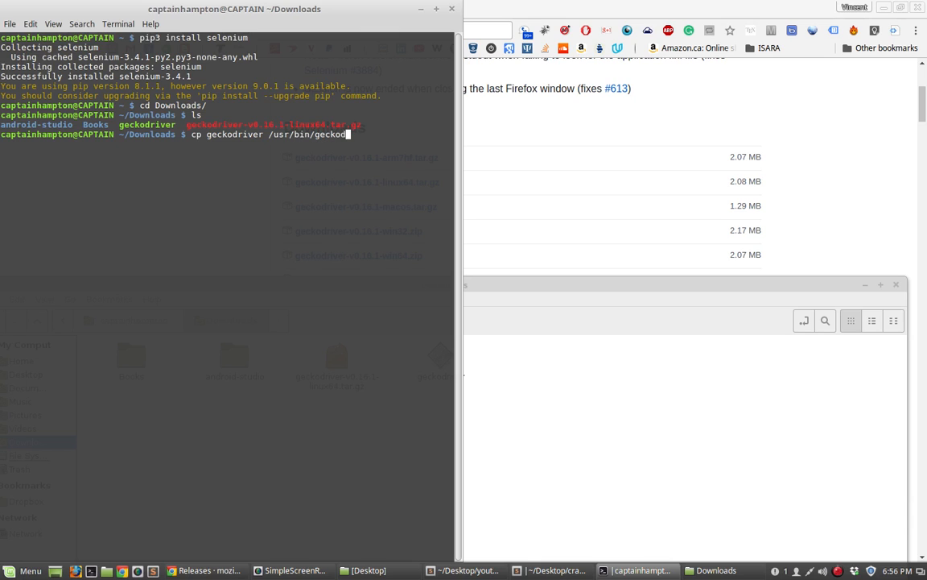
type("iver")
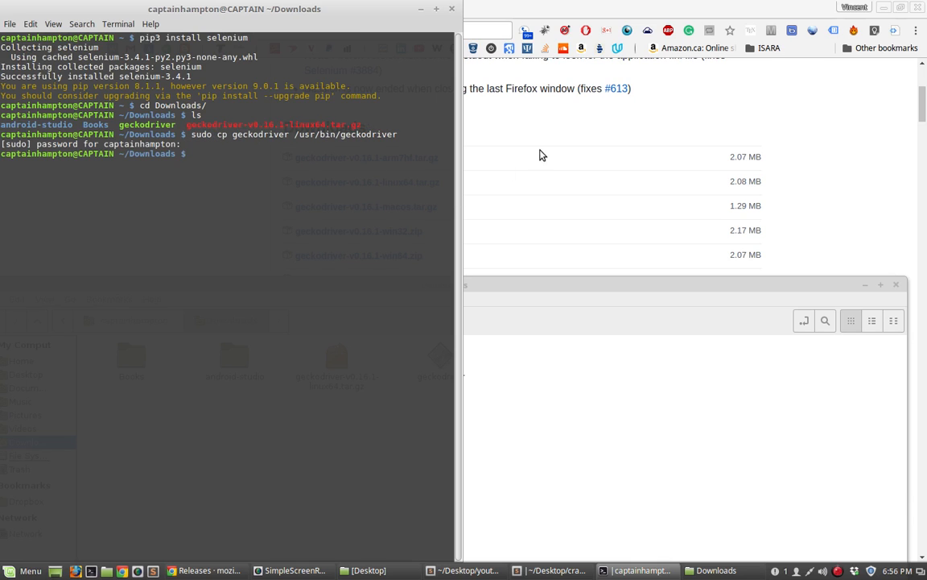
key("Return")
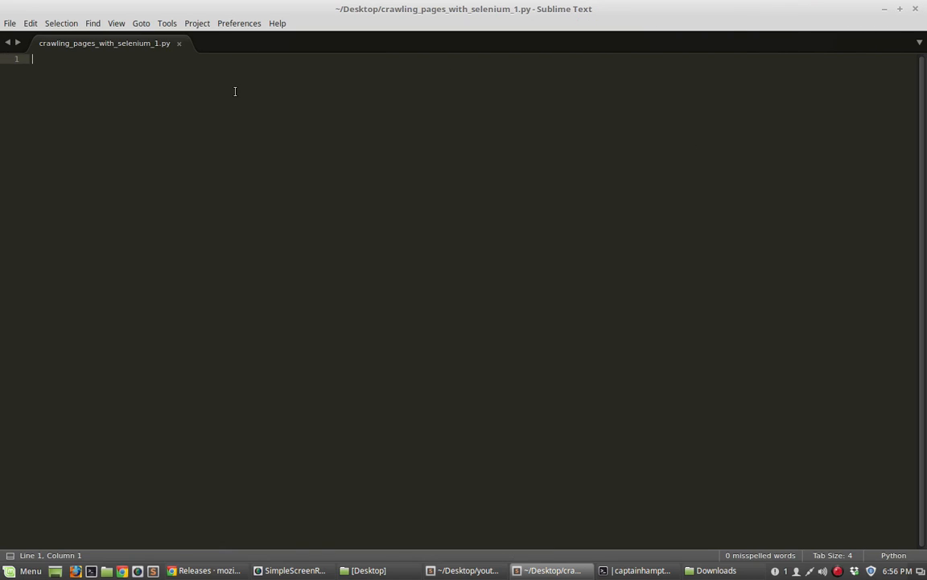
mouse_move(179, 113)
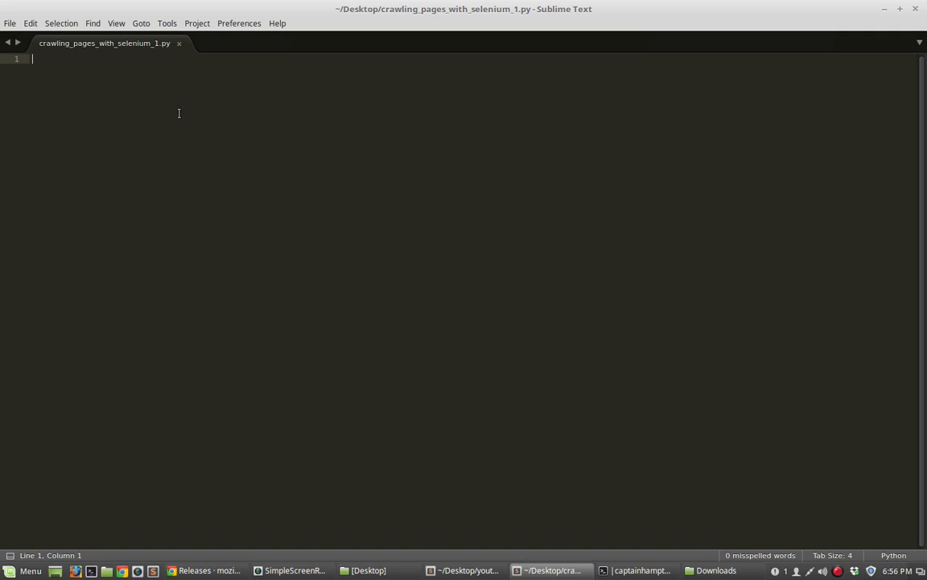
mouse_move(193, 96)
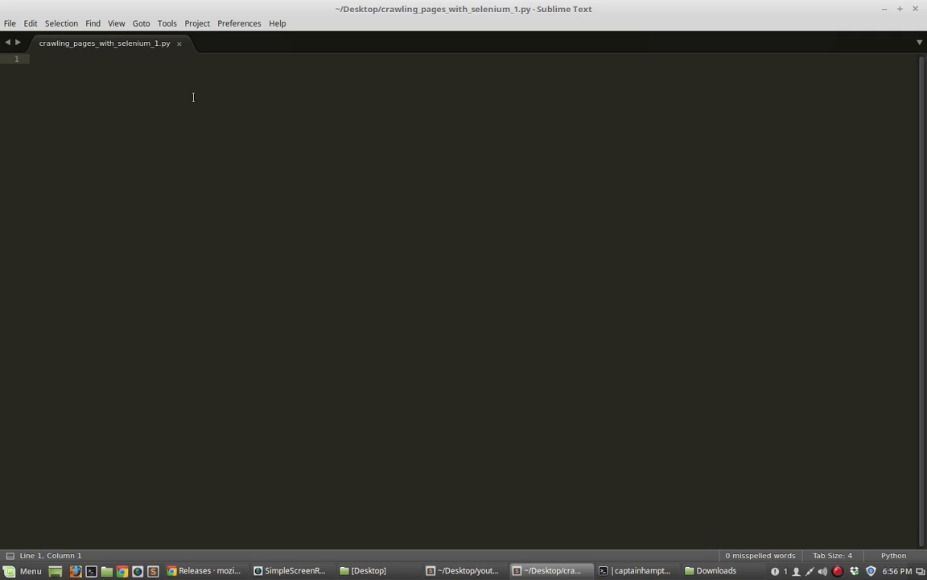
Write 'from selenium import webdriver' and run the script to check the import
type("f")
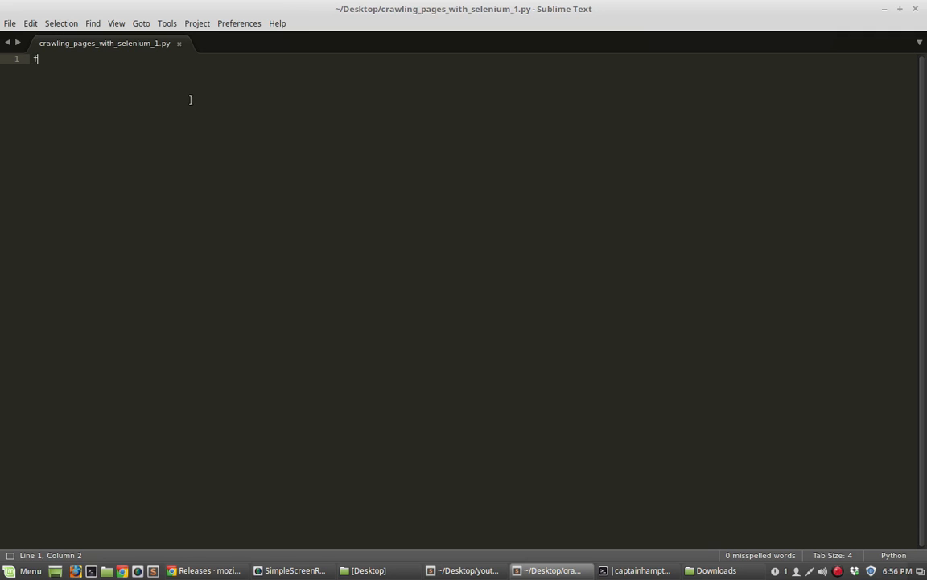
type("rom")
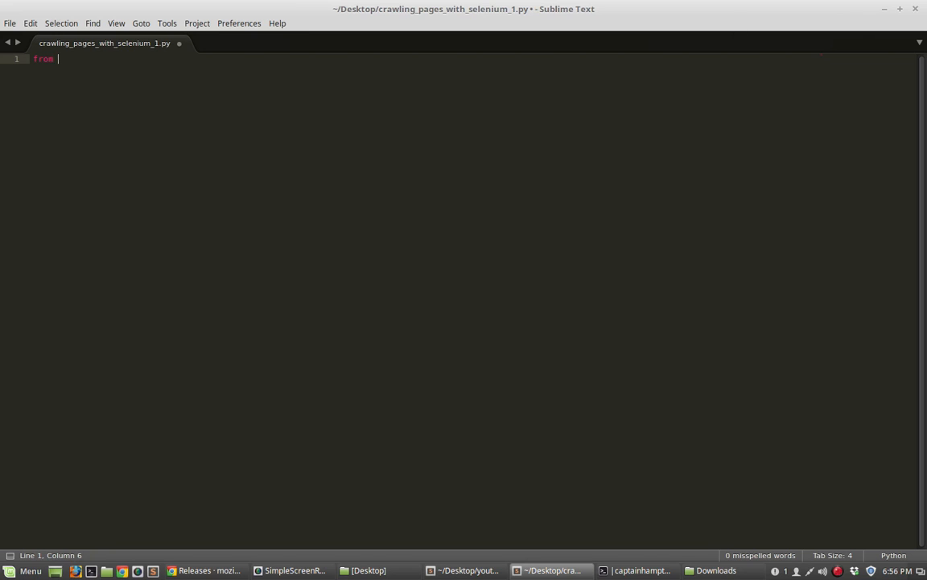
type("sele")
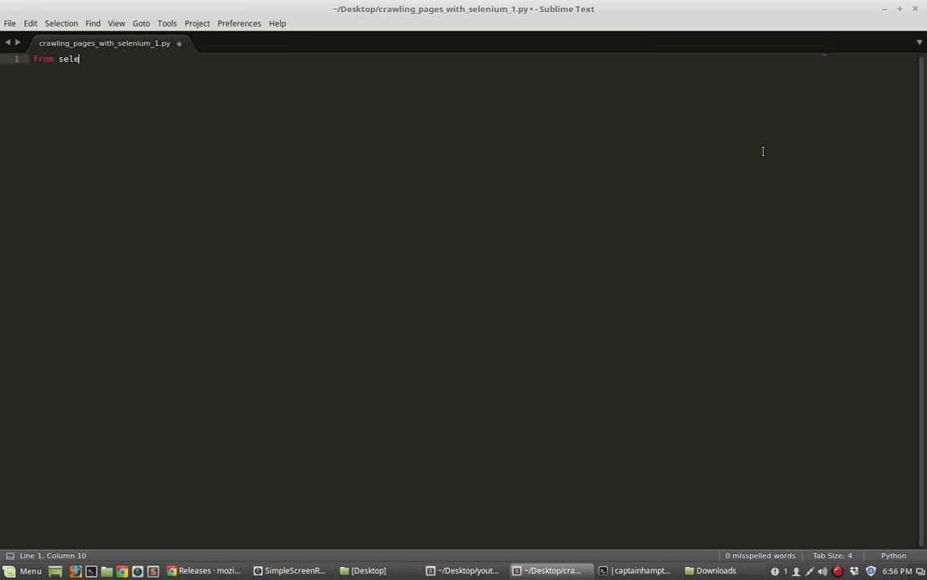
type("nium import w")
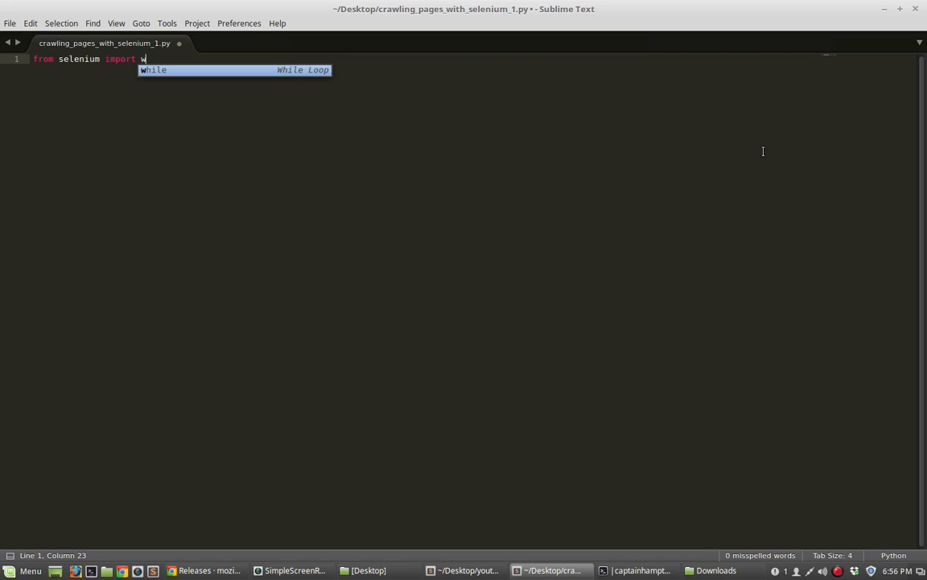
type("ebdriver")
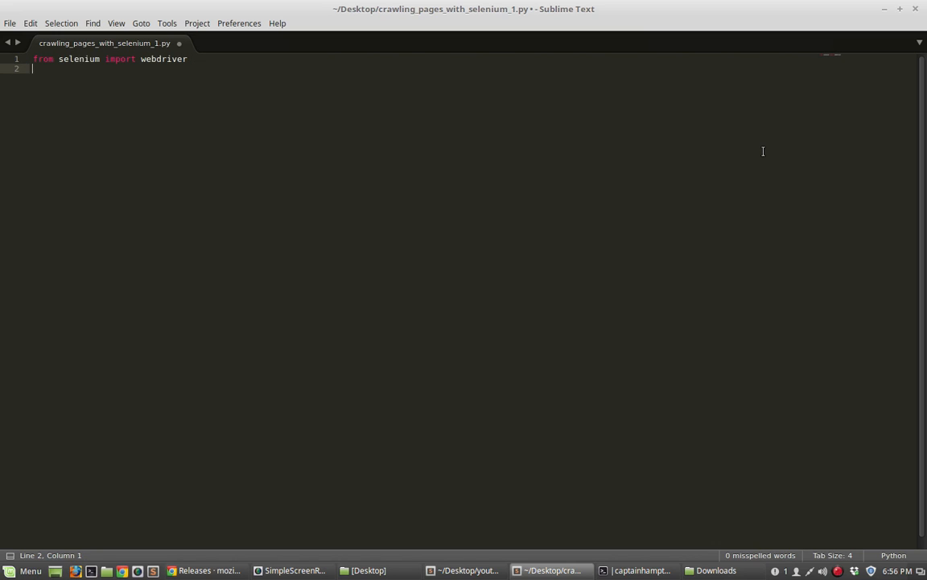
mouse_move(196, 127)
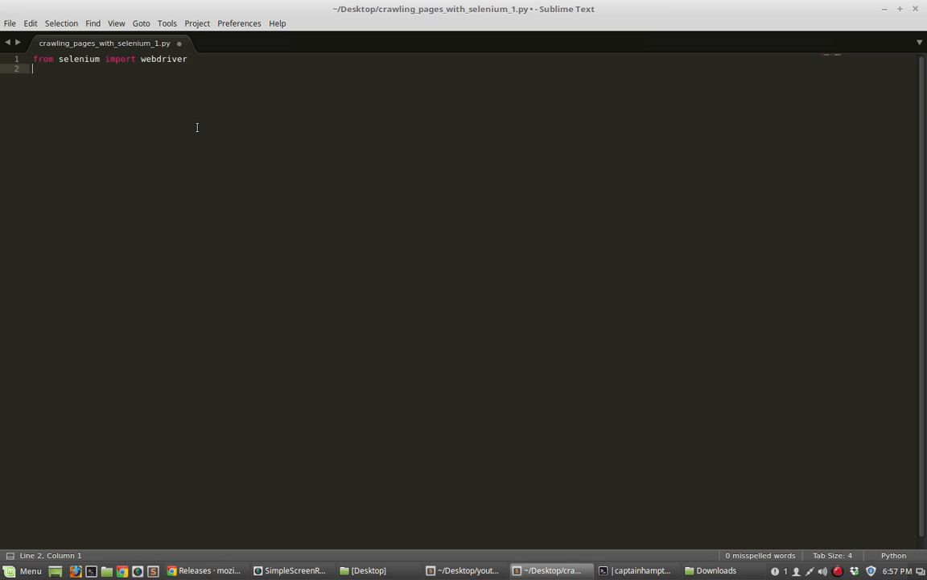
key("ctrl+b")
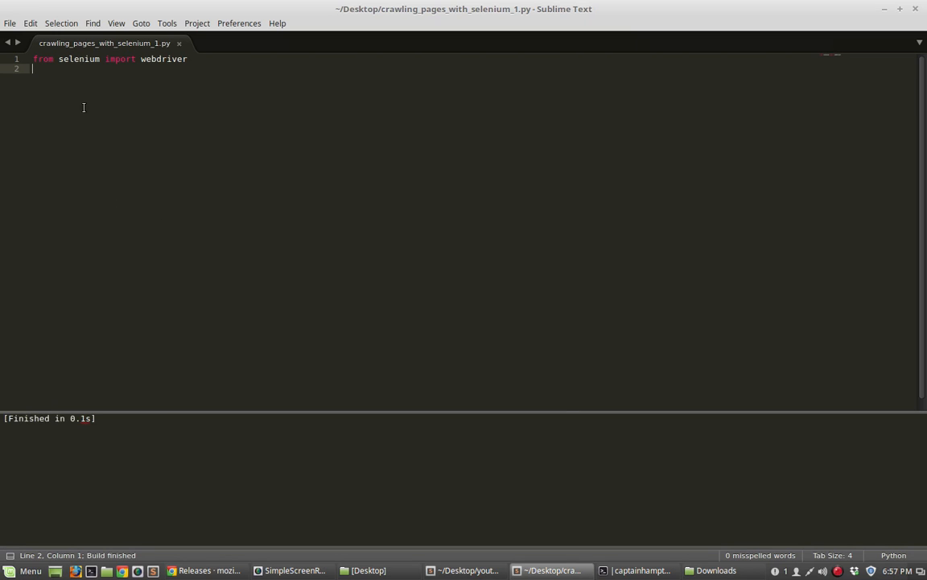
mouse_move(112, 432)
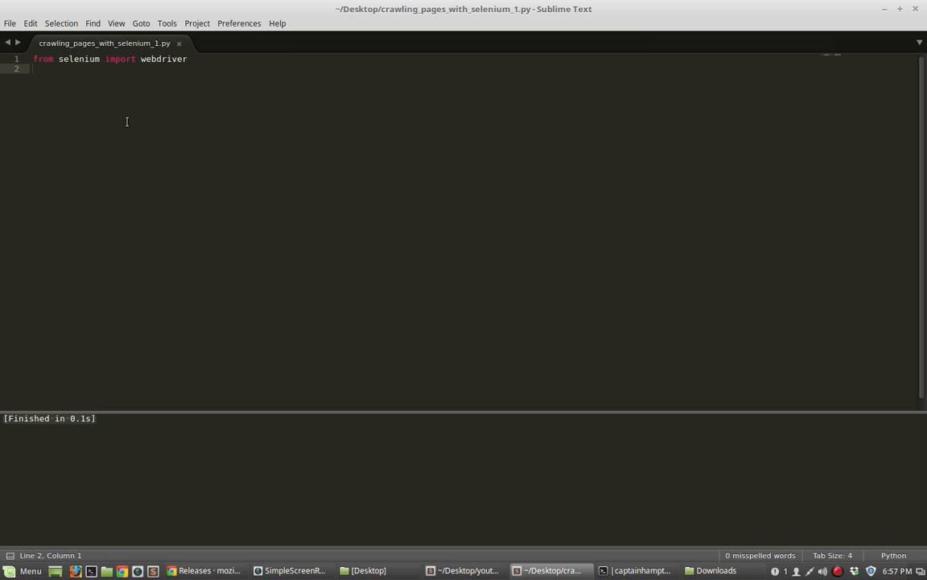
mouse_move(200, 203)
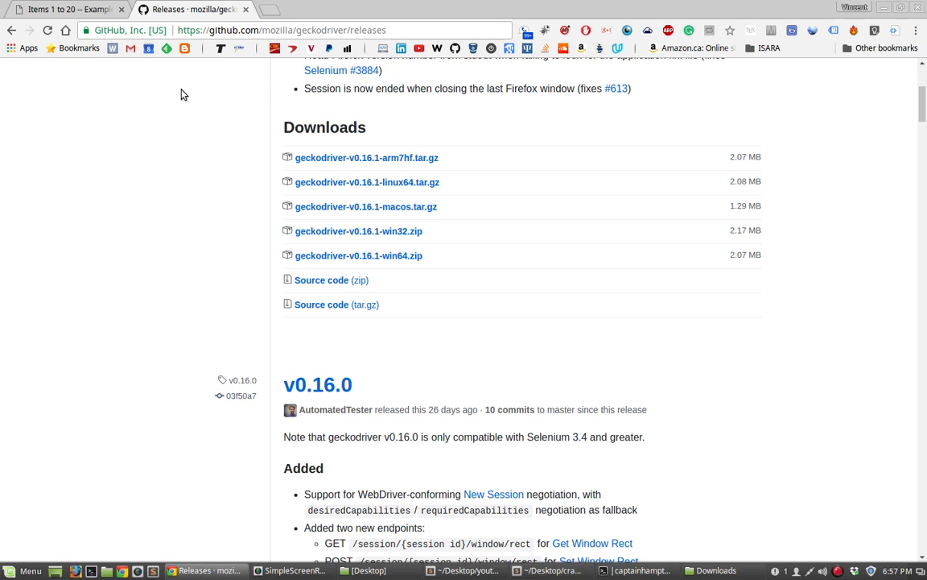
Switch Chrome to the 'Items 1 to 20' example page
left_click(64, 10)
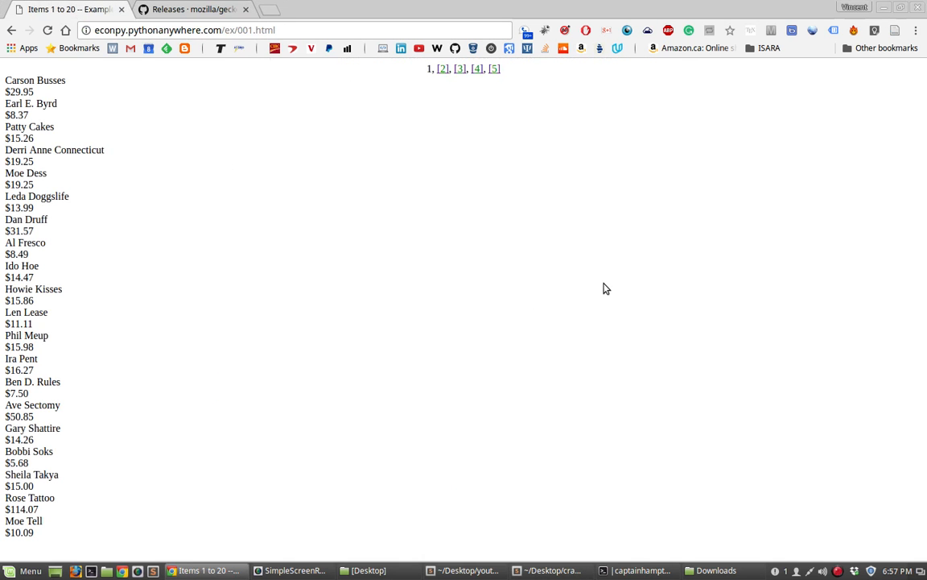
mouse_move(196, 29)
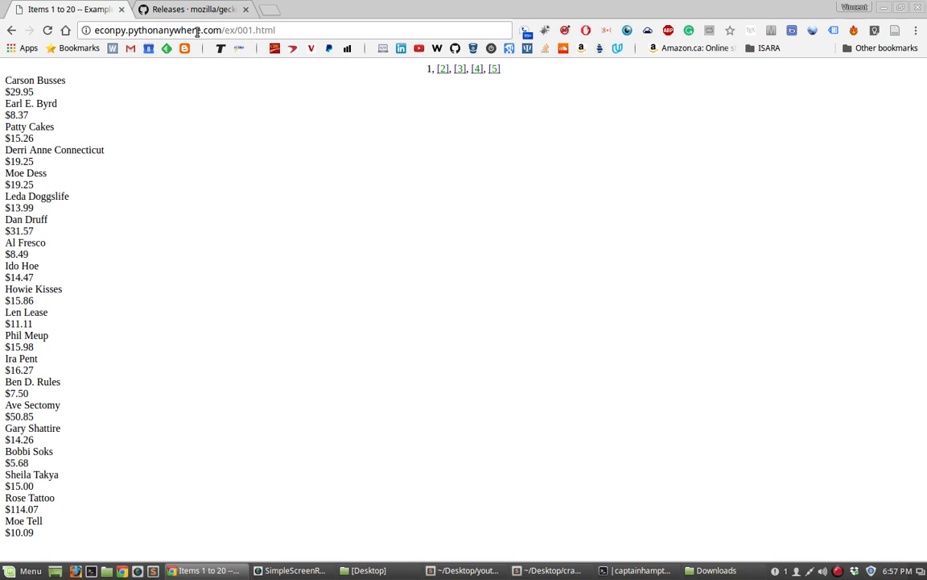
mouse_move(210, 69)
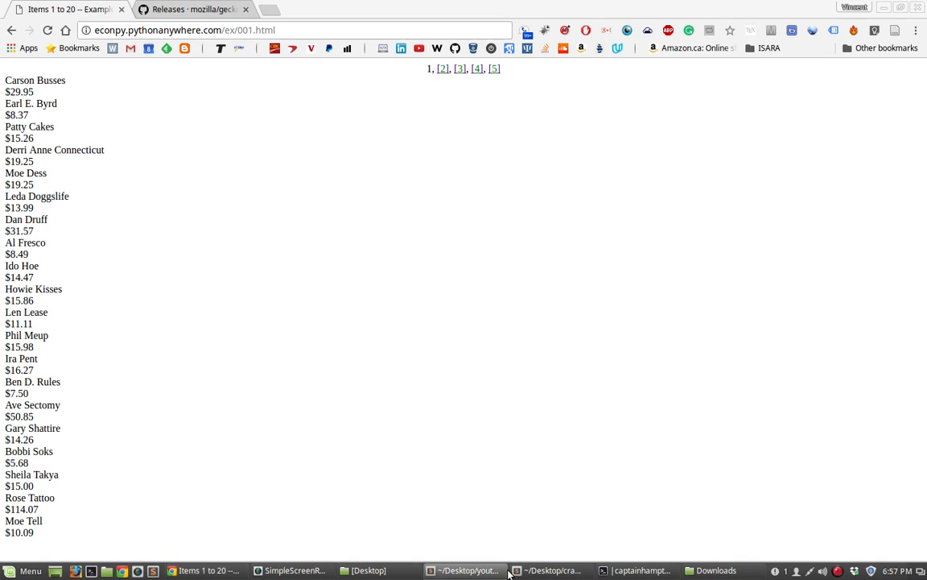
Add a comment and the line driver = webdriver.Firefox() to the script
left_click(550, 570)
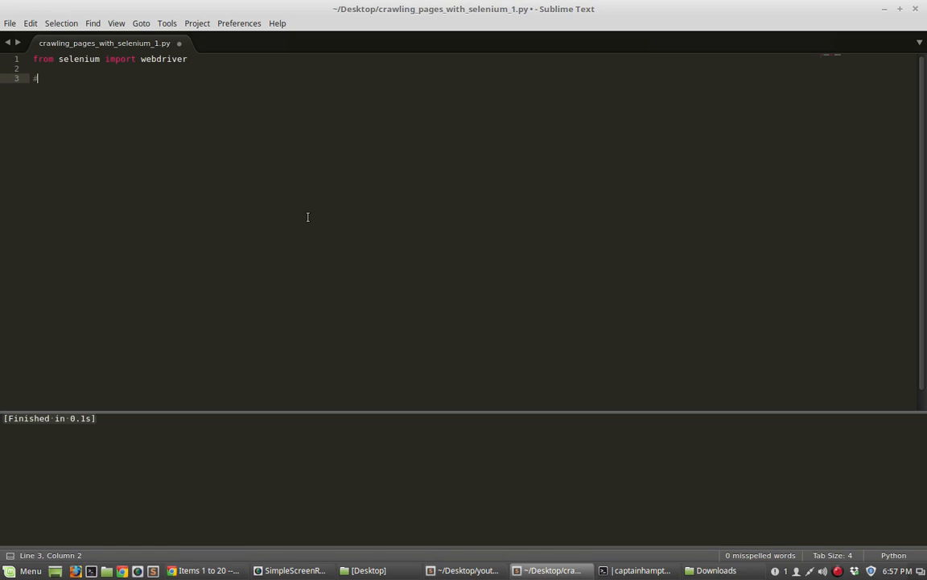
type("# Open up a Firefox browser a")
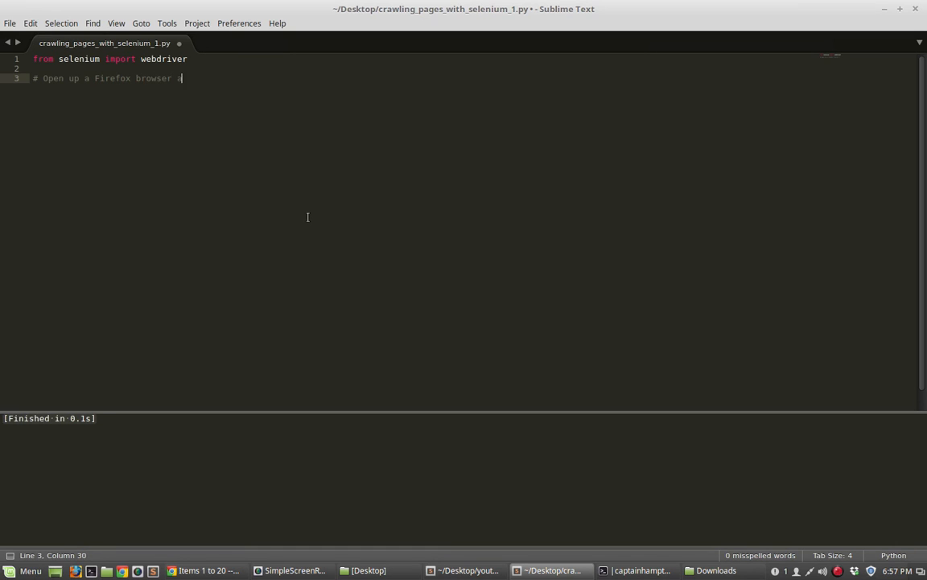
type("nd navigate to")
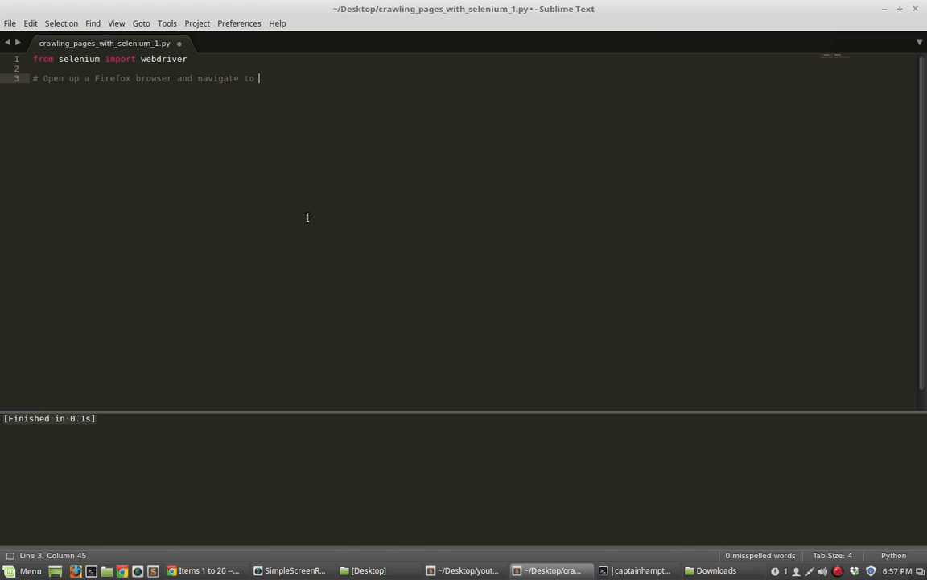
type("web page.")
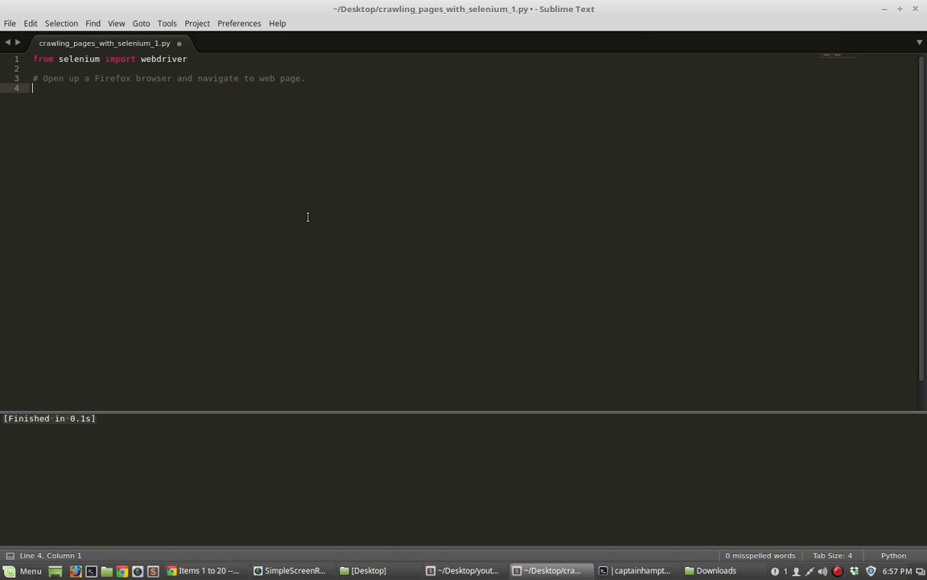
type("driver")
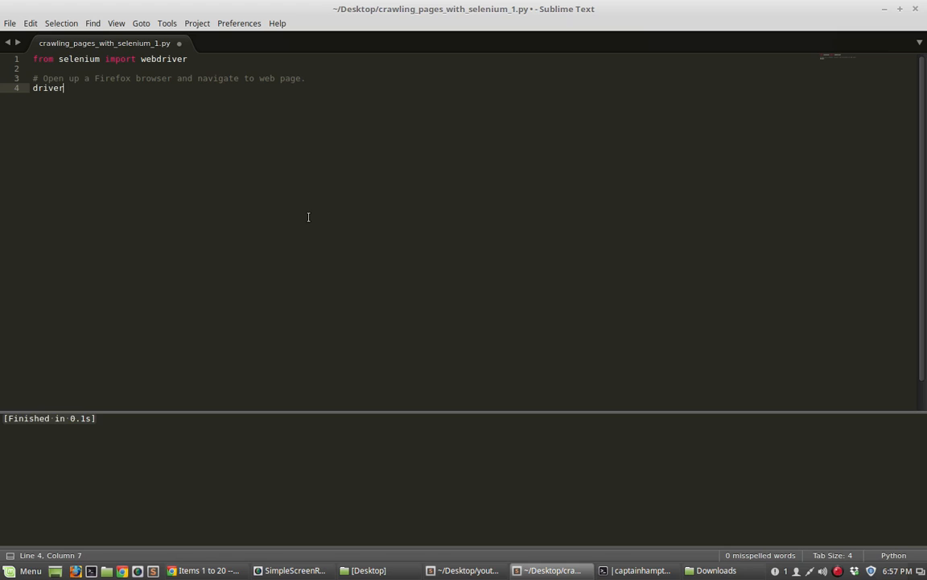
type("= w")
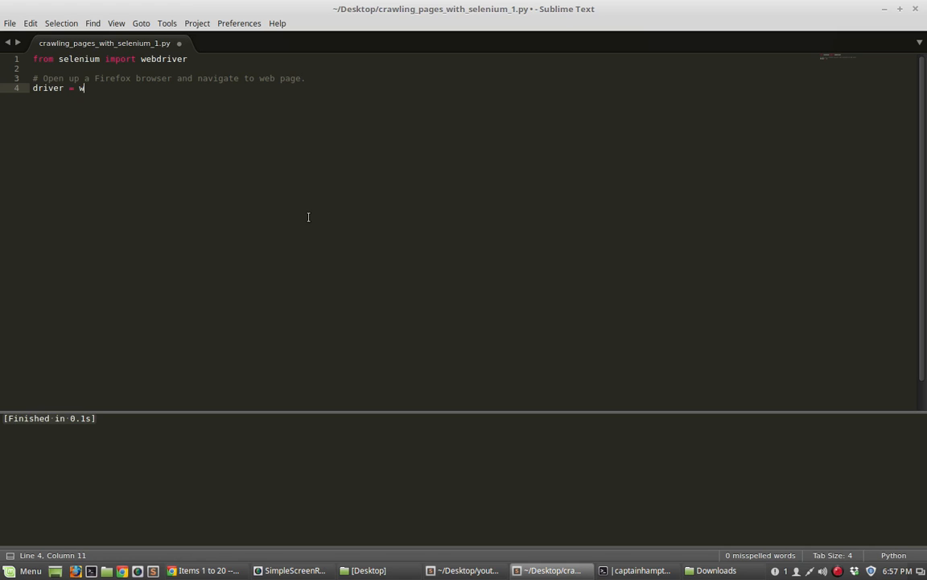
type("ebdriver.F")
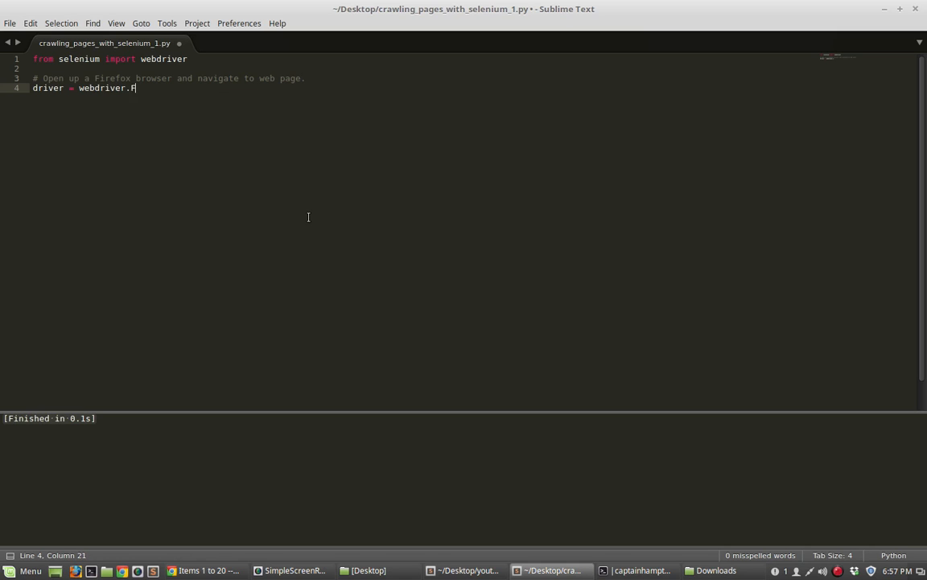
type("irefox()")
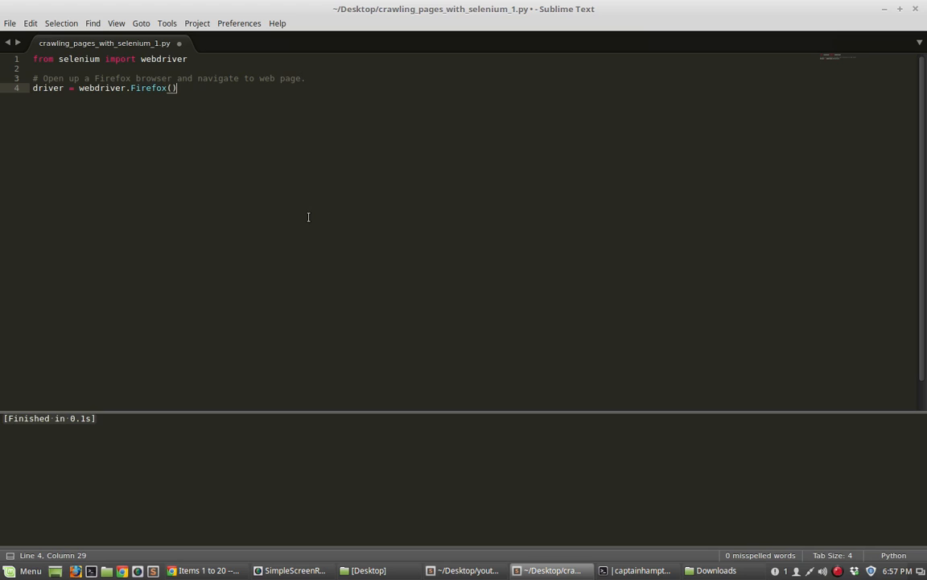
double_click(48, 87)
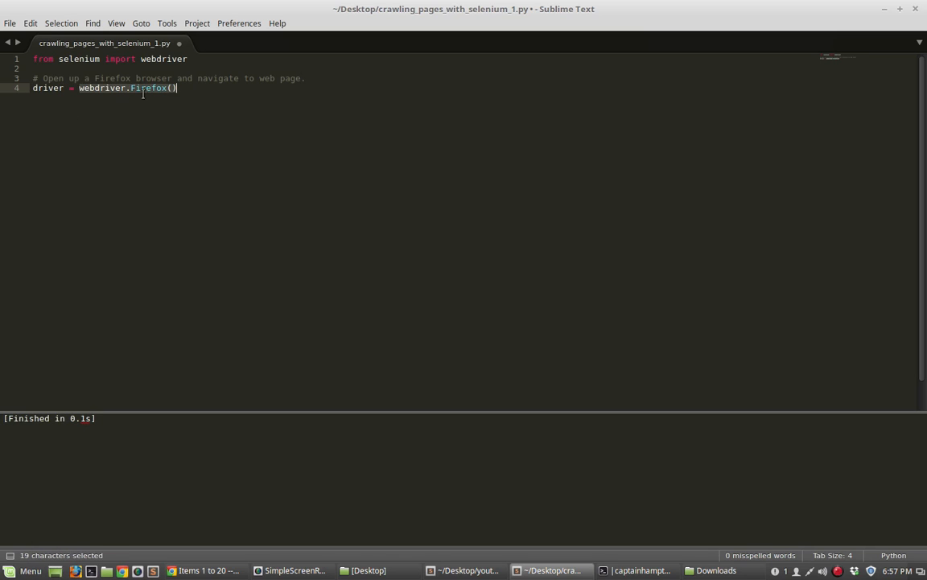
left_click(106, 87)
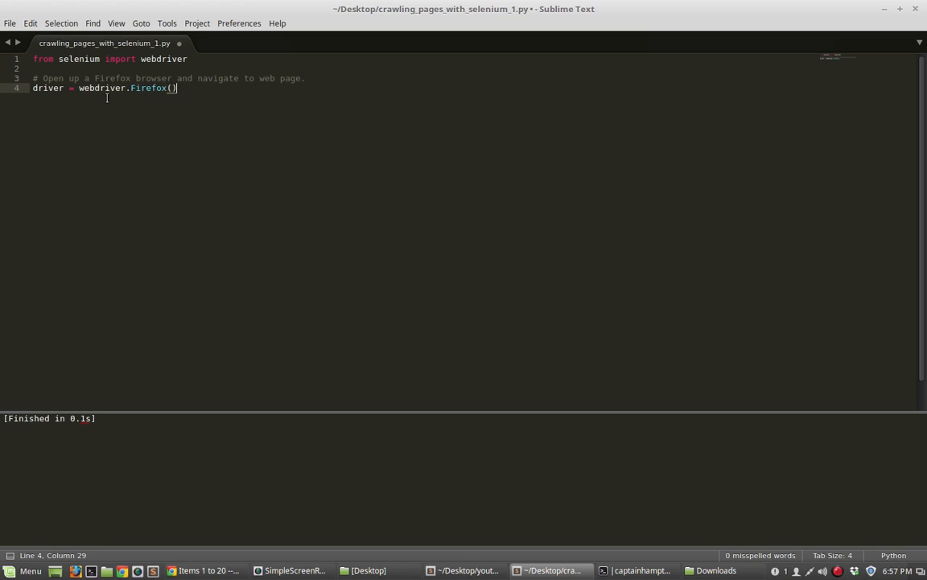
double_click(49, 87)
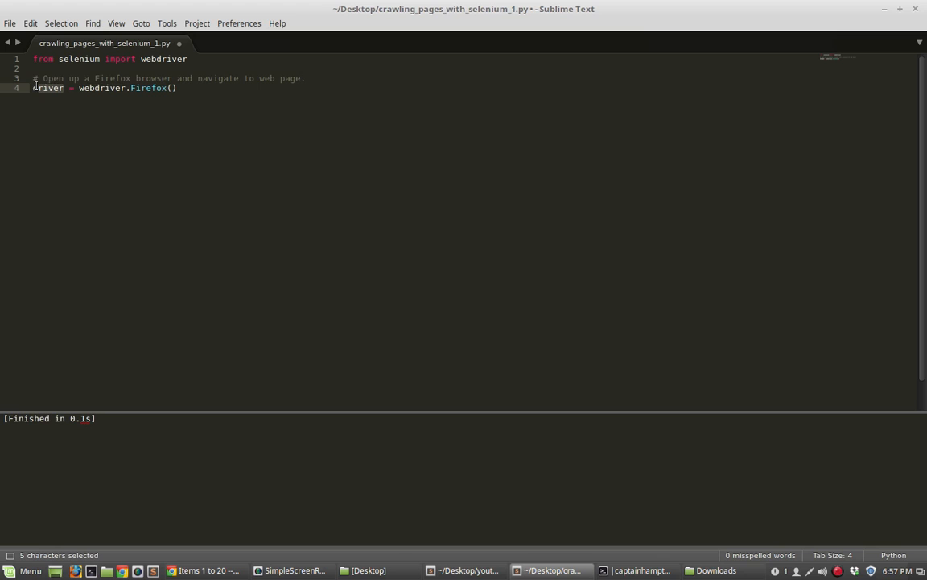
left_click(77, 87)
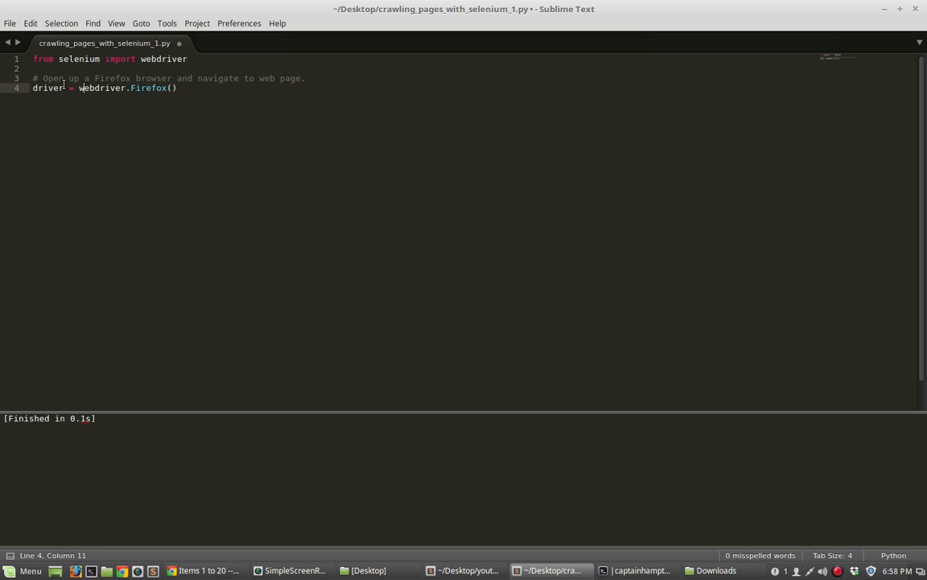
double_click(48, 87)
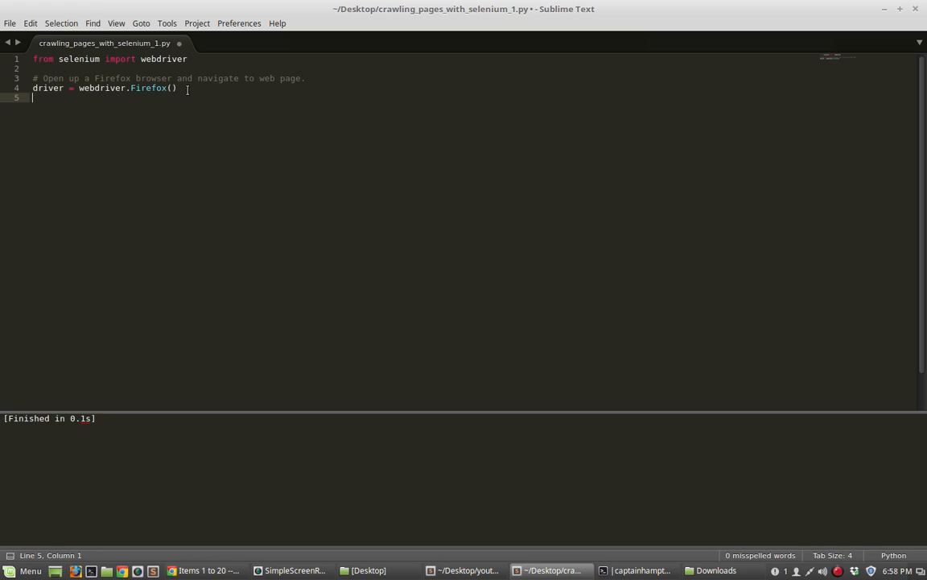
type("driver.")
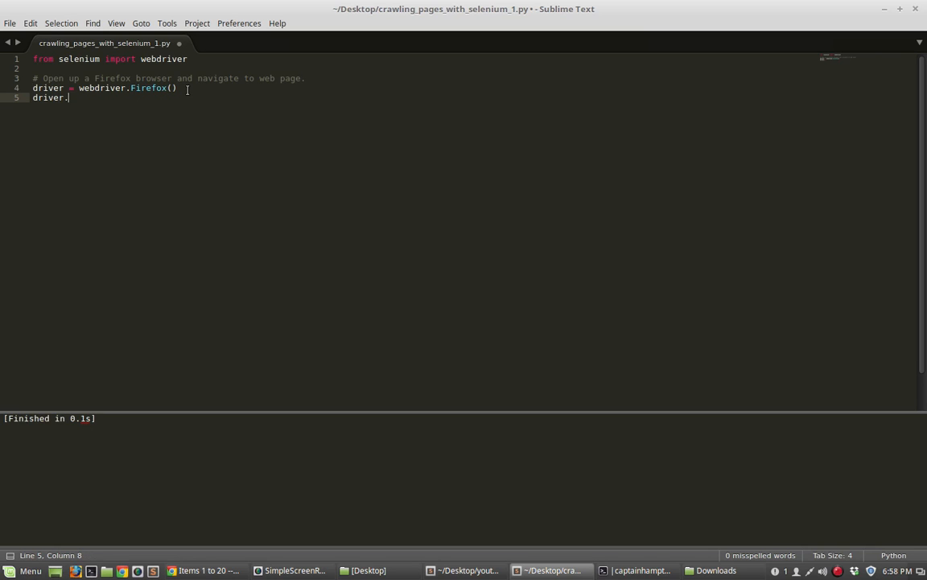
type("ge")
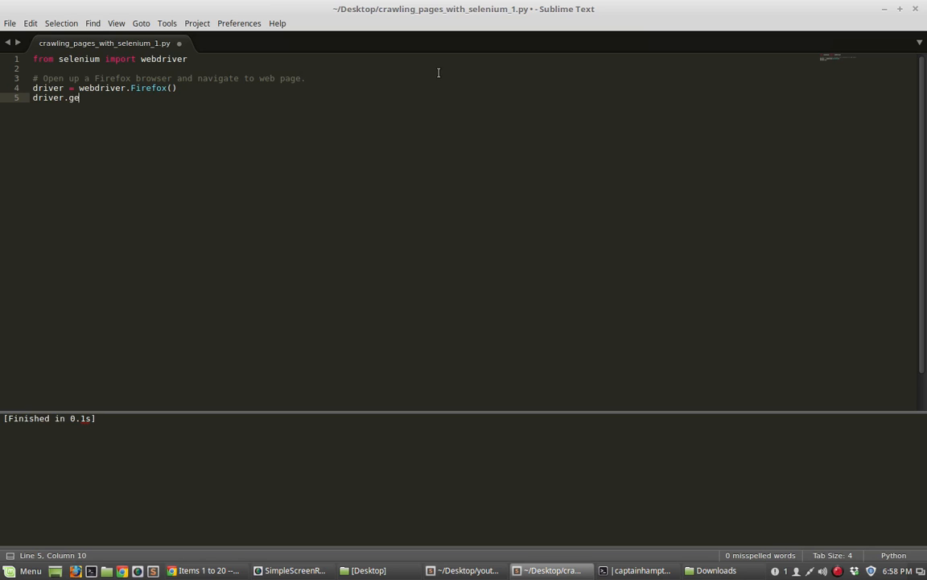
type("t(\"\")")
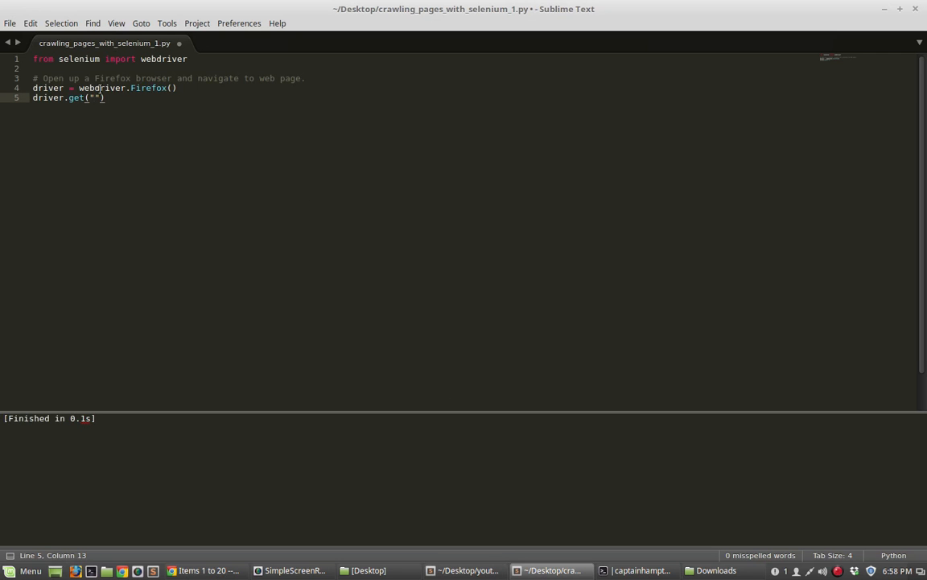
type("http://econpy.pythonanywhere.com/ex/001.html")
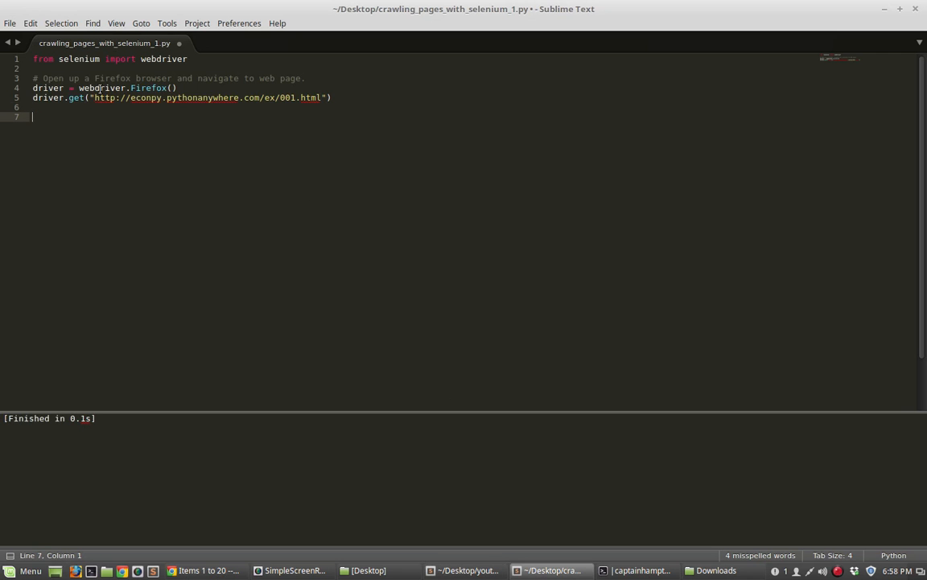
left_click(204, 570)
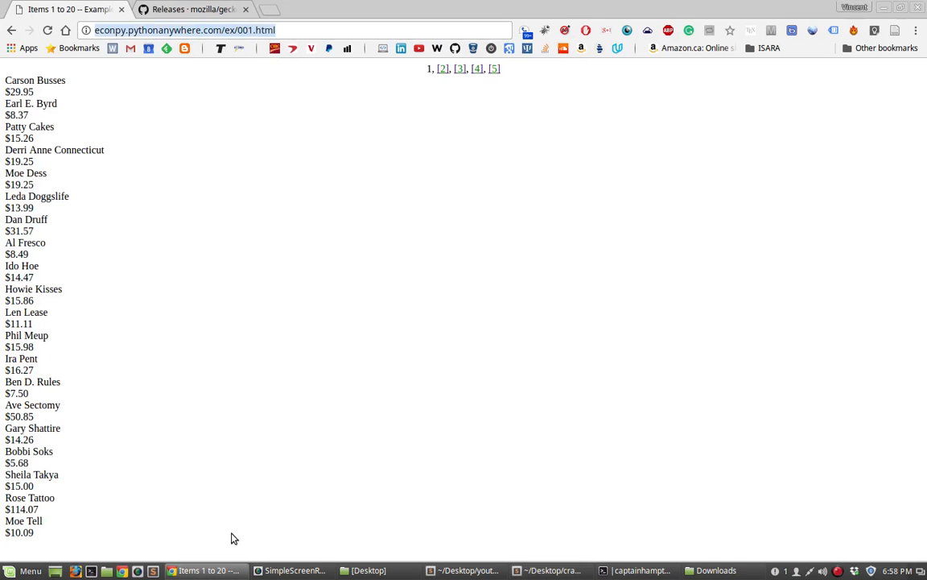
double_click(19, 80)
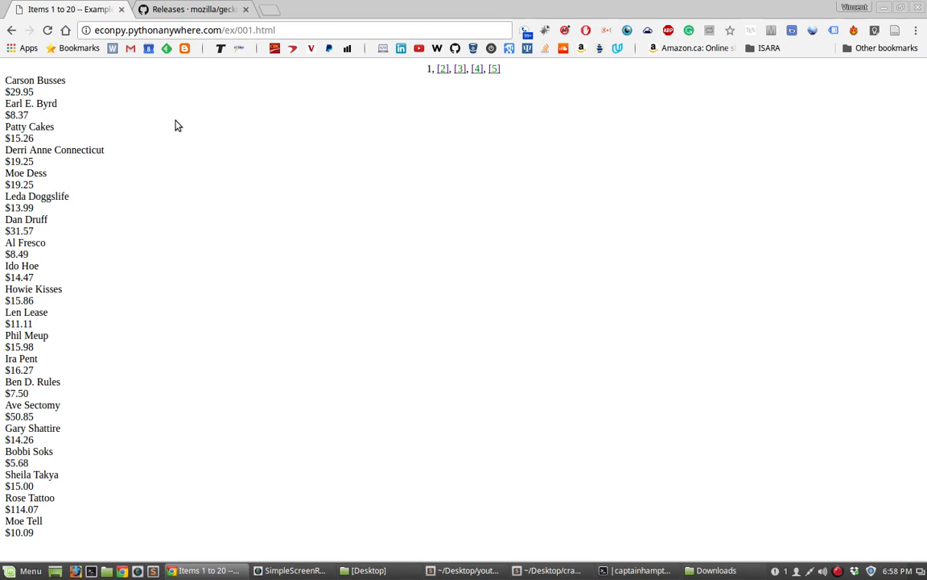
mouse_move(86, 106)
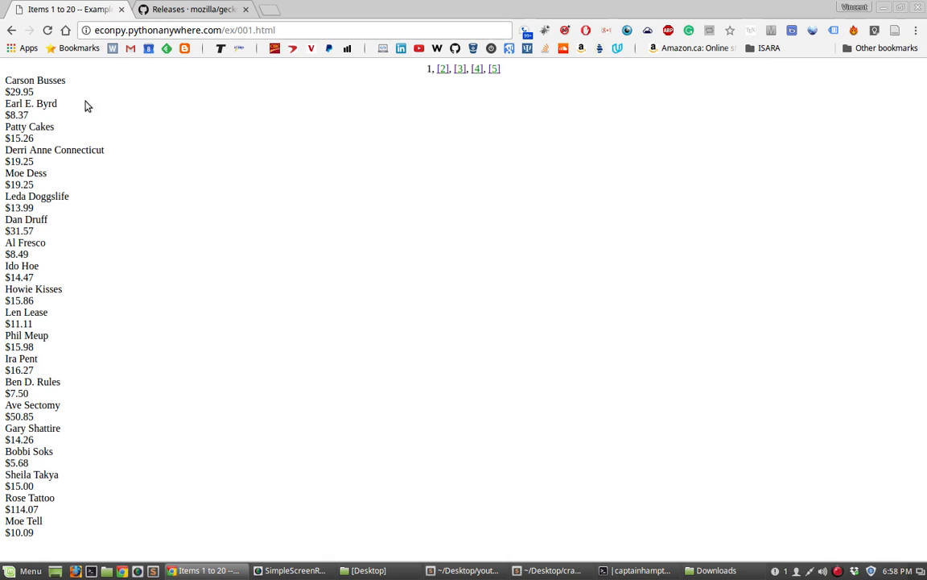
mouse_move(267, 138)
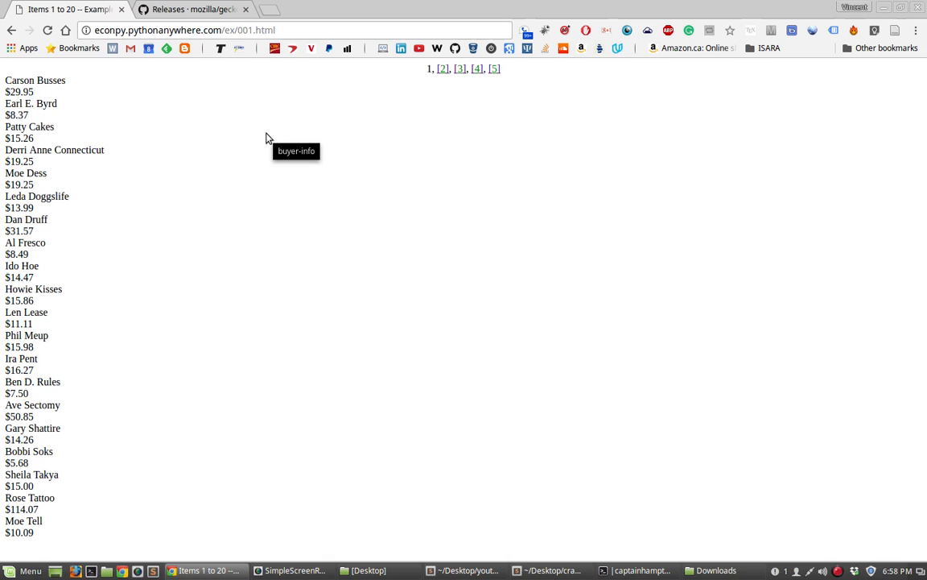
mouse_move(605, 149)
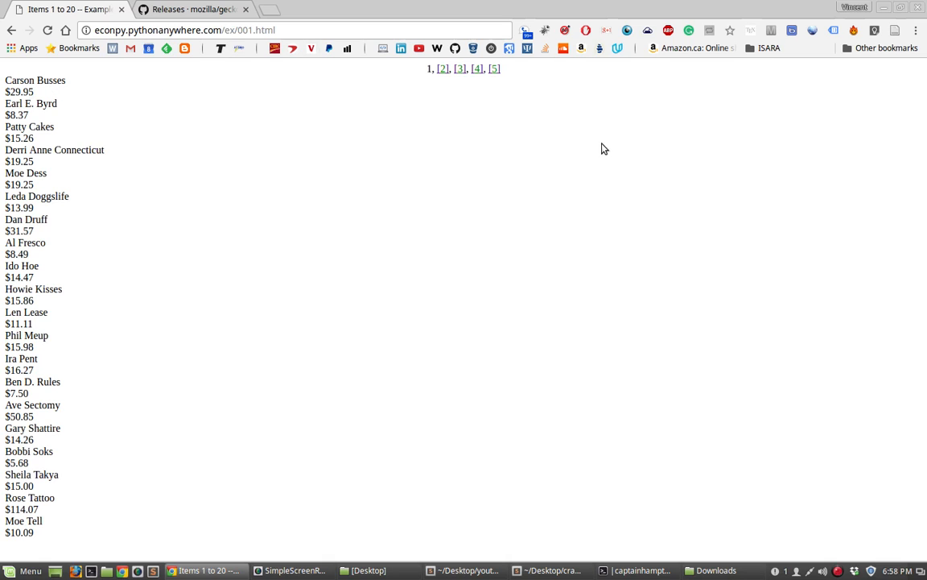
mouse_move(447, 187)
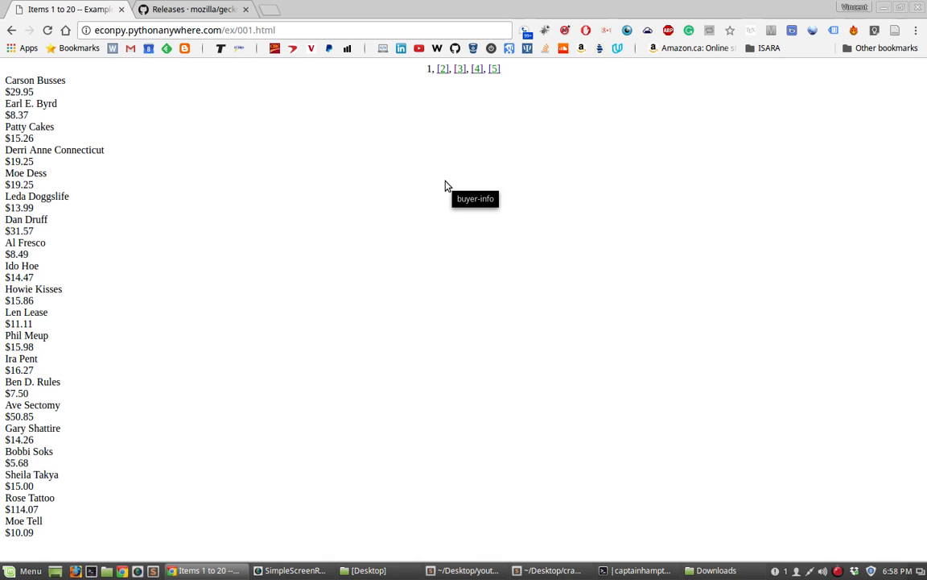
mouse_move(81, 86)
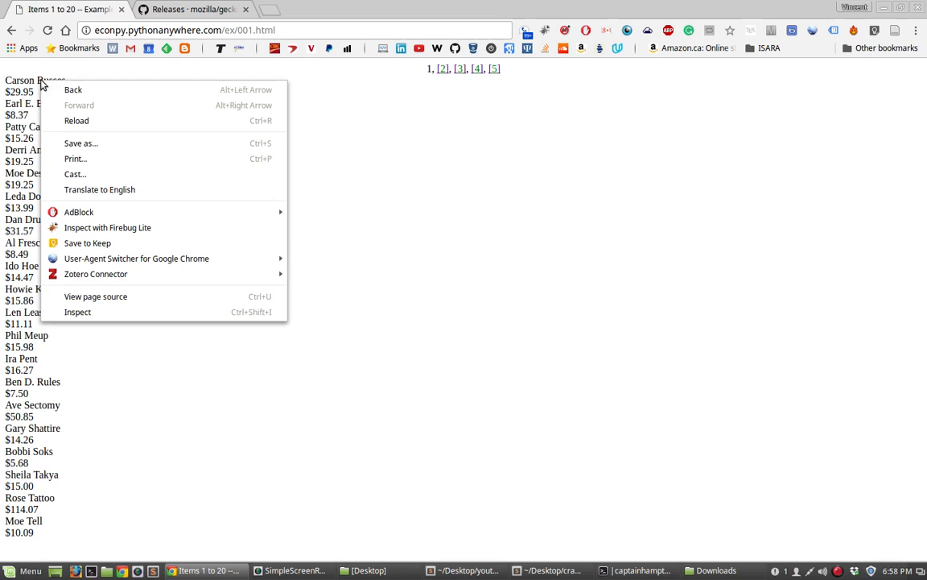
mouse_move(56, 90)
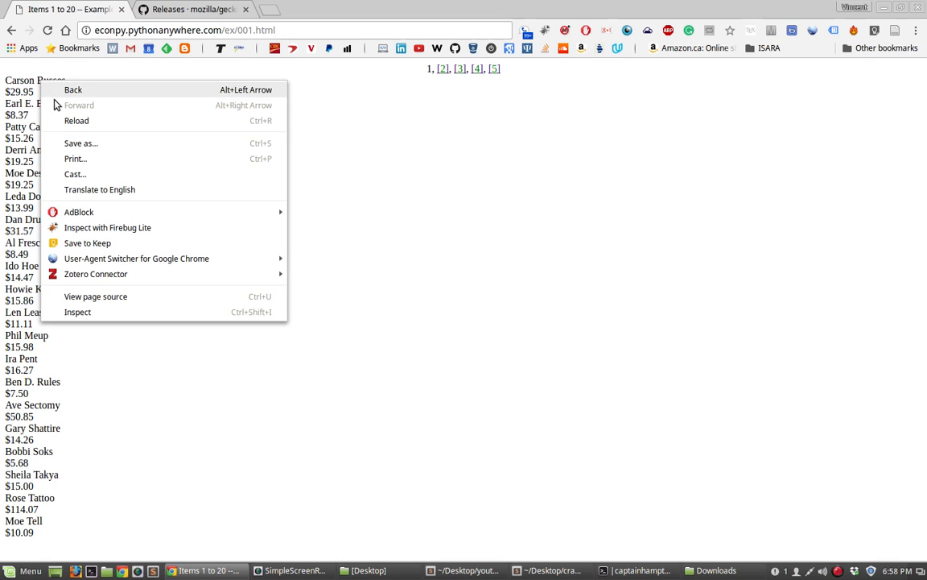
mouse_move(77, 313)
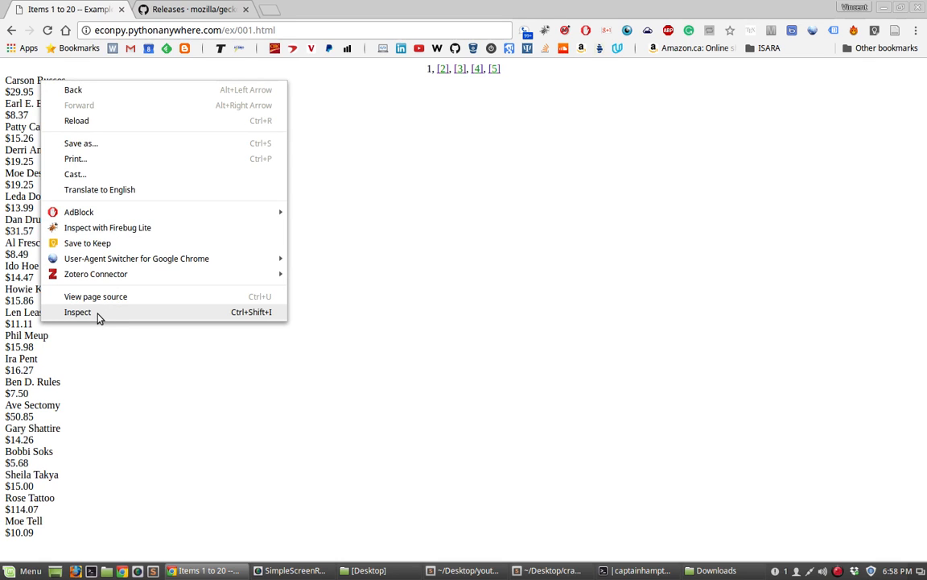
Inspect the buyer-info HTML, expanding the buyer-name div and item-price span for two buyers
left_click(77, 312)
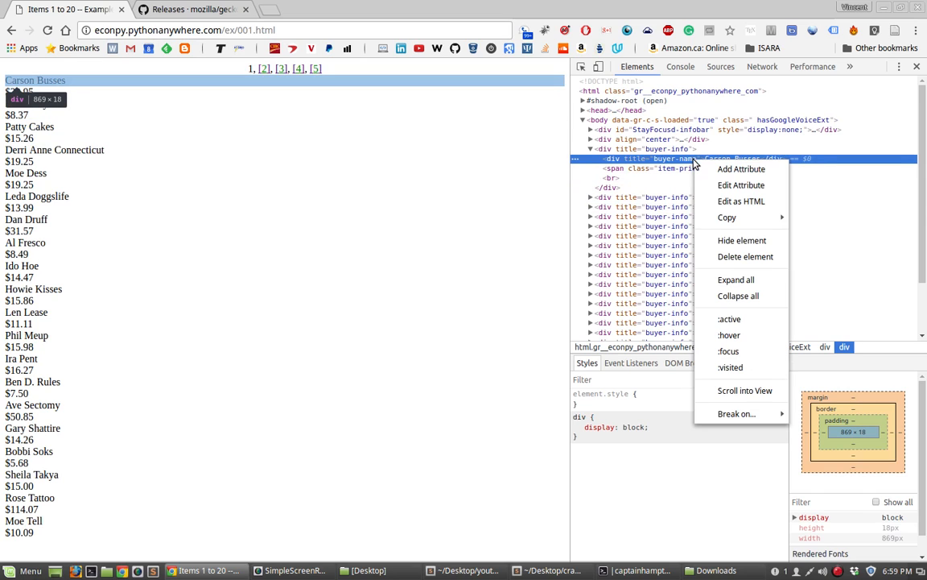
mouse_move(740, 256)
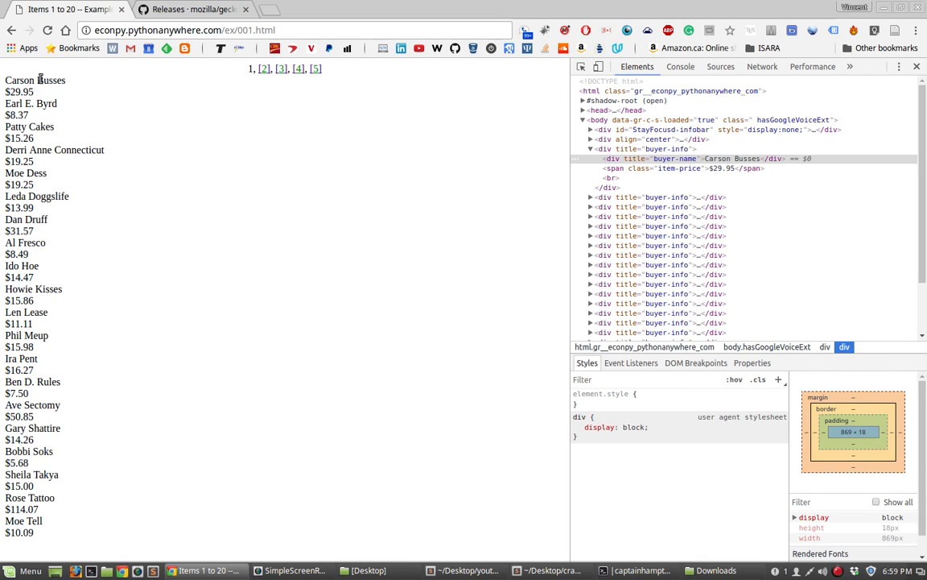
double_click(36, 81)
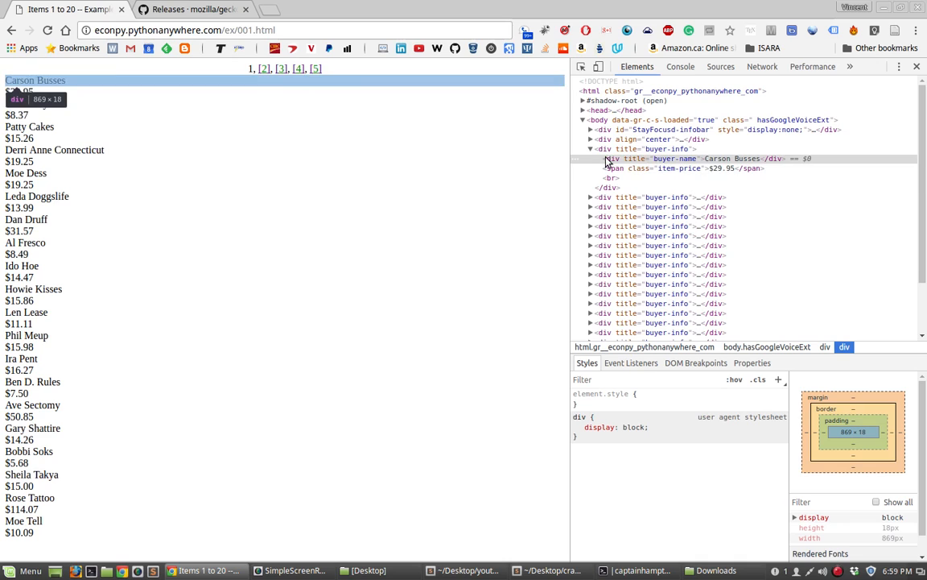
left_click(733, 158)
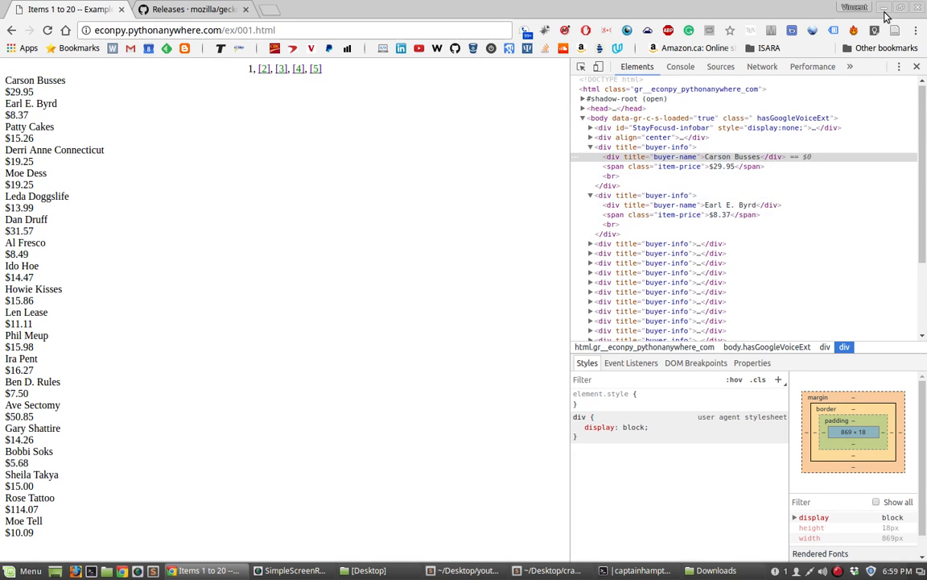
Add a comment about extracting the lists of buyers and prices via xpath
left_click(551, 570)
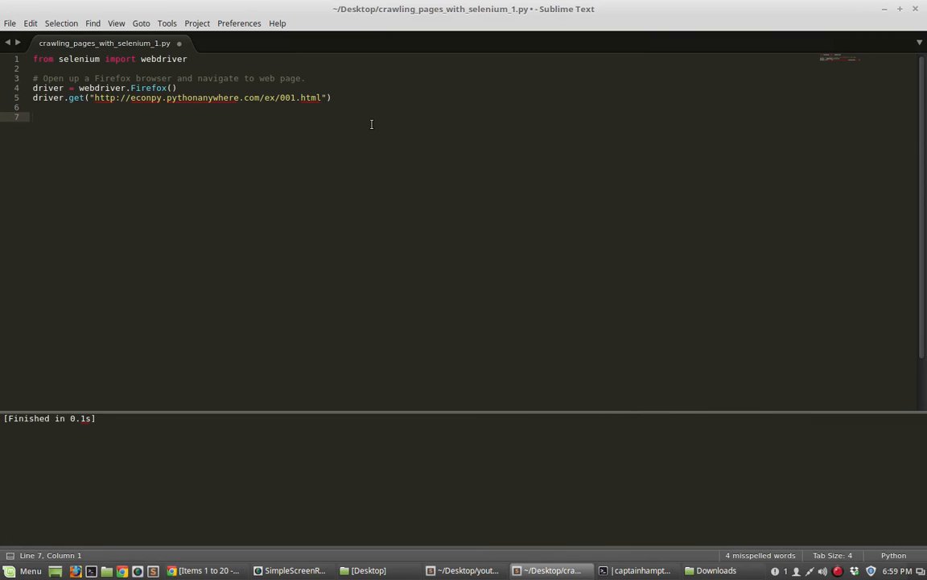
type("# Extract")
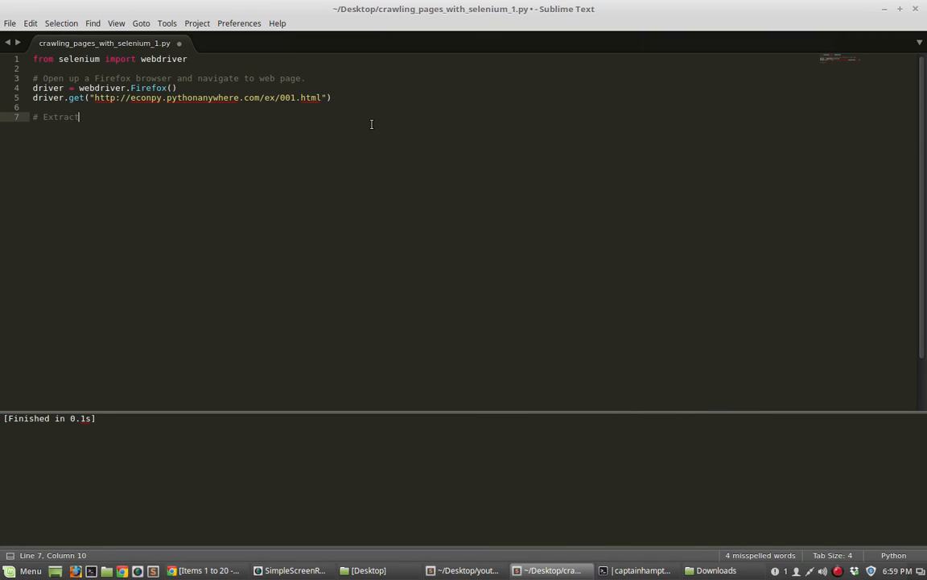
type("lists")
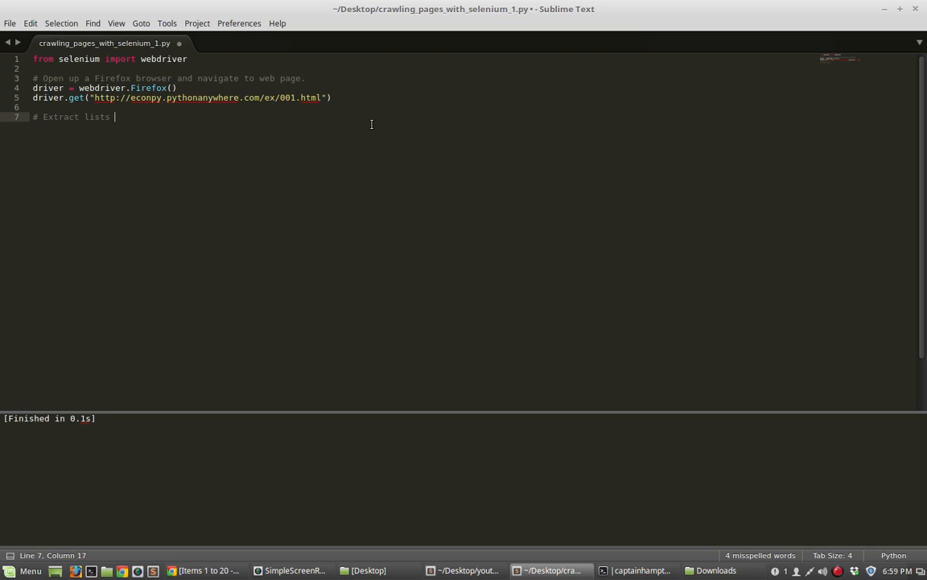
type("of \"by")
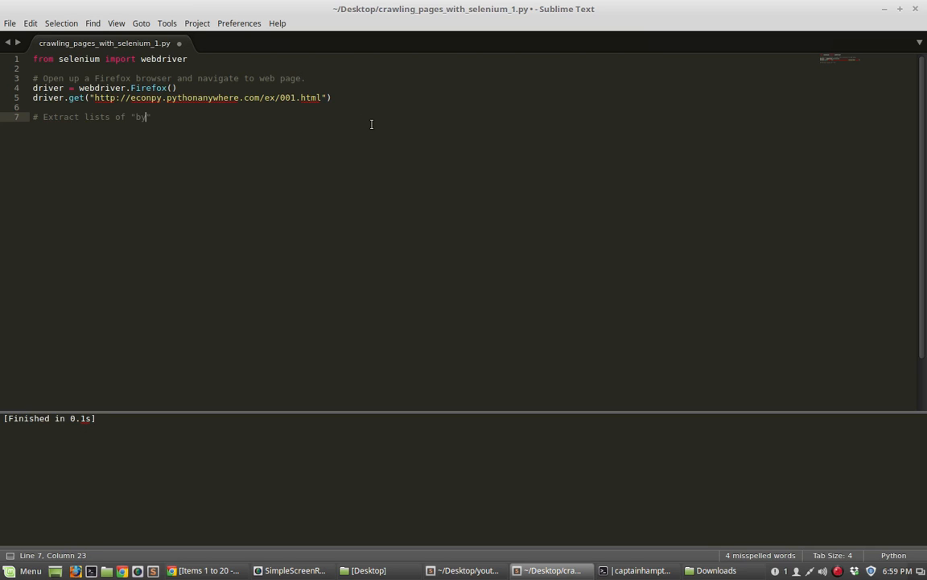
type("uyers")
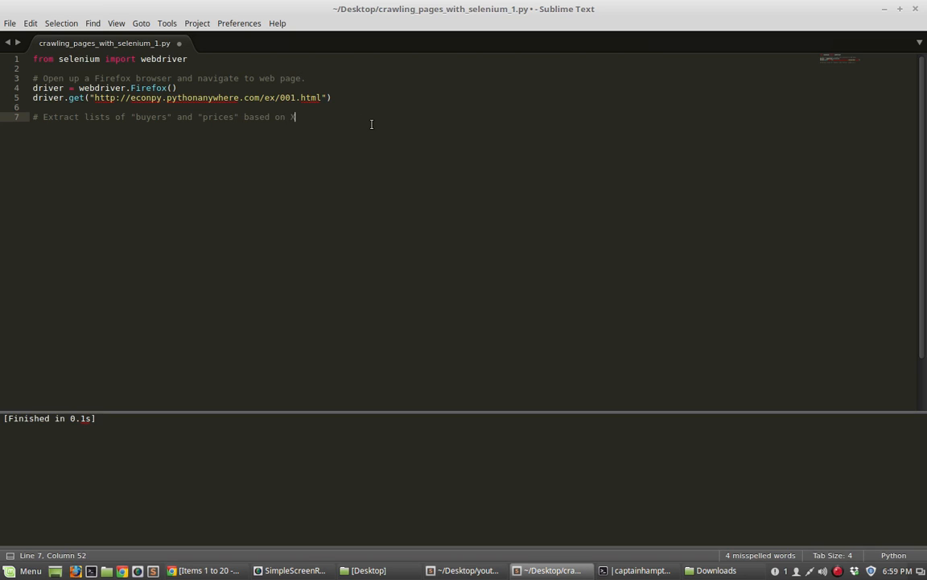
type("path")
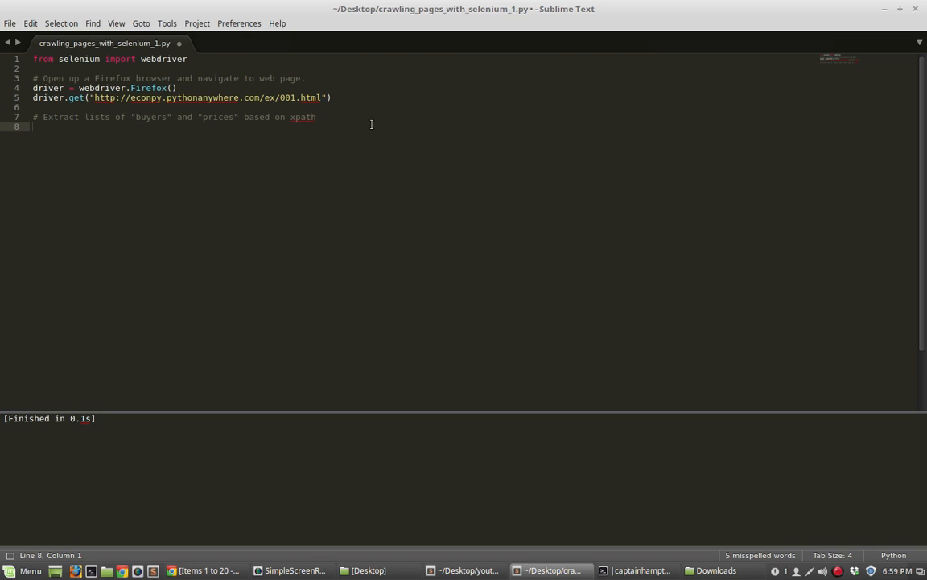
Write buyers = driver.find_elements_by_xpath() with empty parentheses, checking the page in DevTools
type("buyers =")
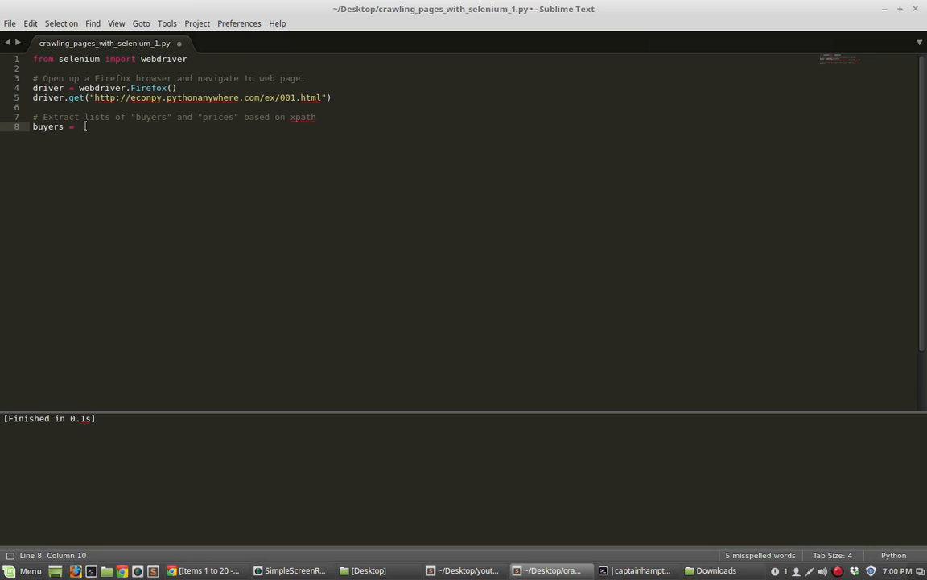
type("driver.")
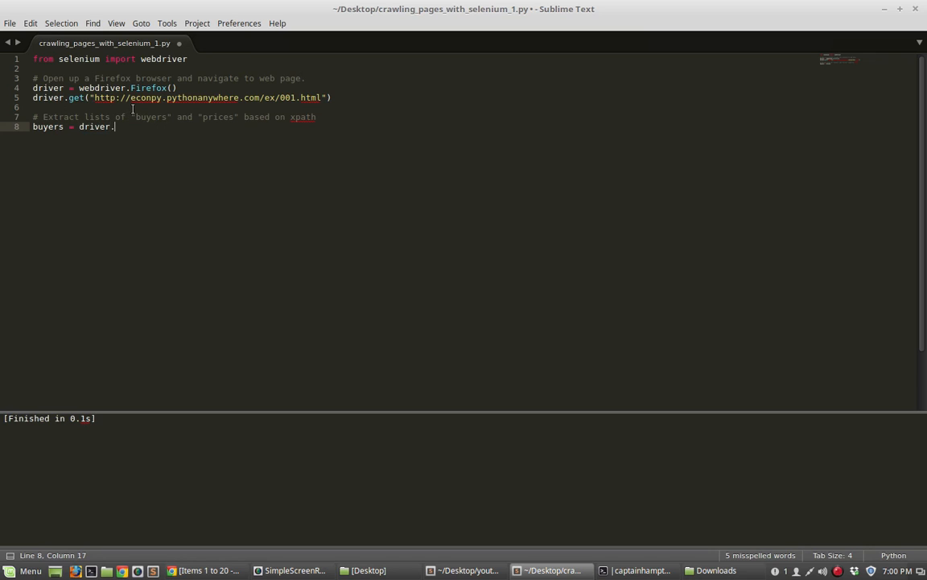
type("find_elembn")
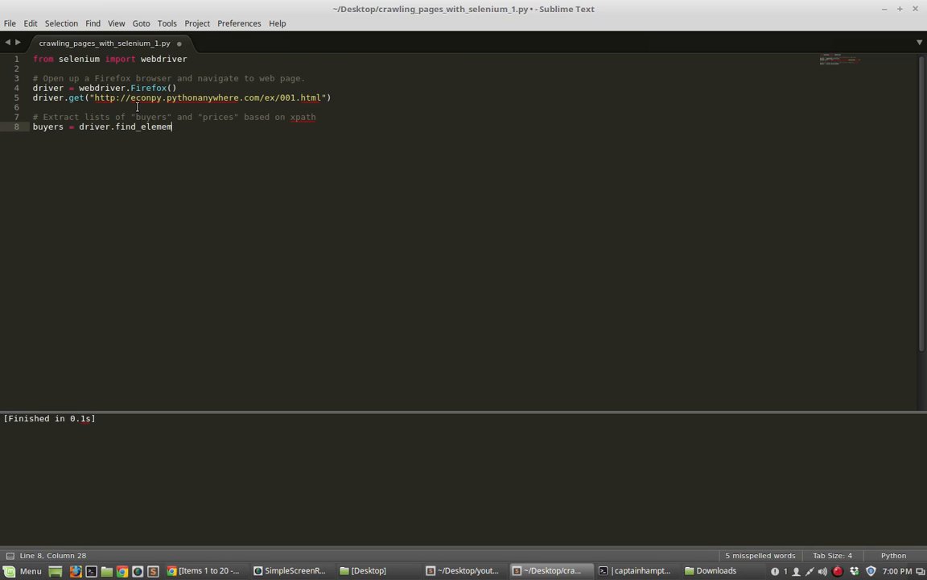
type("ts_by_xp")
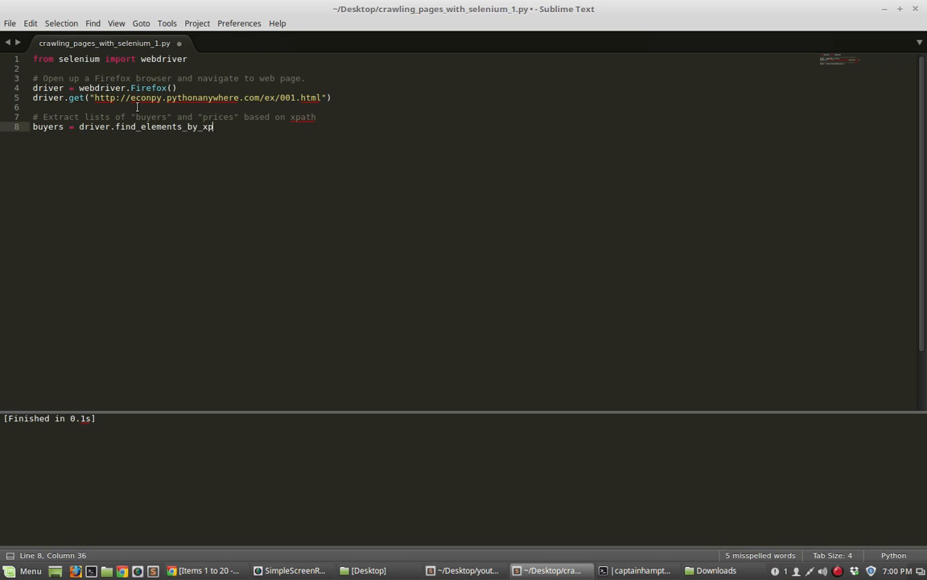
type("ath()")
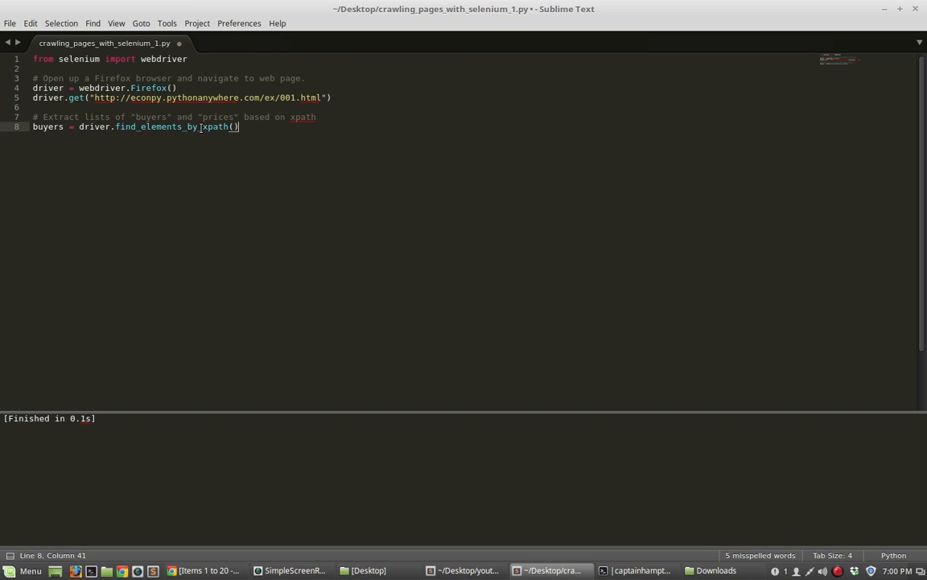
double_click(216, 126)
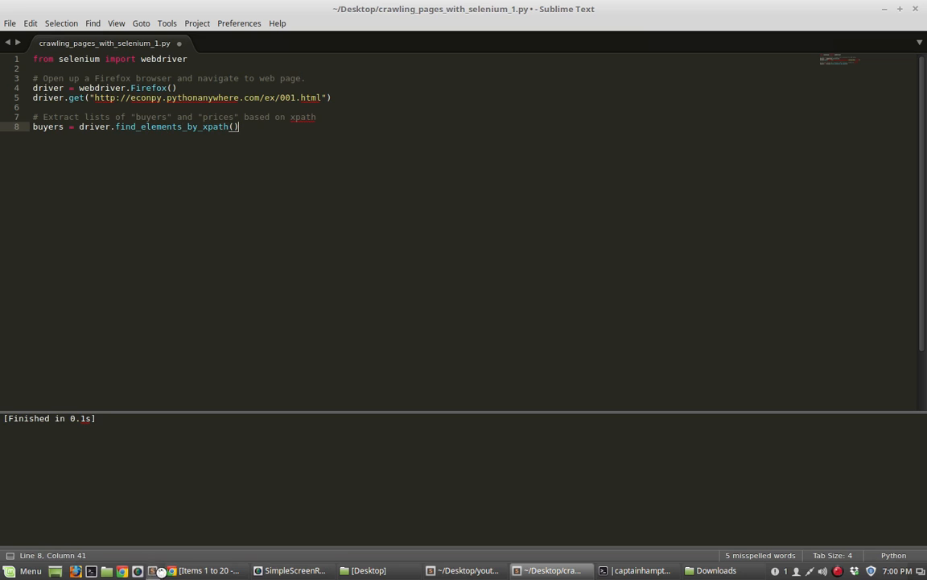
mouse_move(267, 541)
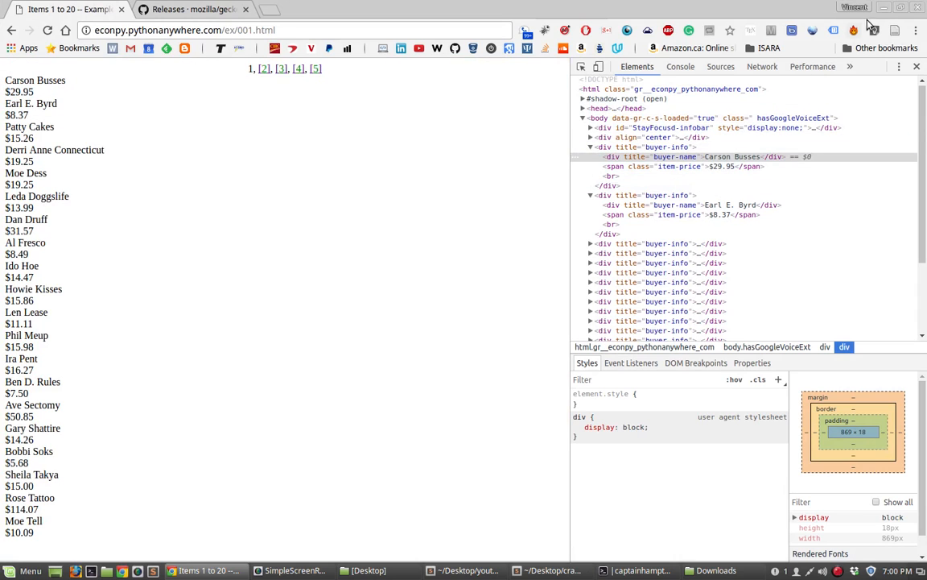
left_click(551, 570)
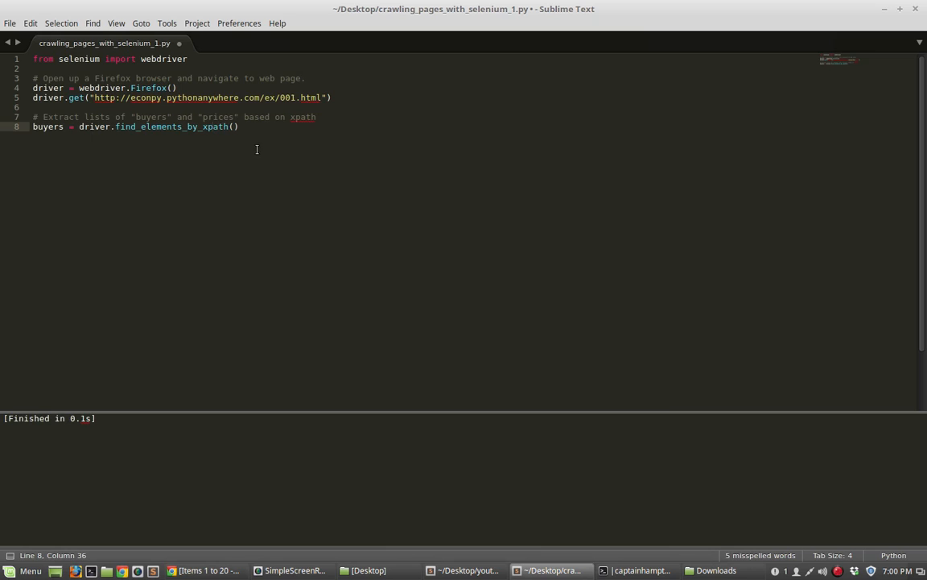
double_click(211, 125)
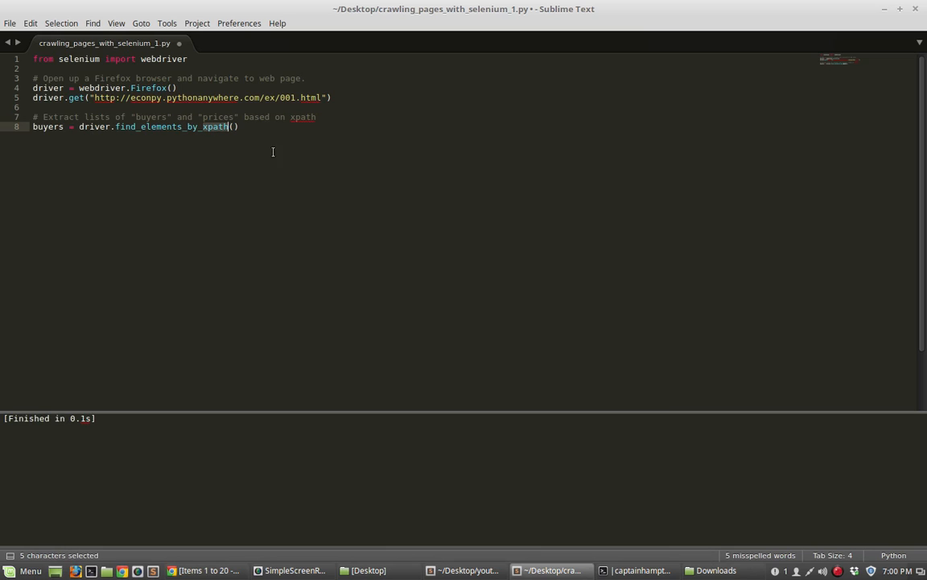
left_click(239, 125)
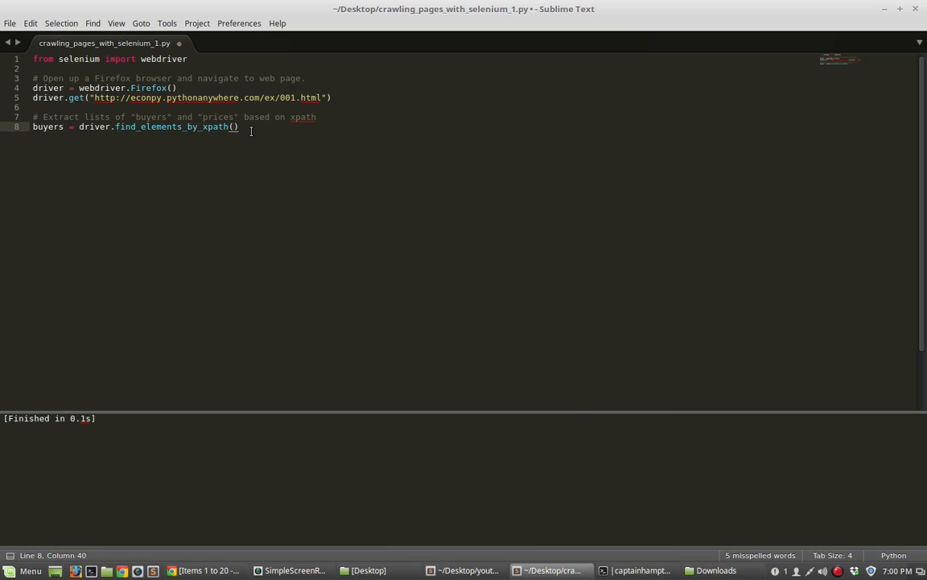
type("''")
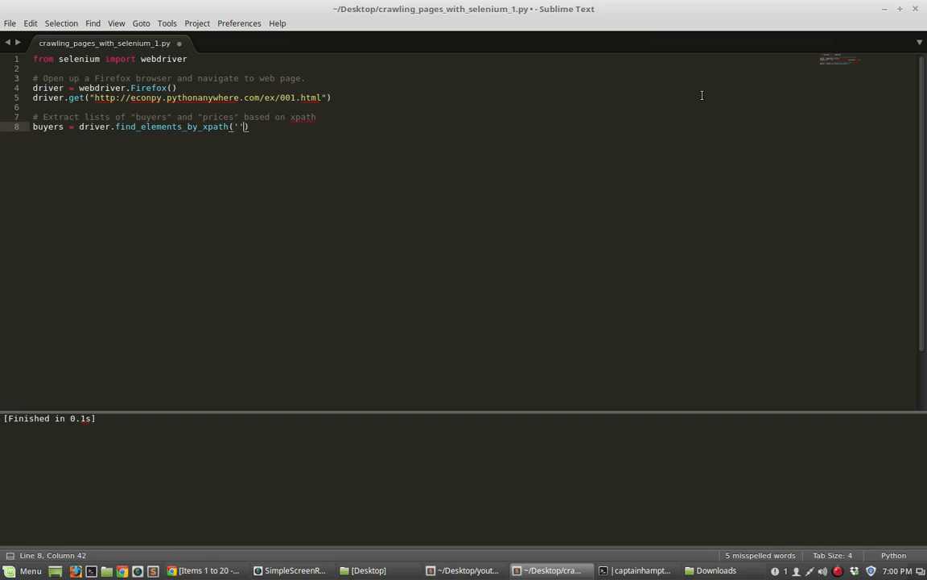
type("//")
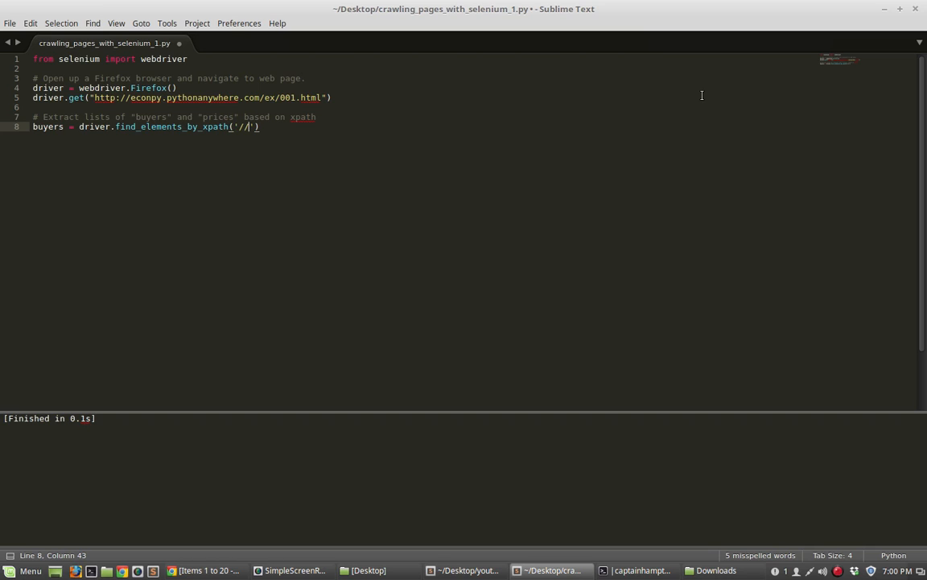
type("div")
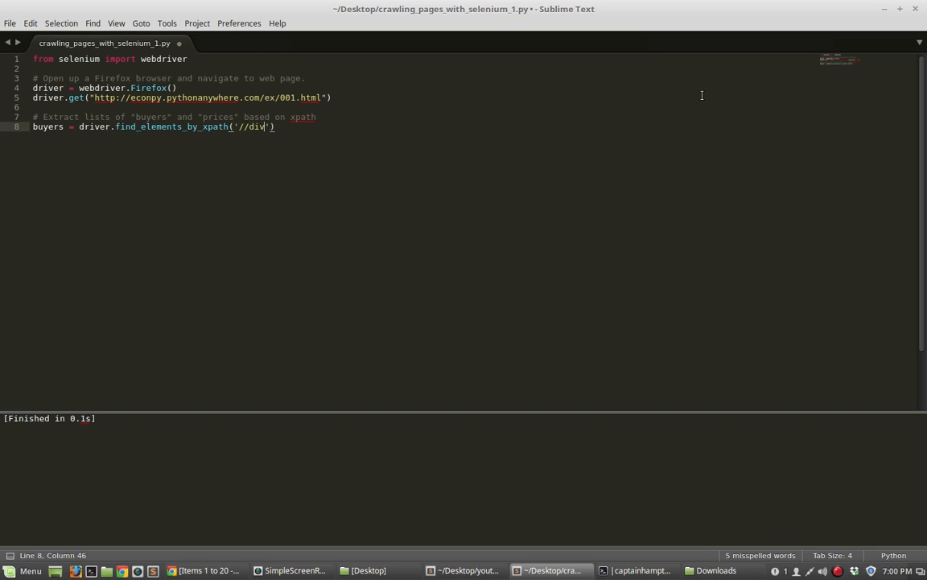
type("[@title=\"")
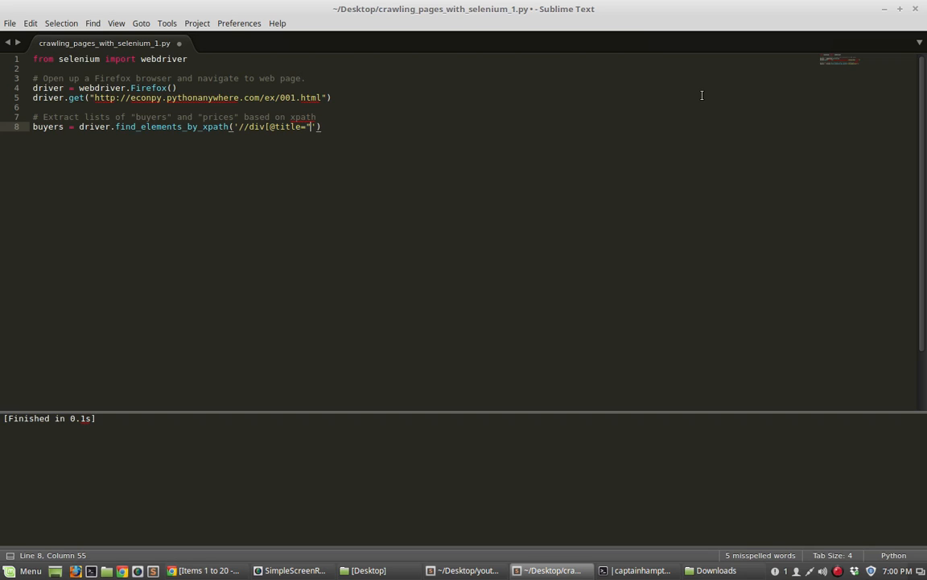
type("buyer")
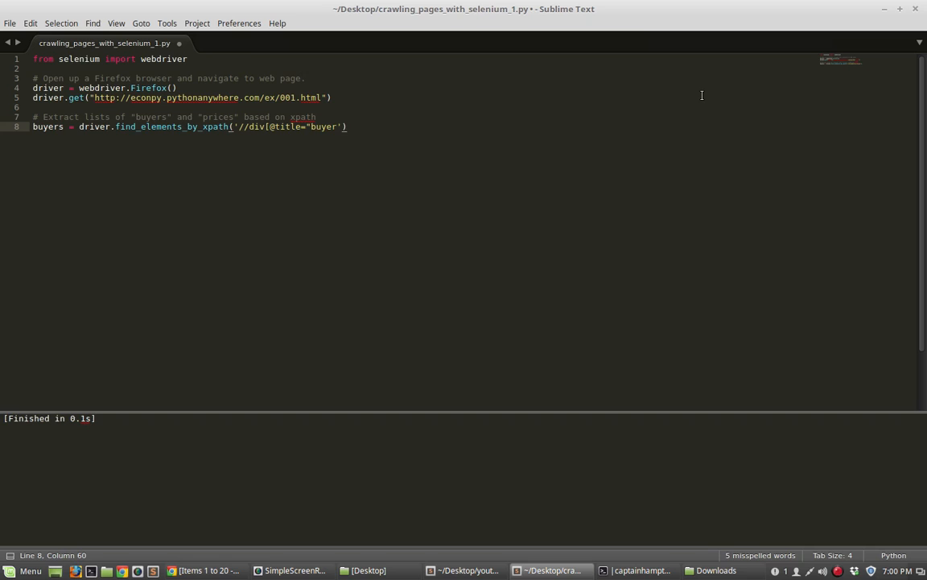
type("-name\"")
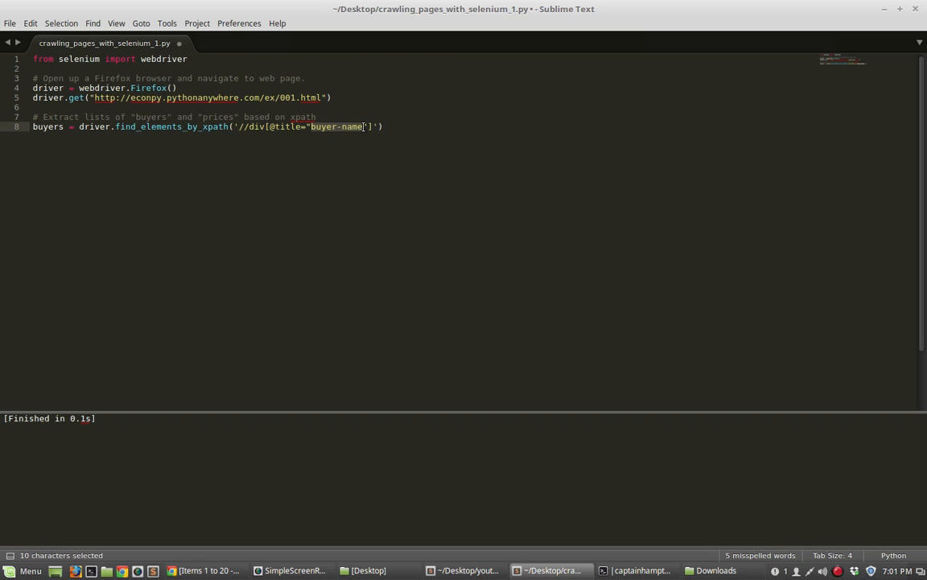
left_click(145, 142)
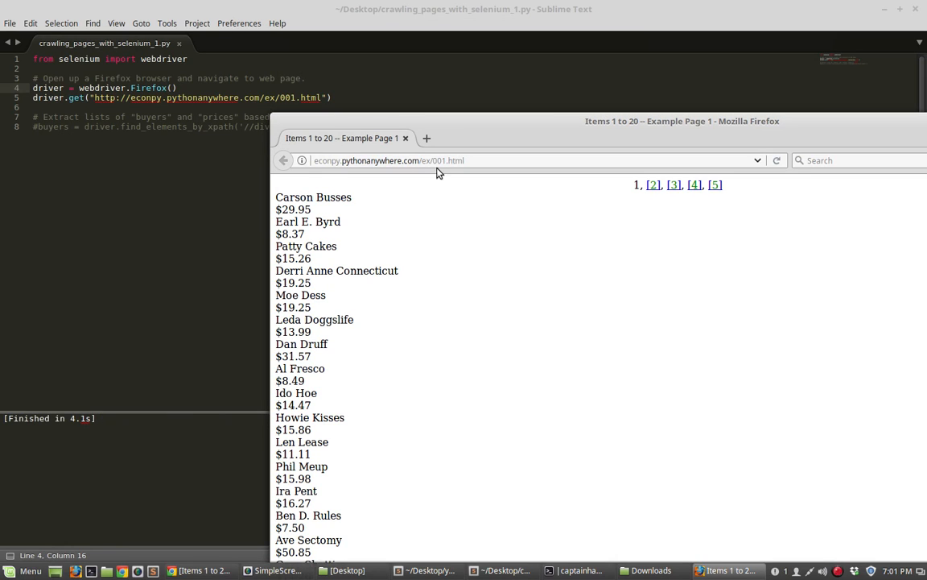
mouse_move(390, 159)
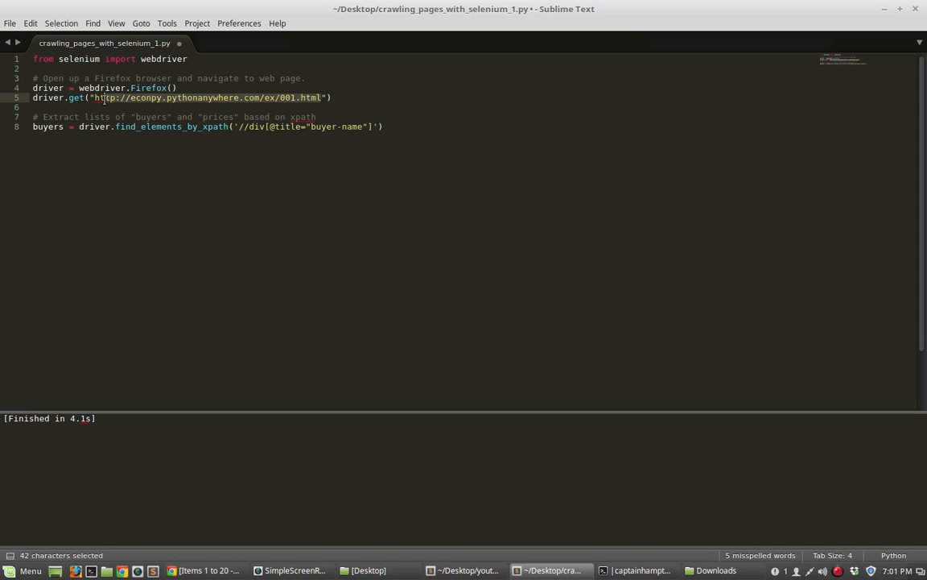
Start a print(buyers) line to show the list of web elements
type("print(buyers")
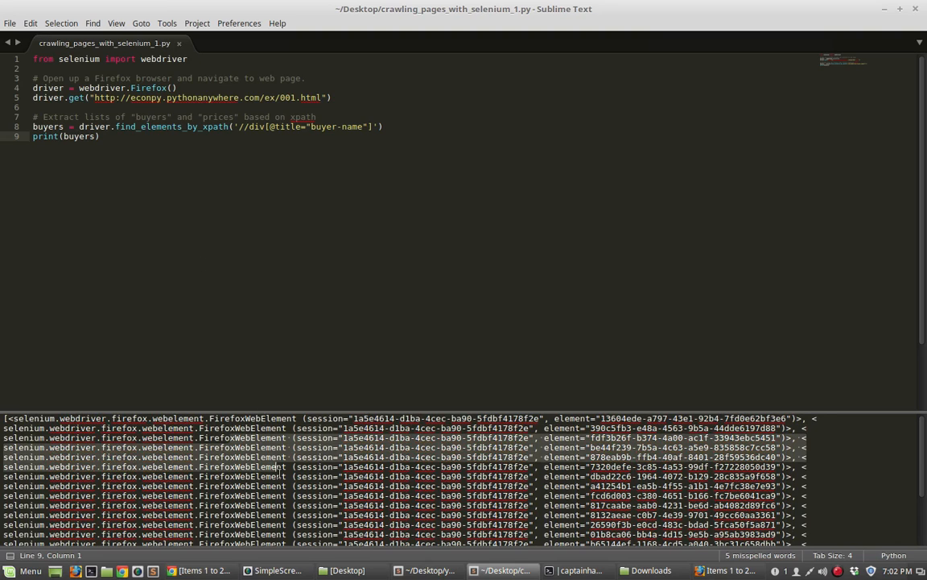
mouse_move(154, 240)
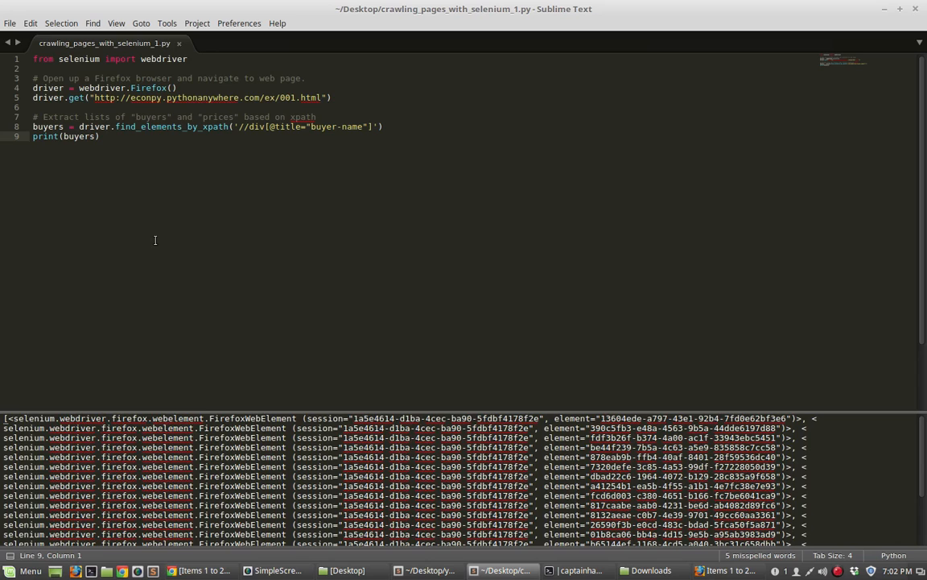
mouse_move(409, 356)
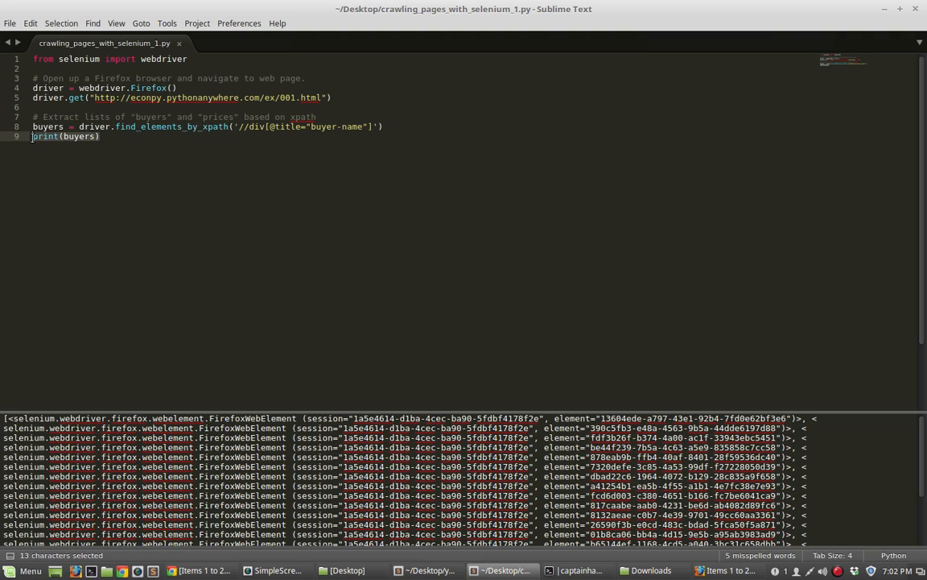
Replace the print line with the start of a prices = assignment
type("prices")
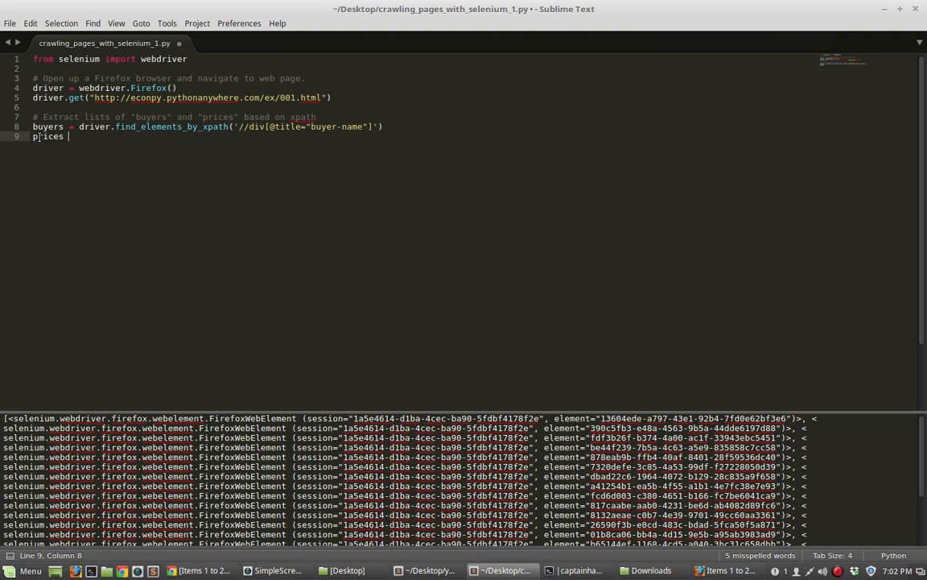
type("=")
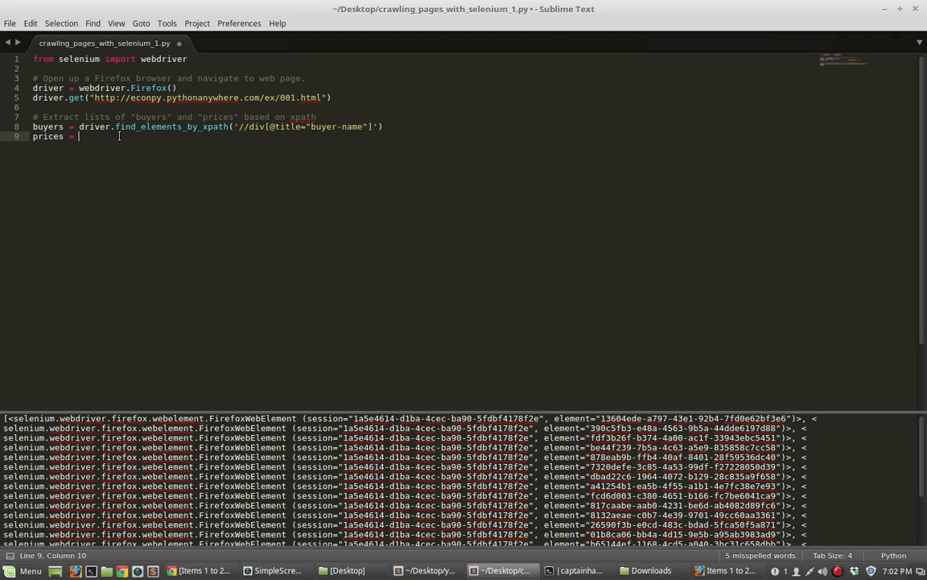
mouse_move(203, 570)
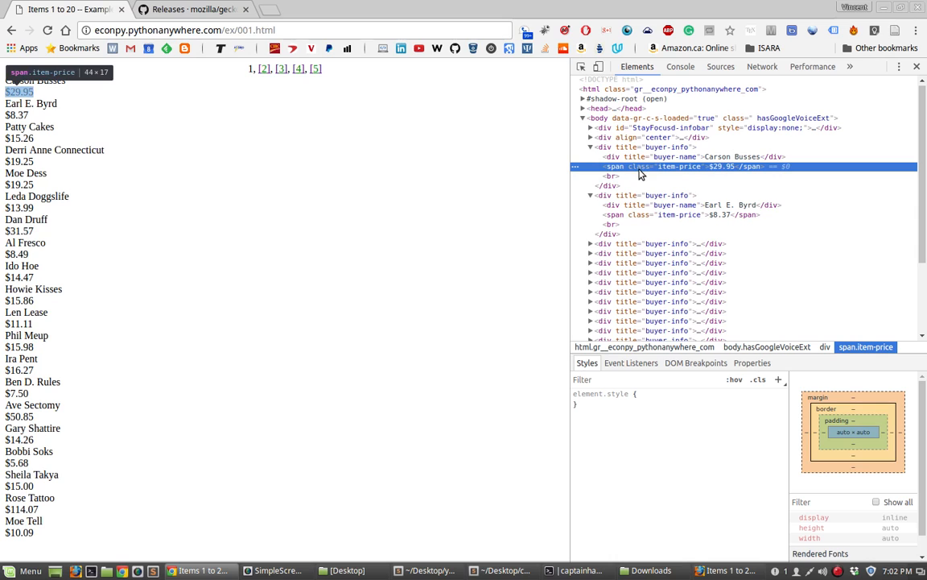
mouse_move(696, 174)
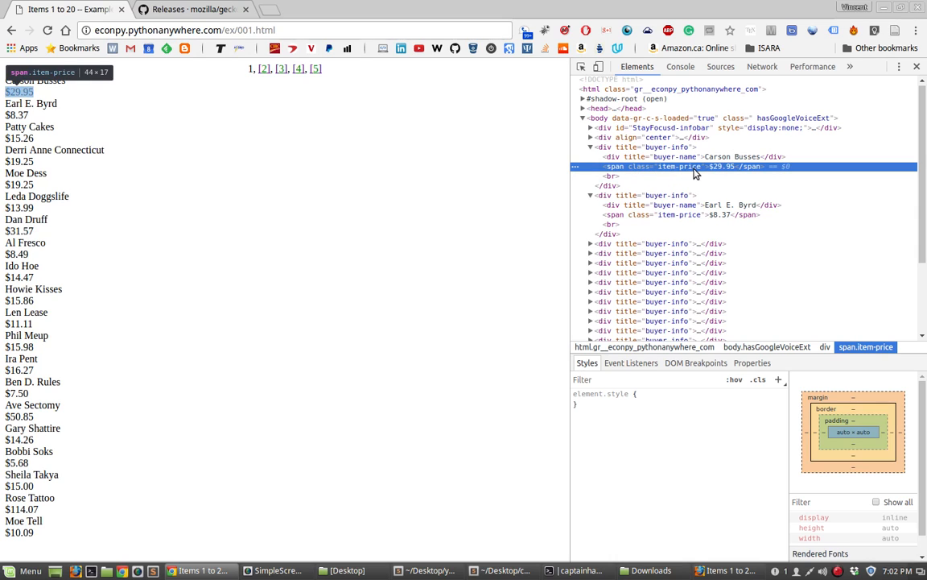
mouse_move(647, 167)
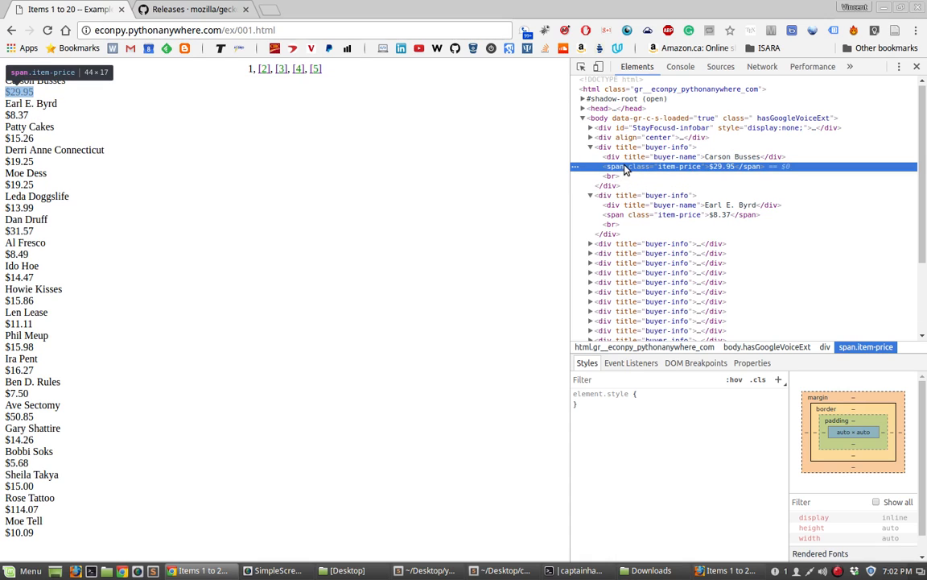
mouse_move(673, 171)
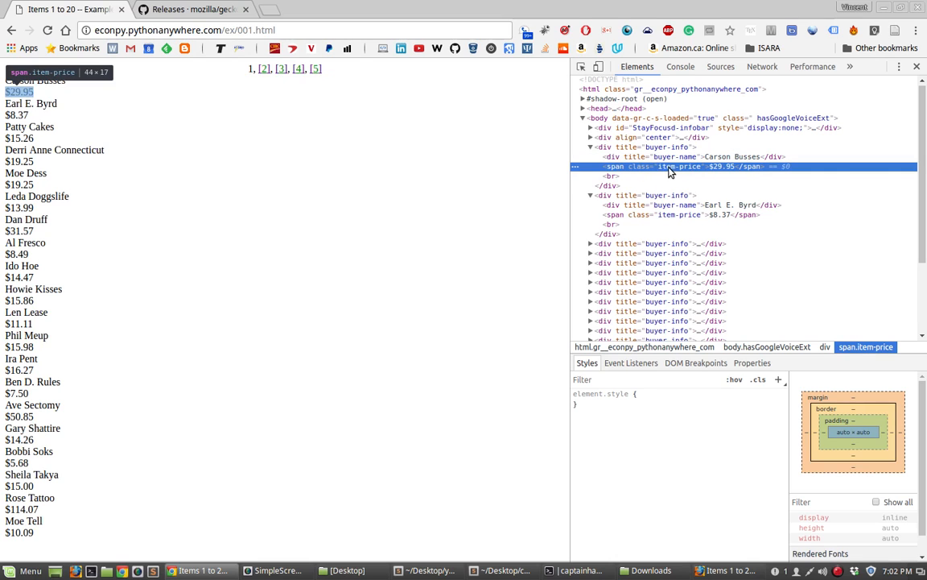
mouse_move(694, 174)
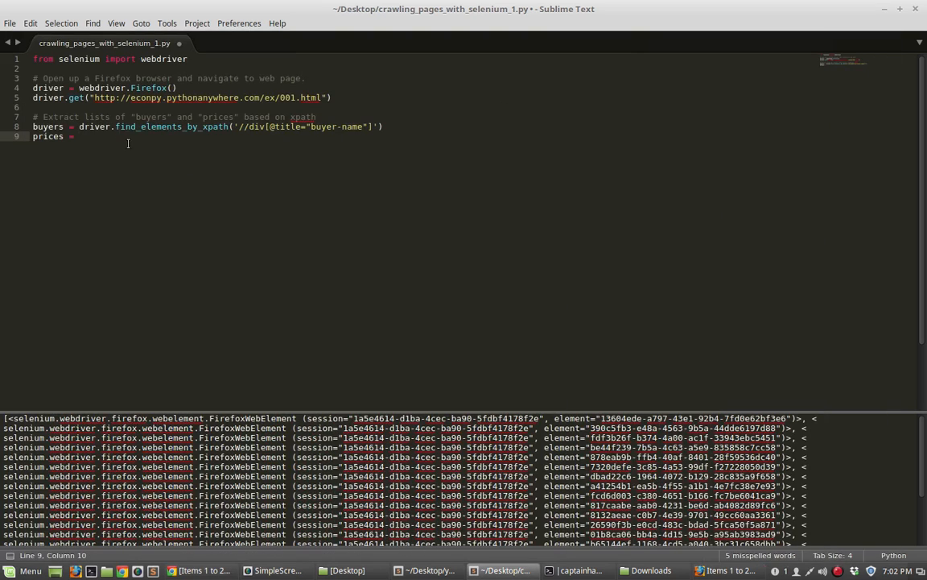
type("driver.f")
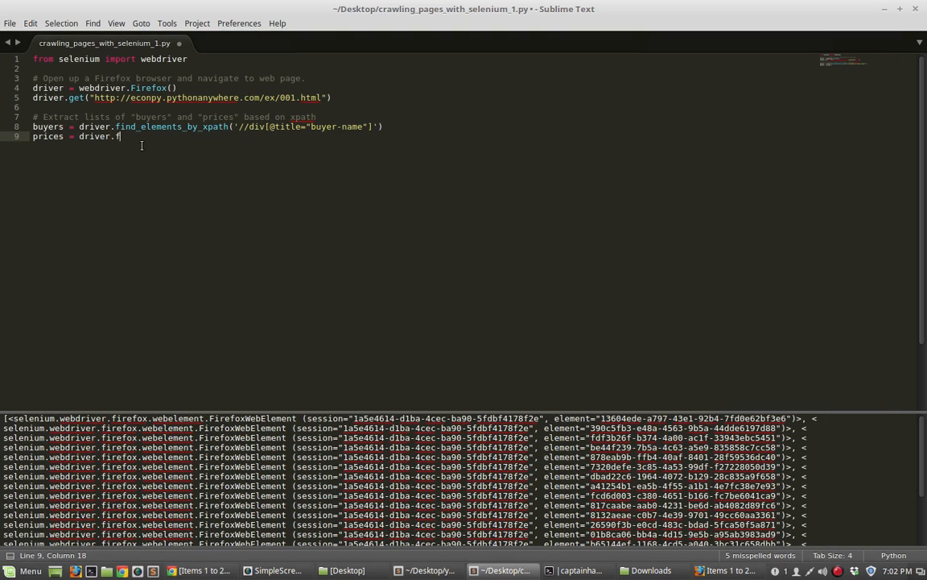
type("ind_elements_by_xpath('")
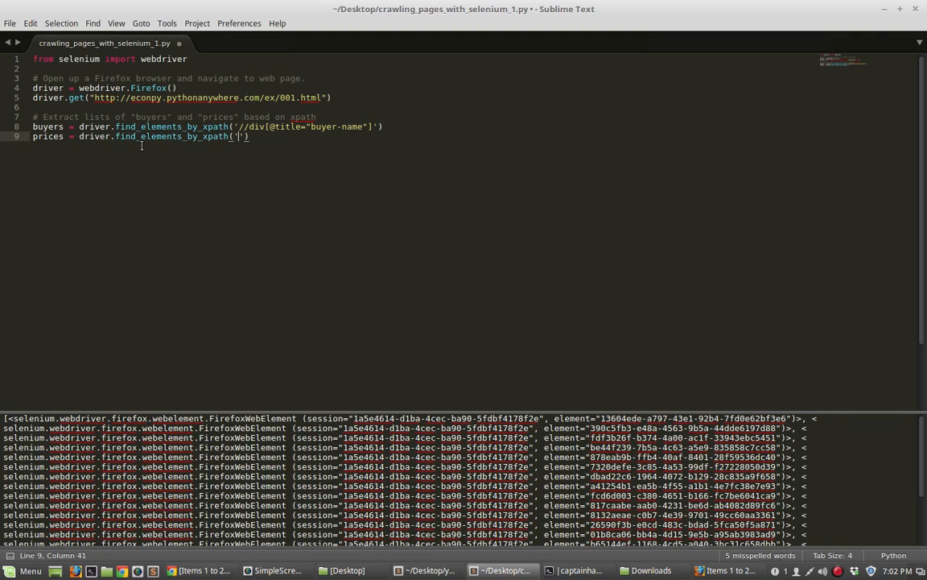
type("//")
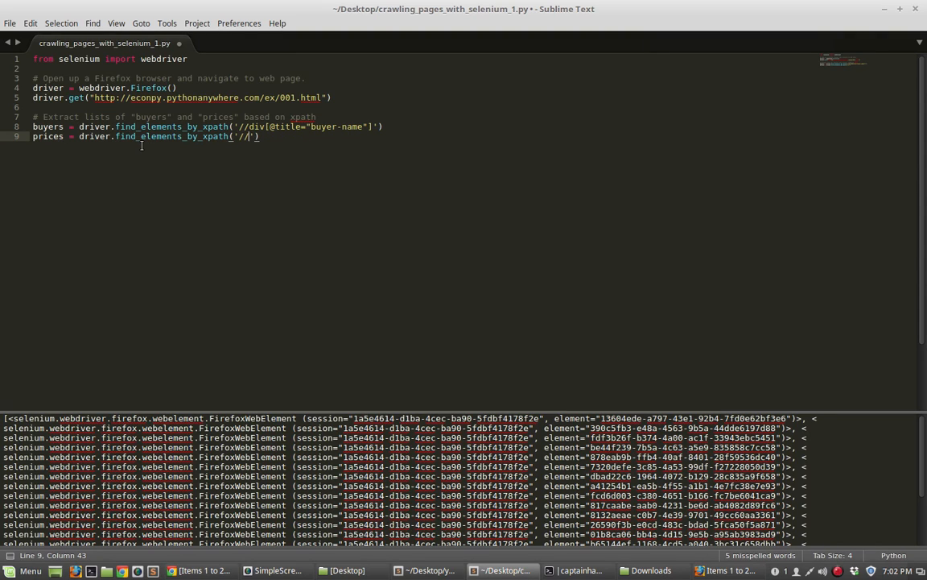
type("span[")
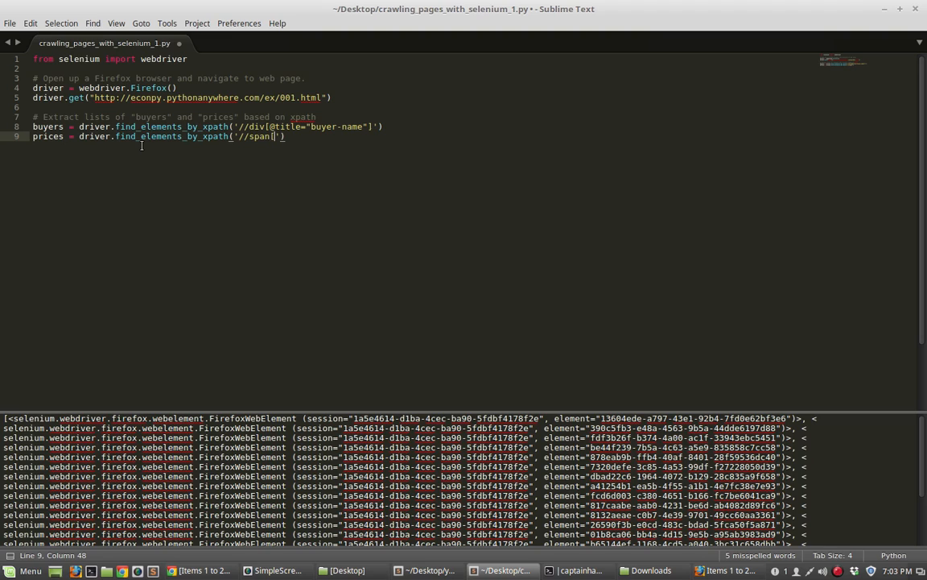
type("@sp")
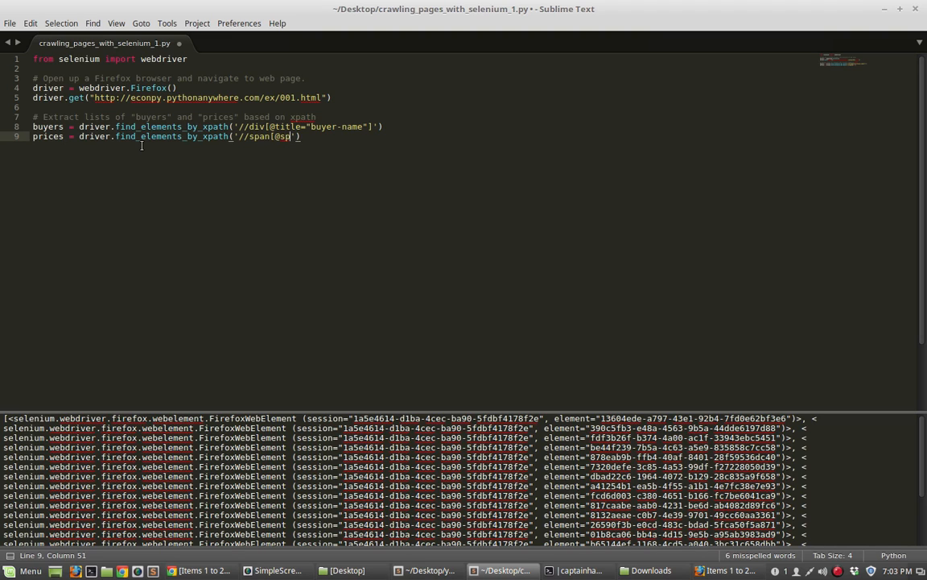
type("class=")
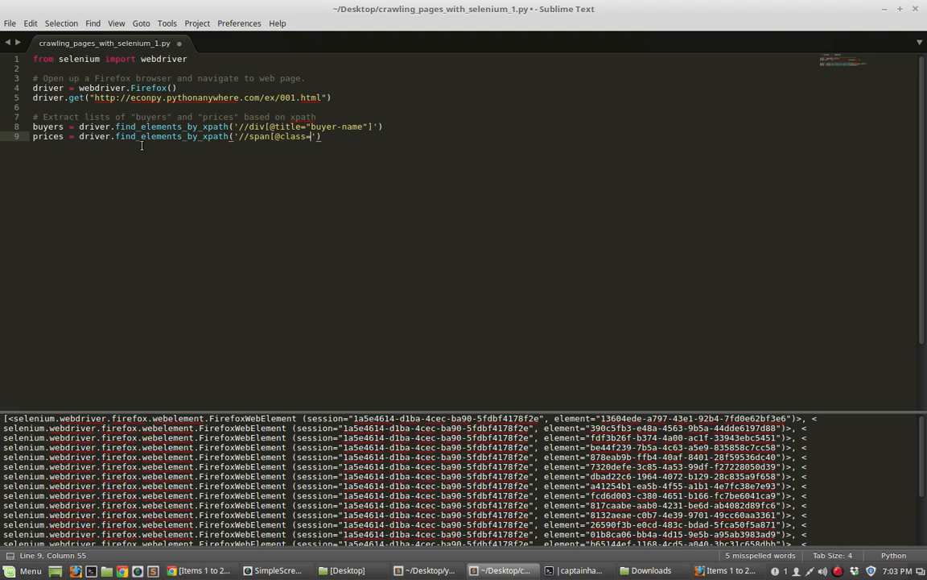
type("it")
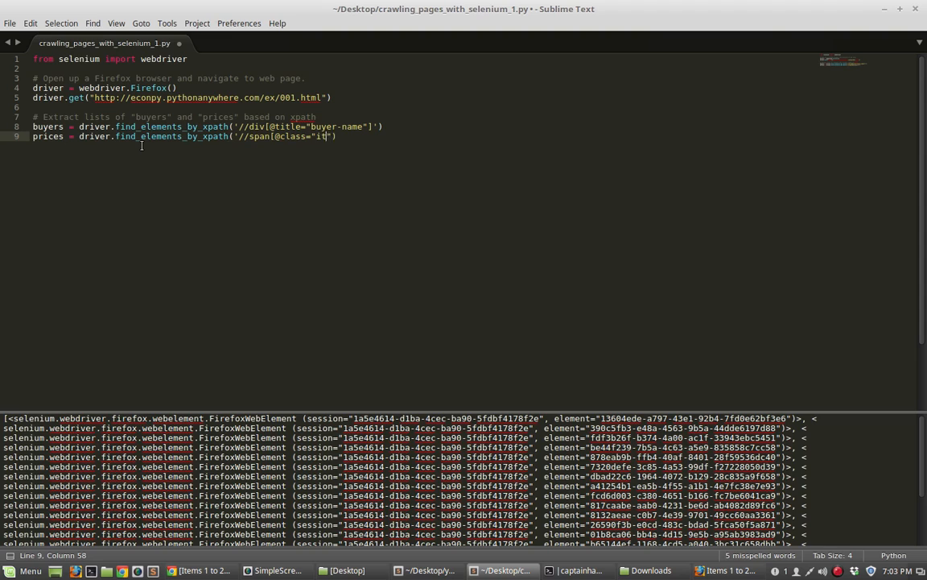
type("em-price")
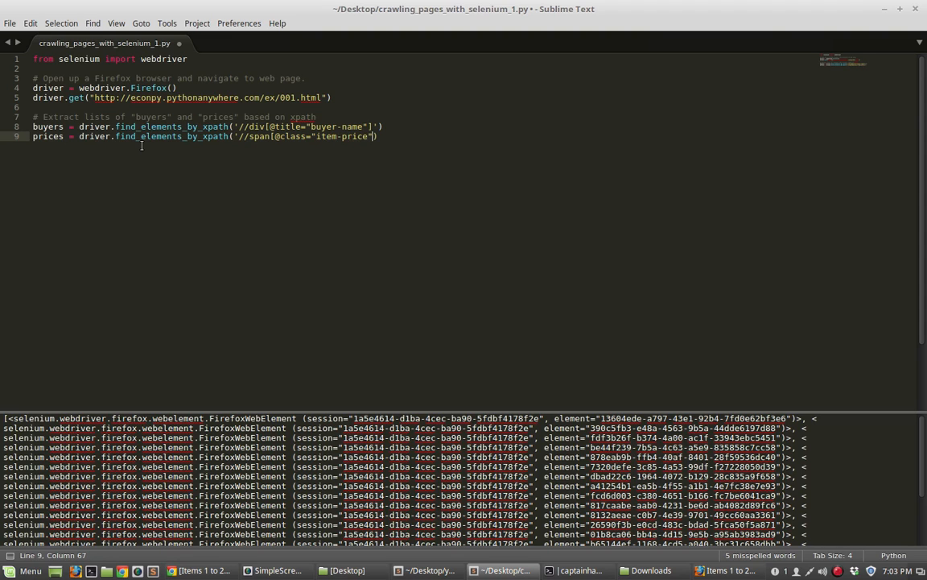
type(")")
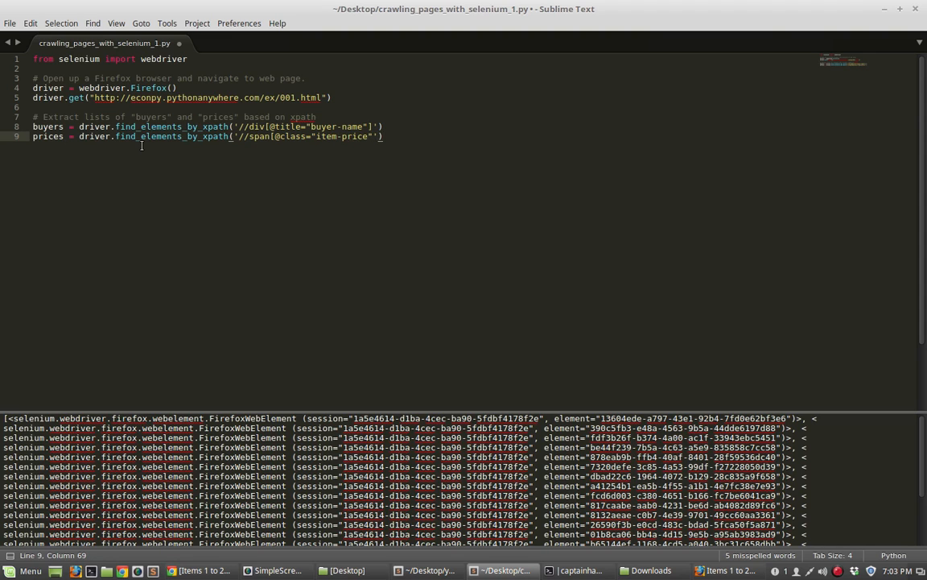
key("enter")
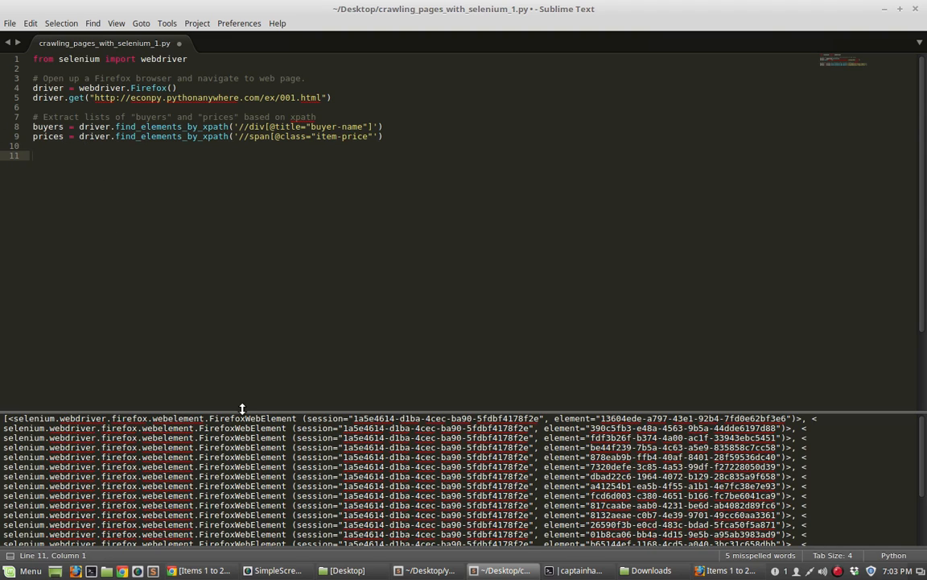
mouse_move(383, 188)
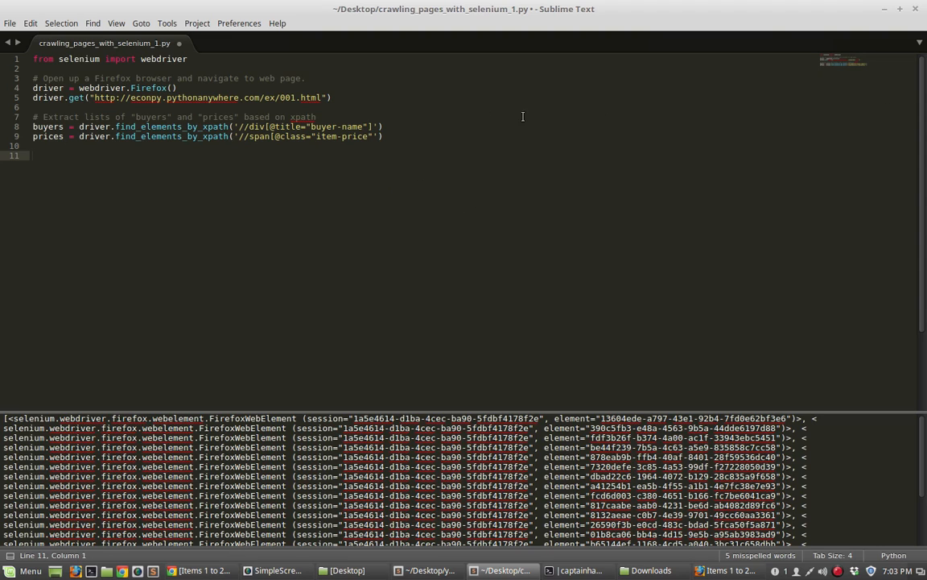
Begin a '# Print out' comment for the printing section
double_click(49, 125)
type("#")
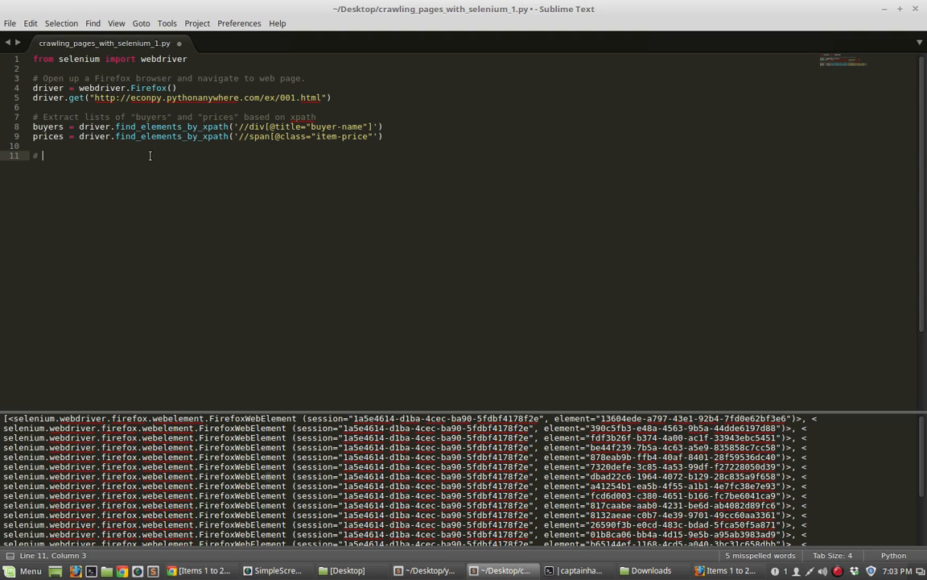
type("Print o")
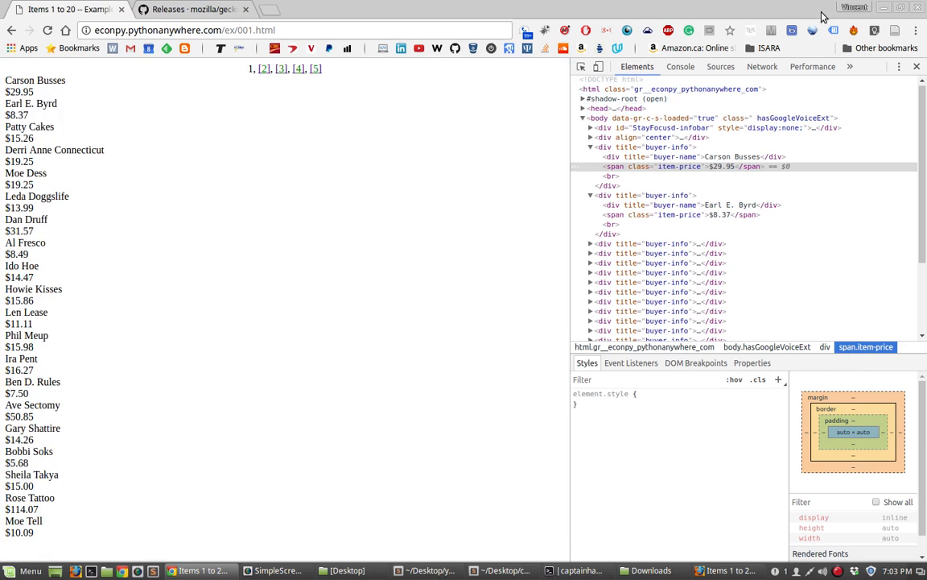
Write num_page_items = len(buyers), accepting the buyers autocompletion
left_click(505, 570)
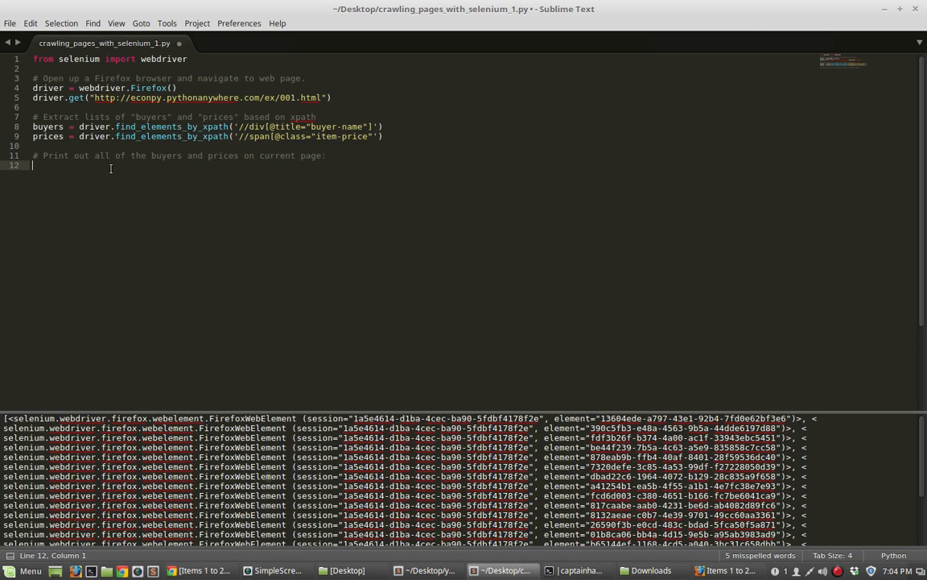
type("n")
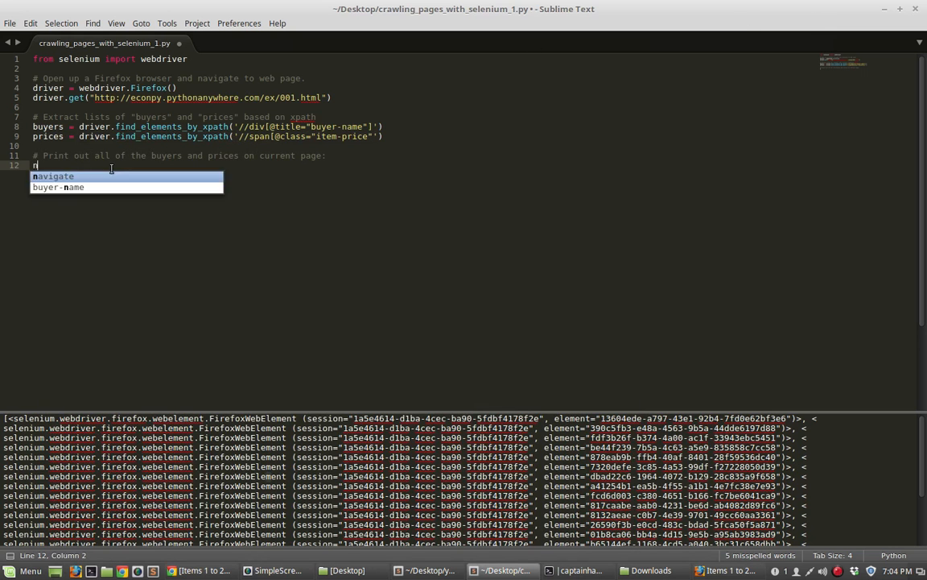
type("um_page_items = len(buy")
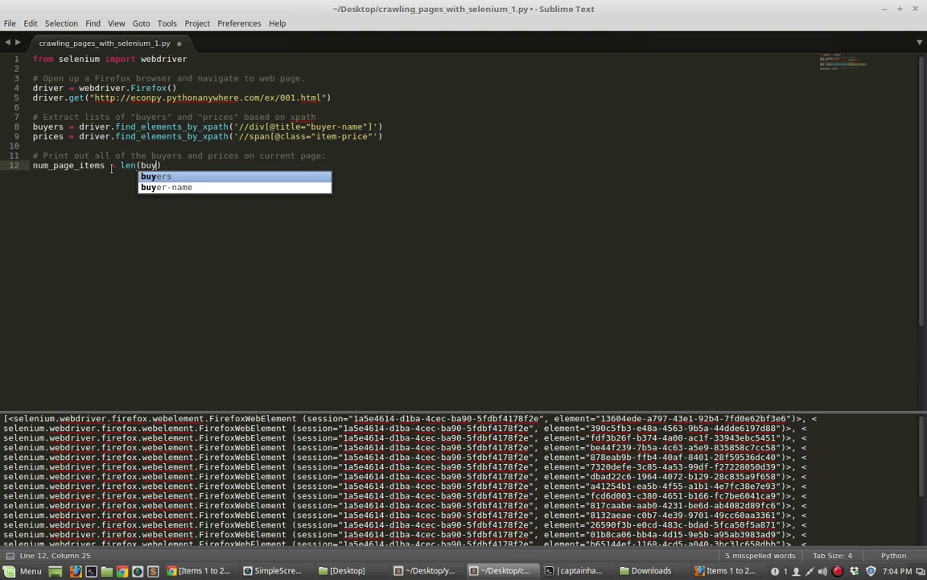
key("Tab")
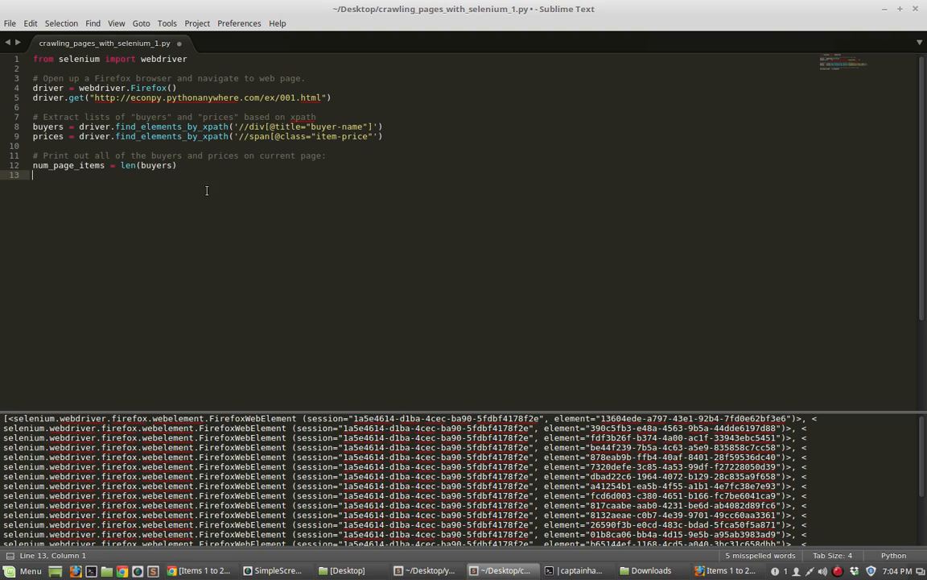
mouse_move(222, 209)
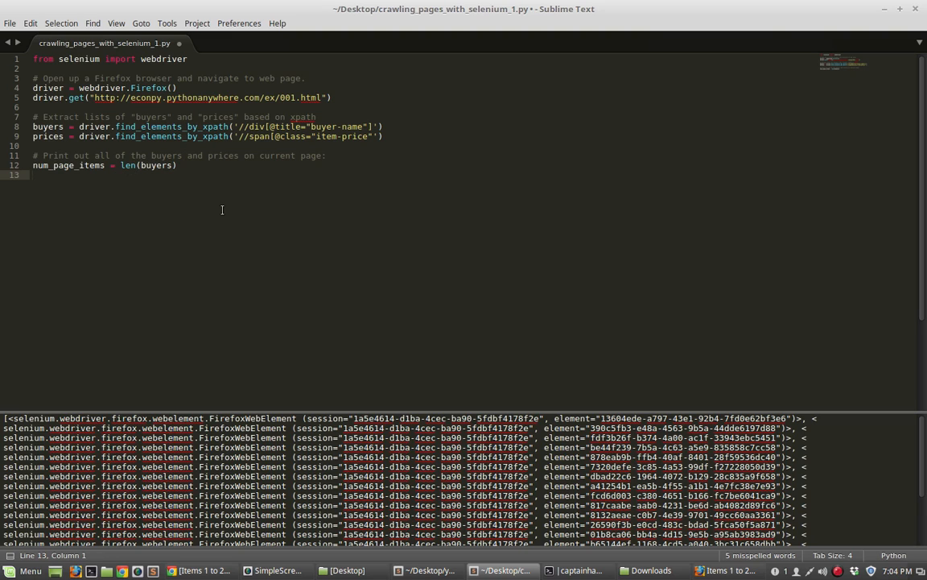
mouse_move(206, 229)
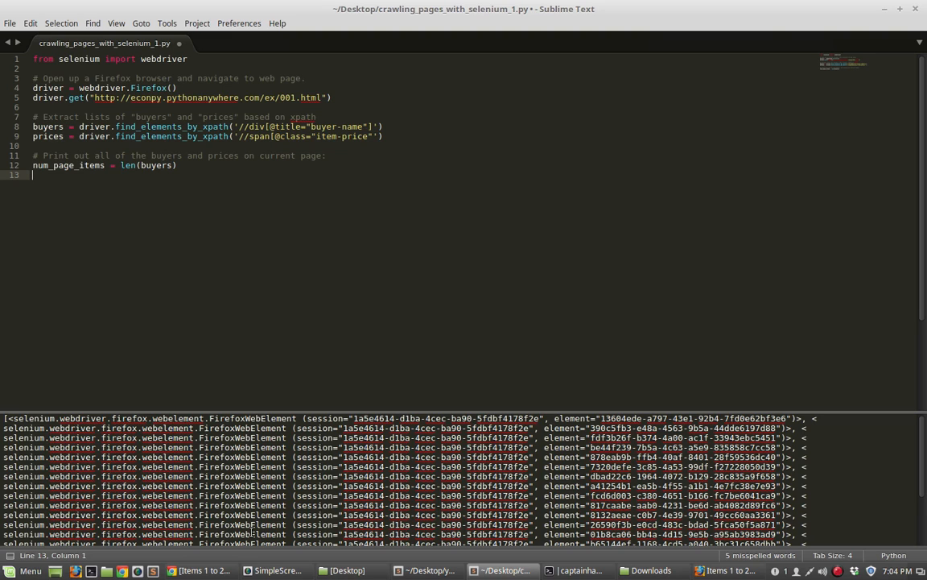
Write for i in range(num_page_items): and begin print(buyers[i].text
type("for")
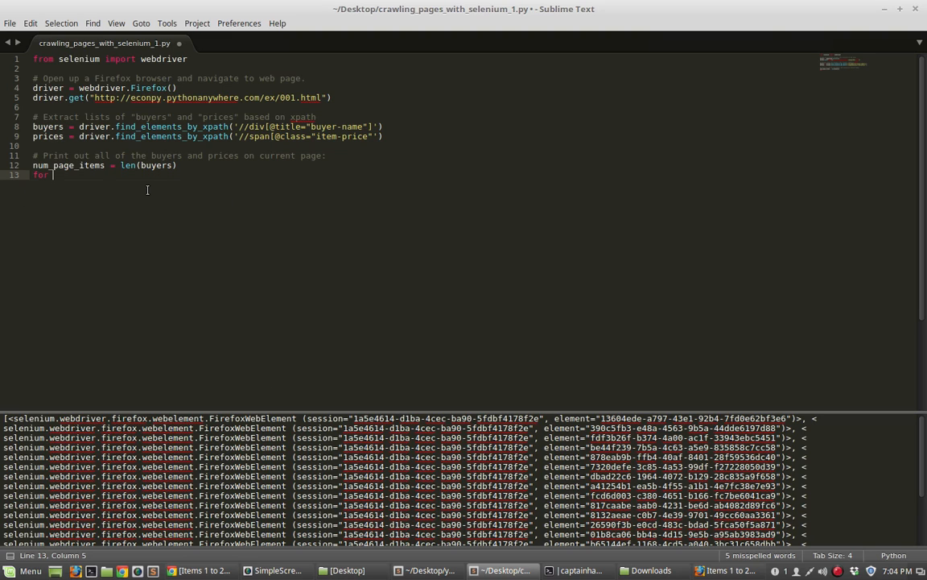
type("u")
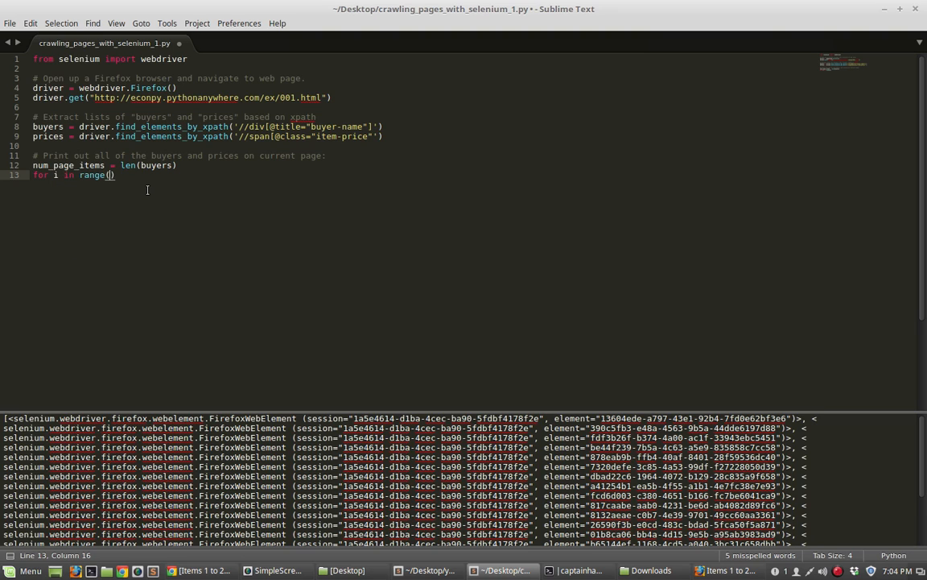
type("num_page_items")
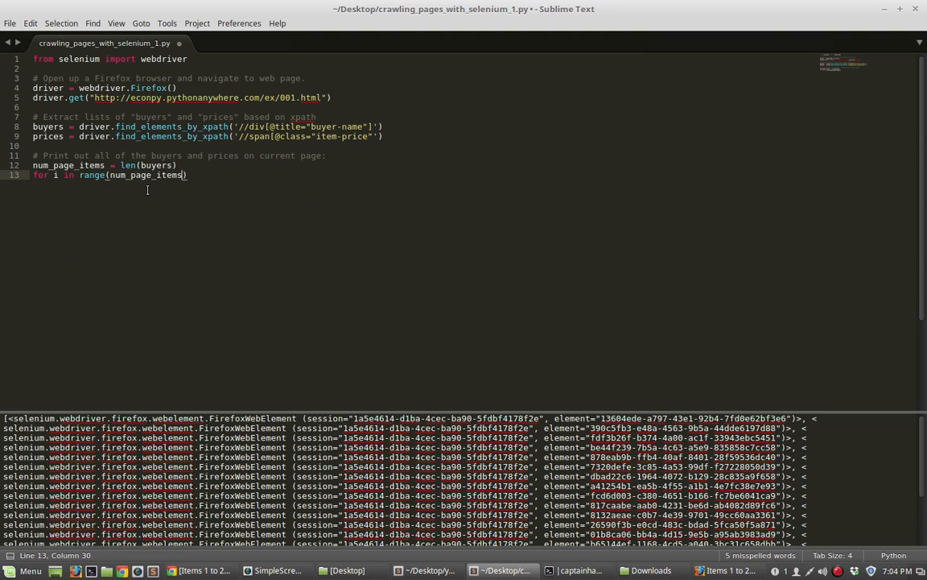
type("prin")
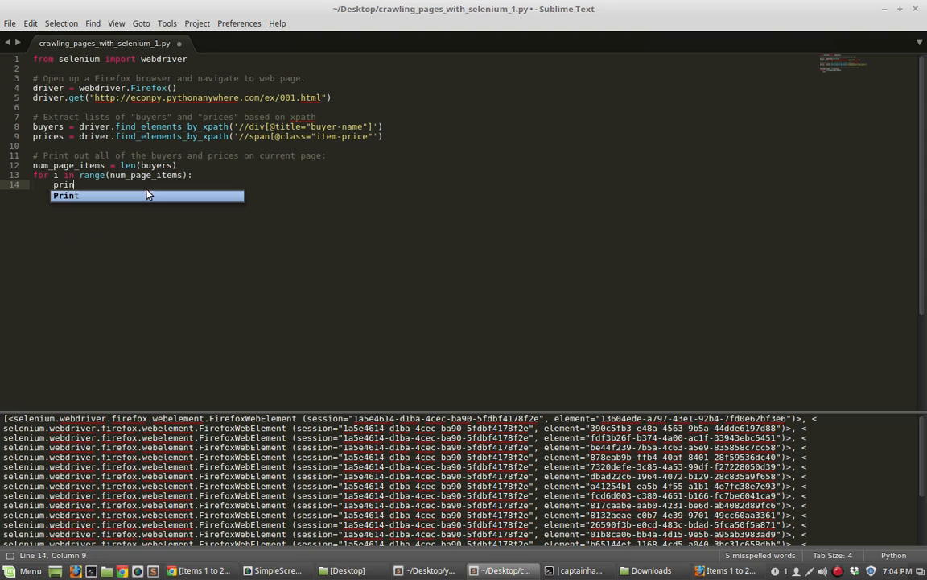
type("t(buyers)")
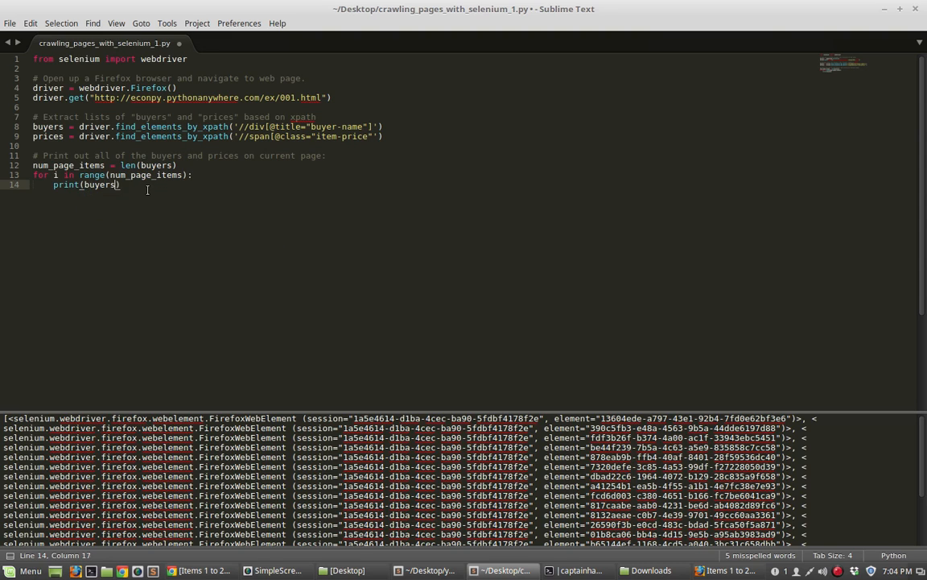
type("[i]")
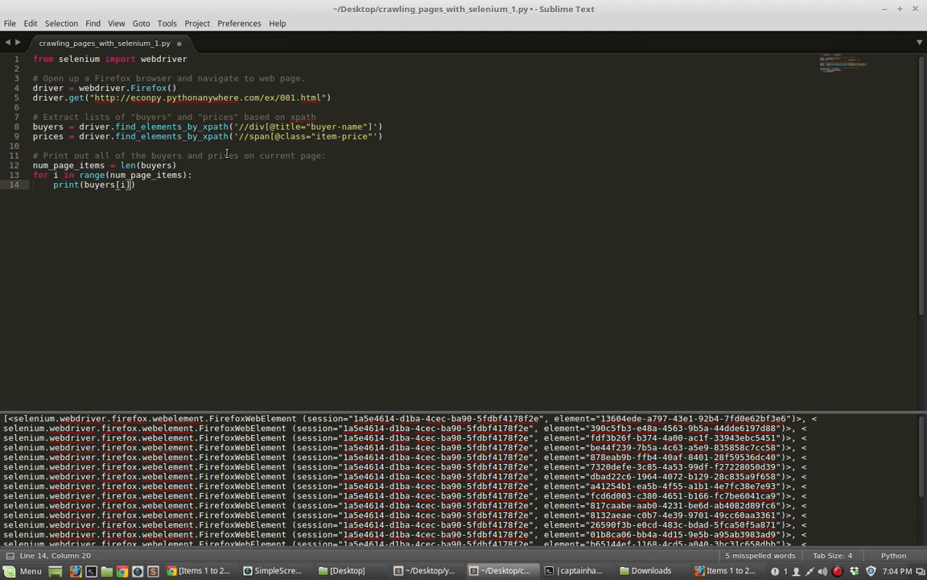
type(".text")
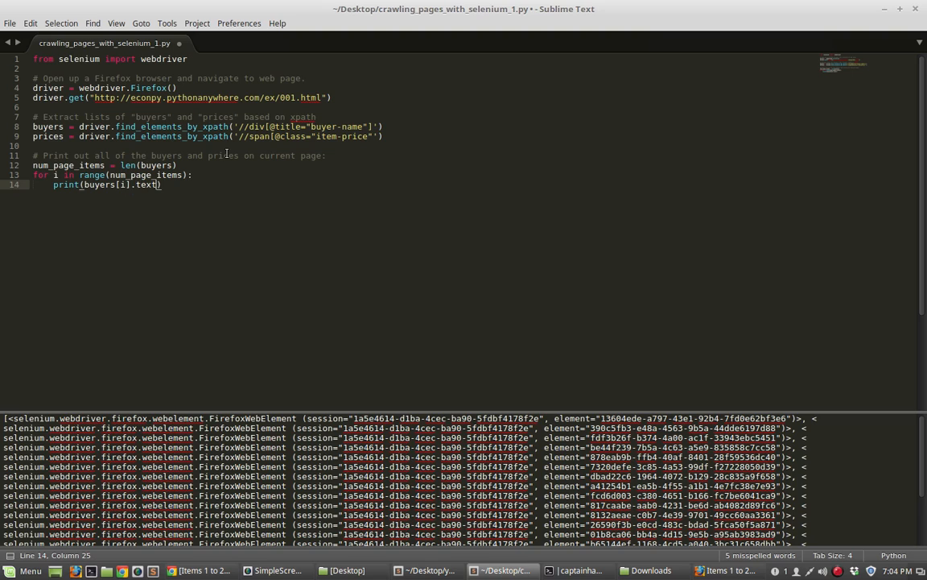
Join ' : ' and prices[i].text into the print, then begin a driver line
type("+ \" : \" +")
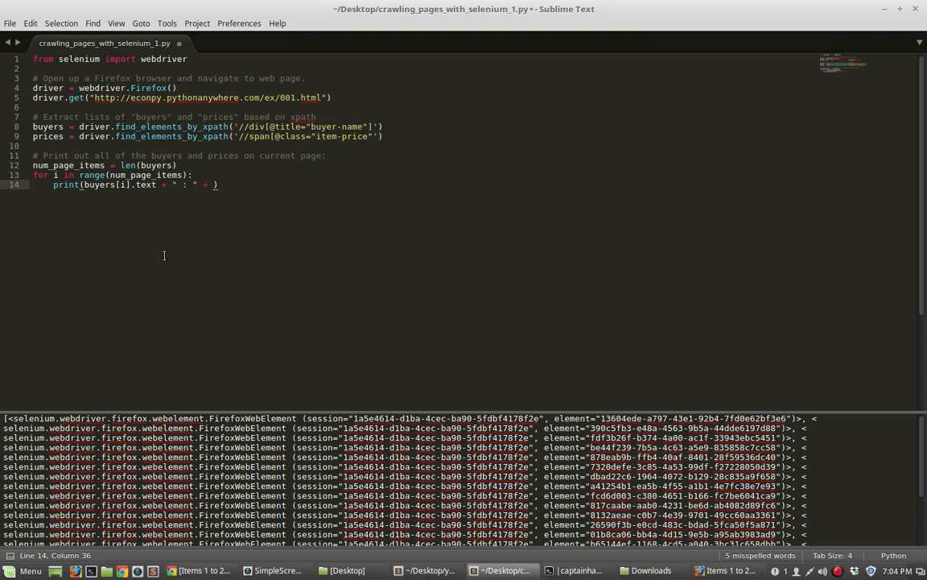
type("pri")
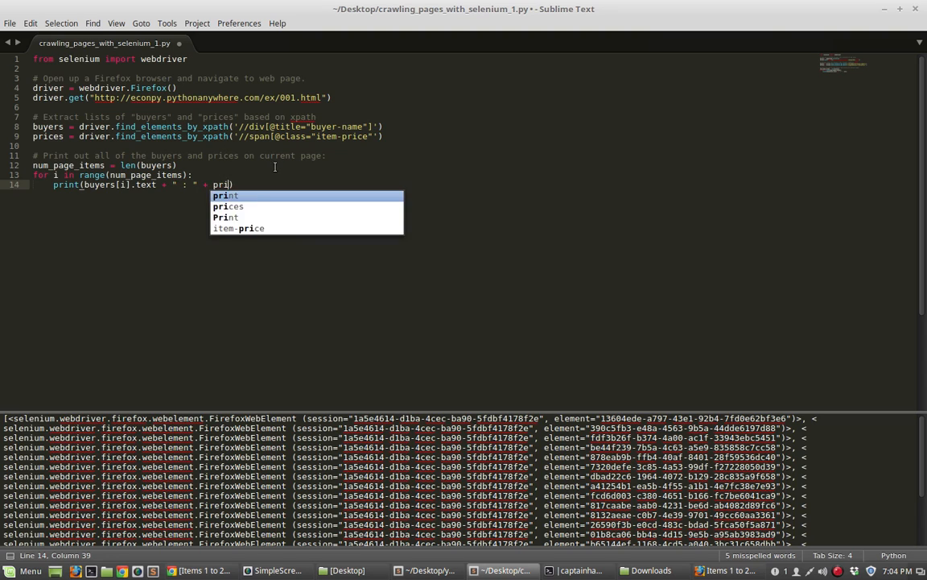
type("ces[i]")
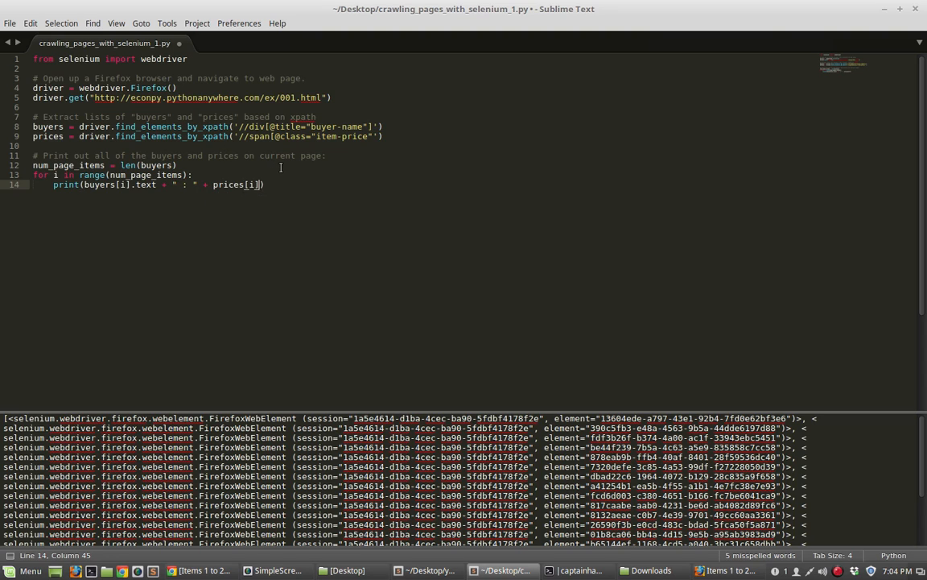
type(".text")
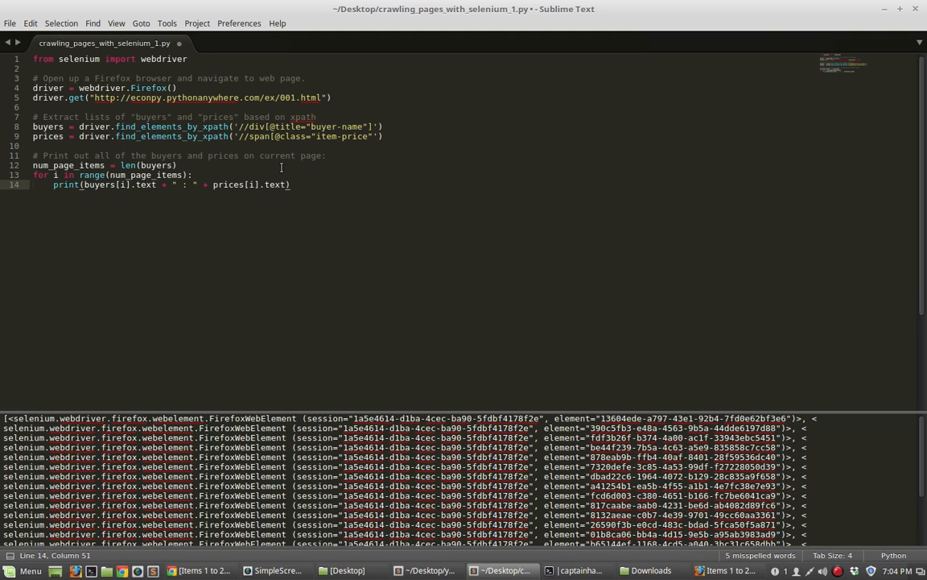
type("driver")
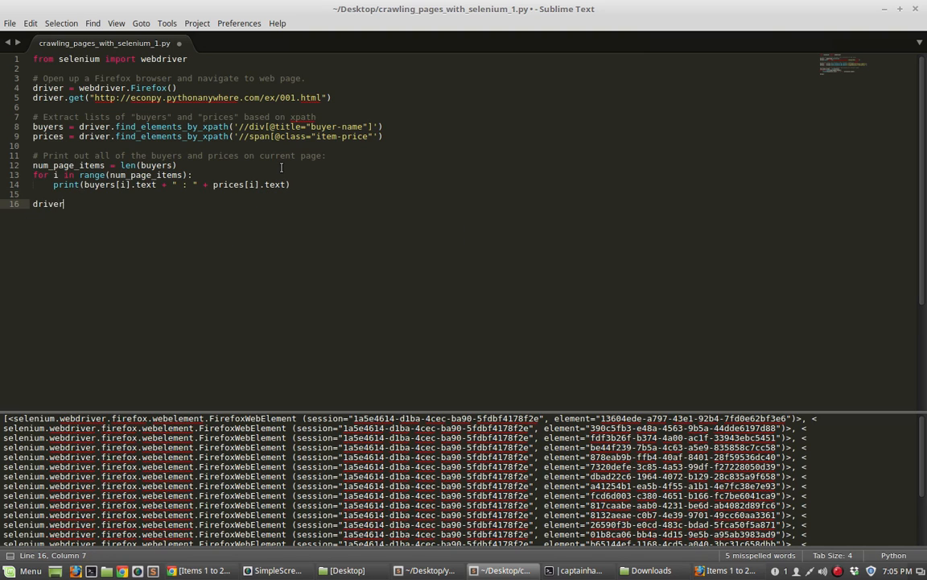
End with driver.close() under a '# Clean up ... once task is completed' comment
type(".close()")
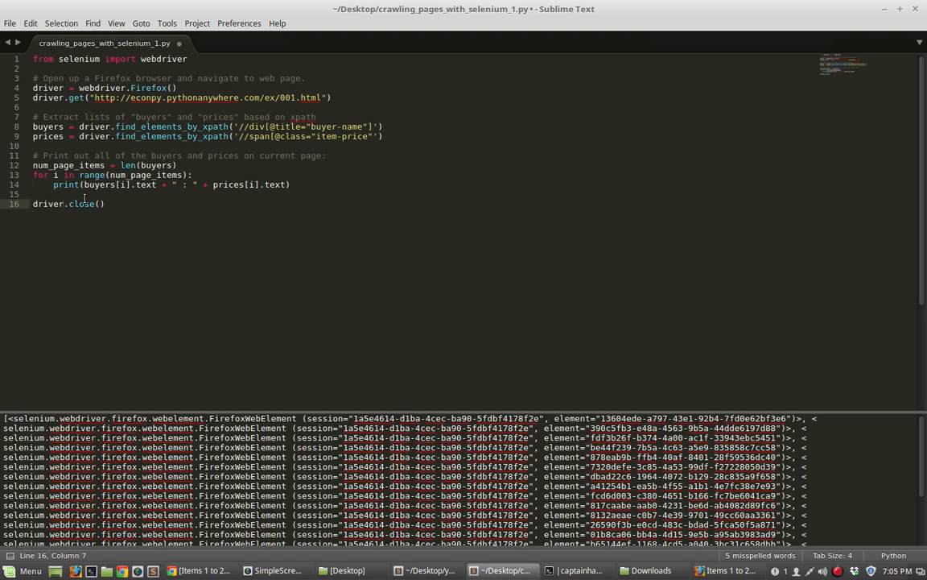
type("# Clean up (")
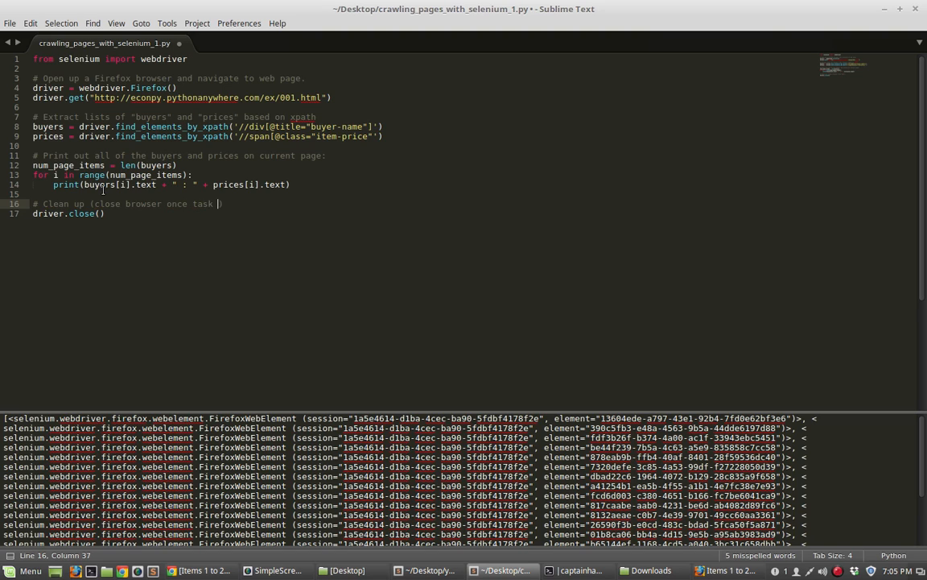
type("is completed.")
left_click(207, 137)
type("\"")
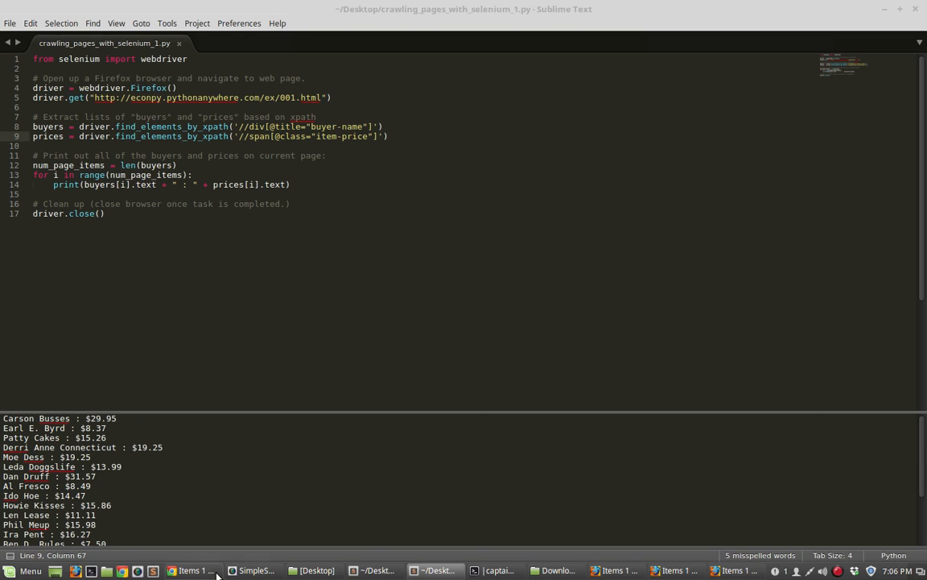
Glance at the example site in Chrome and return to the script output listing buyers with prices
left_click(193, 570)
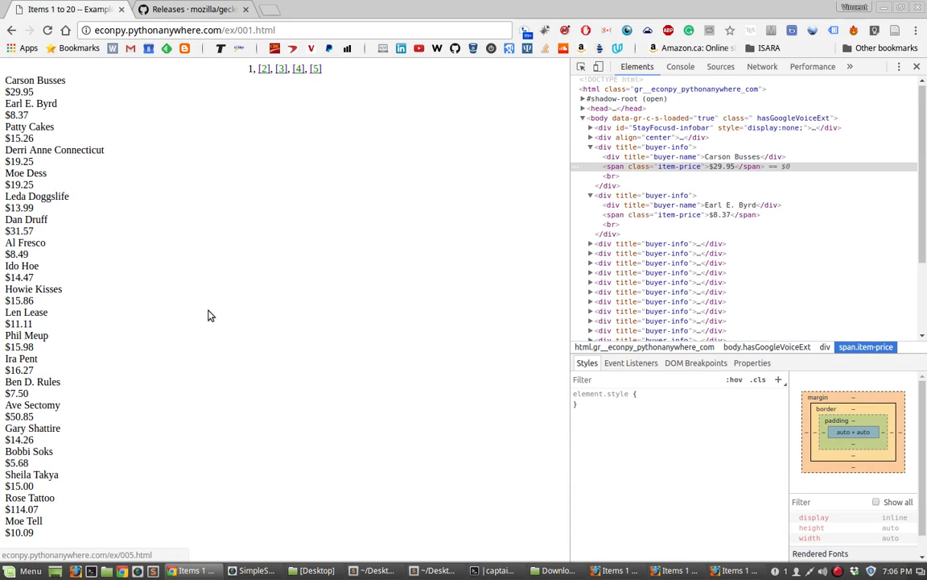
left_click(438, 570)
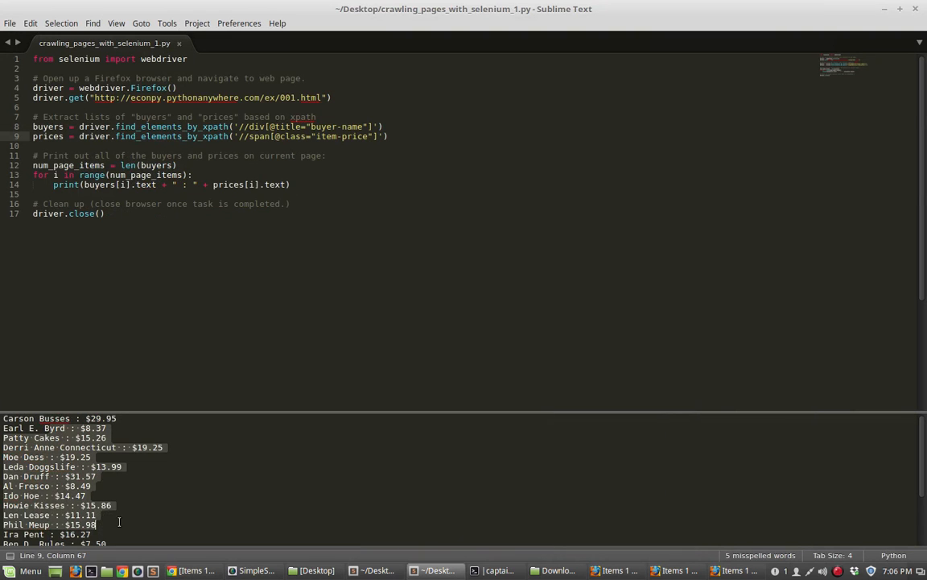